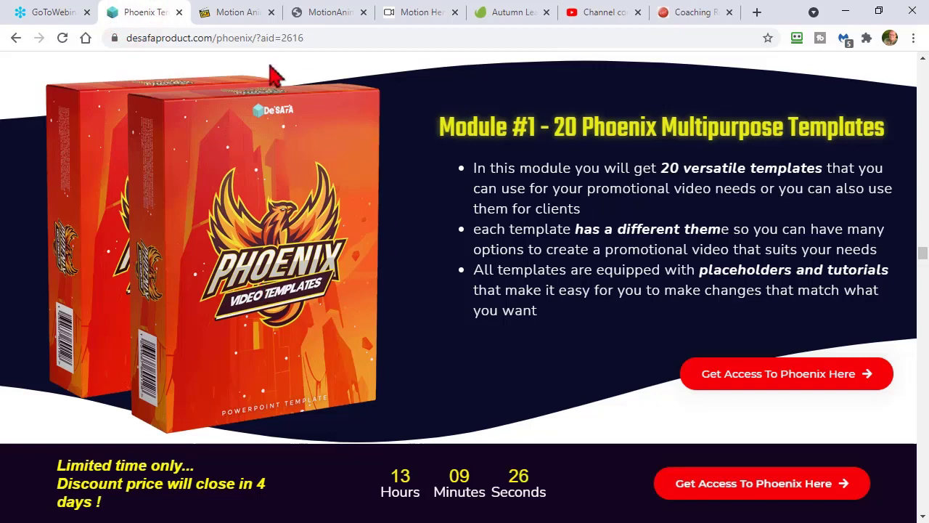
{"action": "mouse_move", "coordinate": [505, 310]}
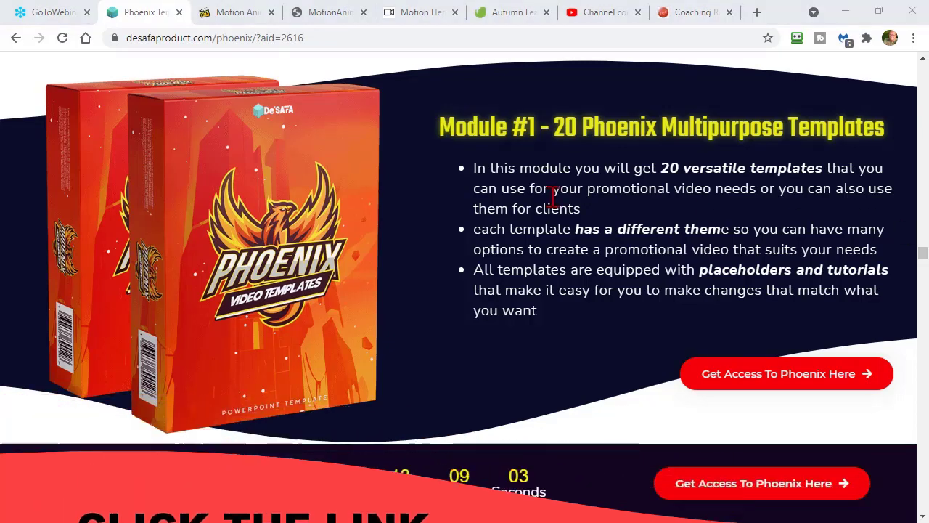
Step: Scroll down the Phoenix templates sales page in Chrome
{"action": "scroll", "scroll_direction": "down", "scroll_amount": 3}
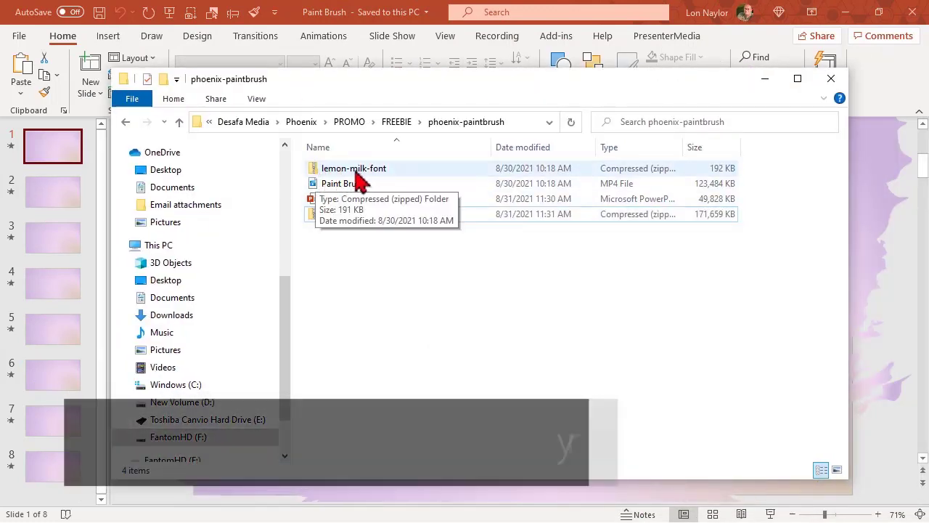
Step: Open the Paint Brush PowerPoint presentation from the phoenix-paintbrush folder
{"action": "left_click", "coordinate": [343, 183]}
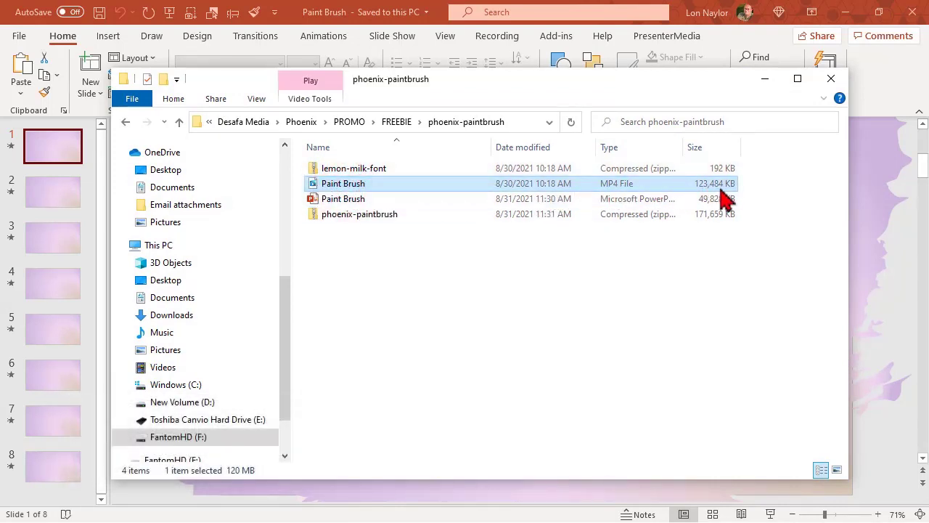
{"action": "mouse_move", "coordinate": [317, 207]}
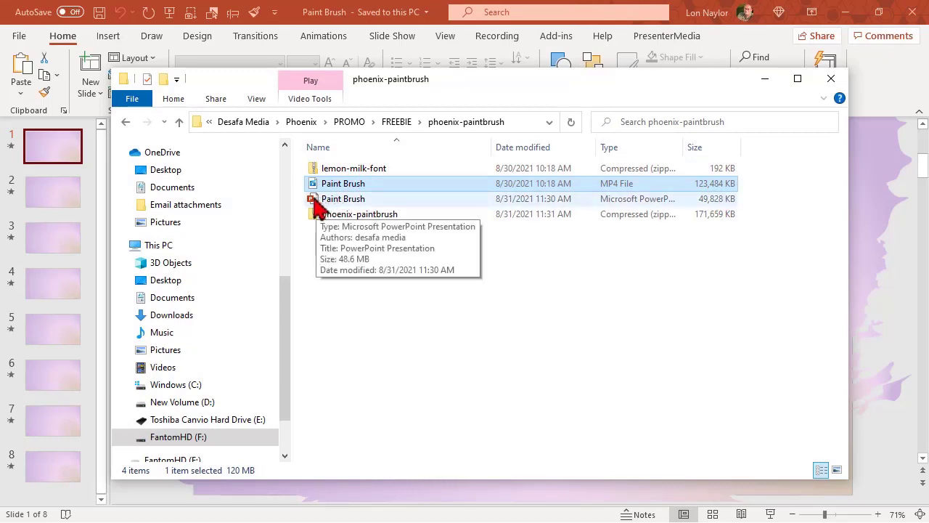
{"action": "left_click", "coordinate": [342, 197]}
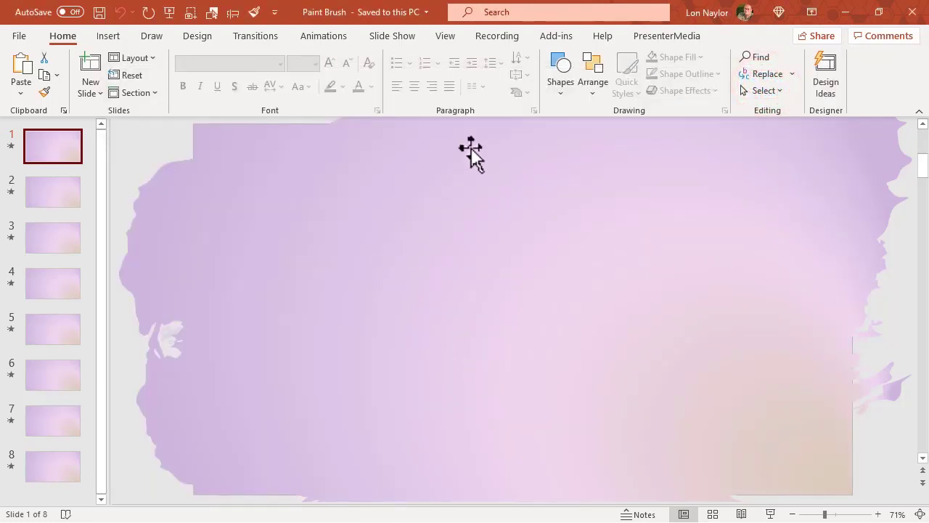
{"action": "mouse_move", "coordinate": [528, 129]}
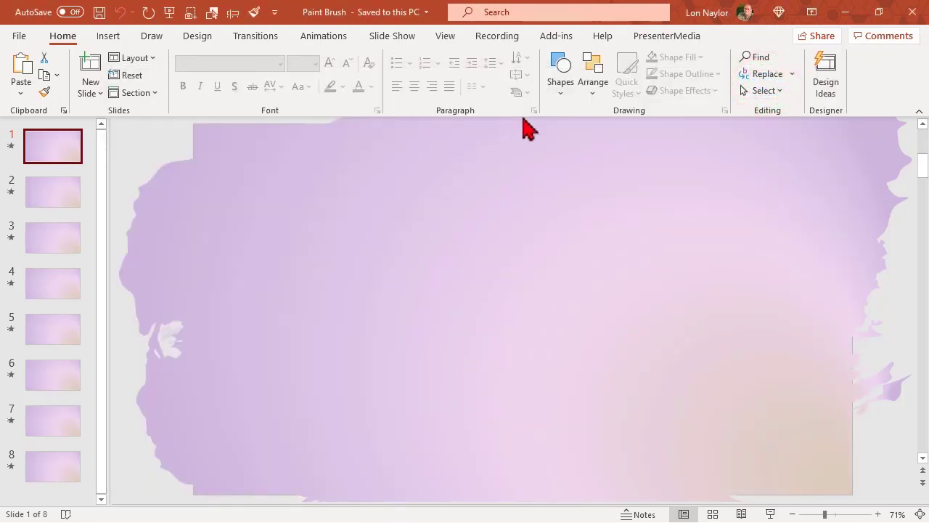
{"action": "mouse_move", "coordinate": [568, 146]}
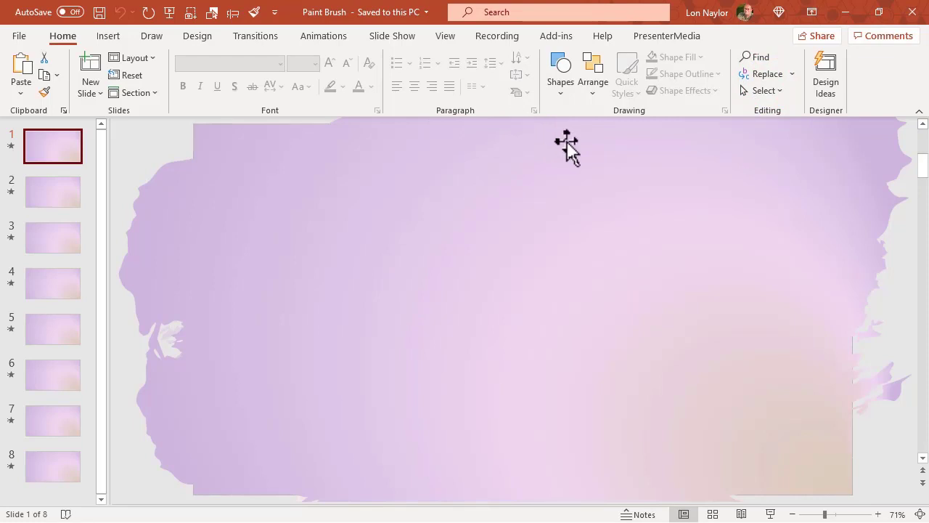
{"action": "mouse_move", "coordinate": [354, 322]}
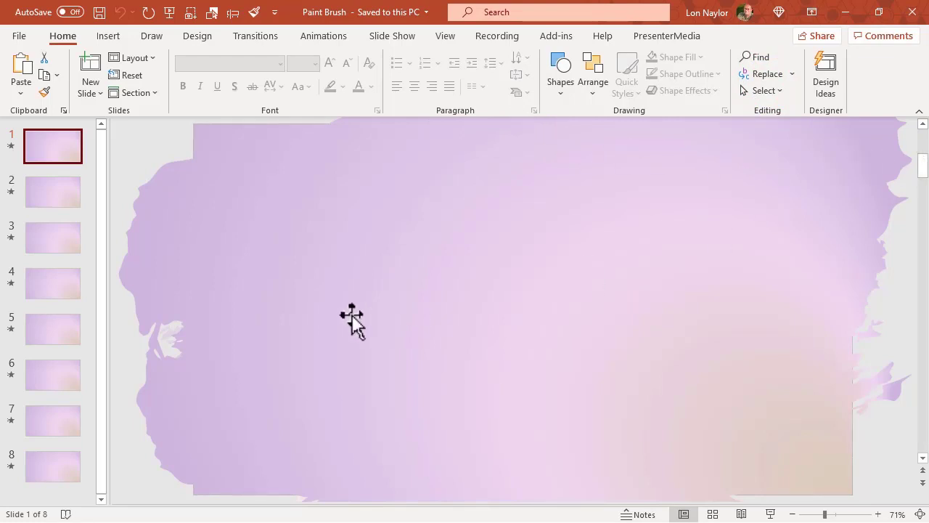
{"action": "mouse_move", "coordinate": [558, 314]}
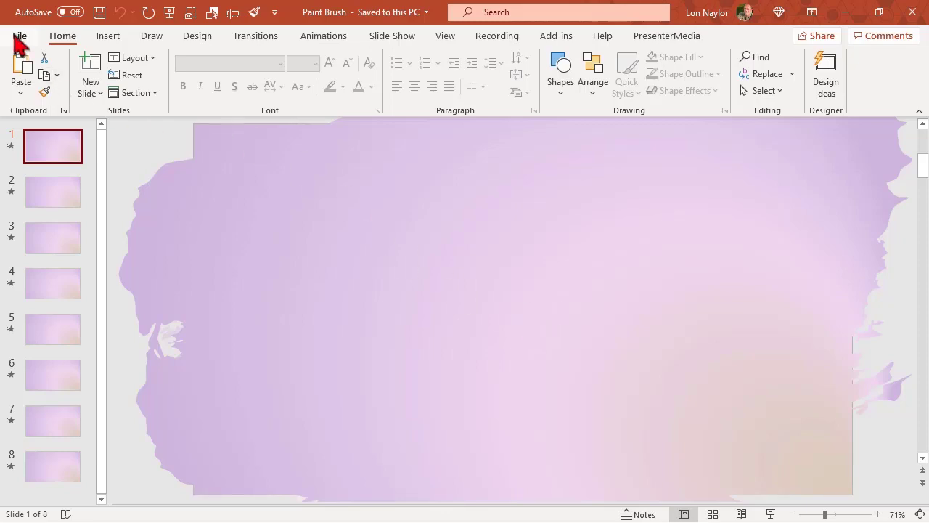
Step: Start Save As and create a new folder named TEST inside the Phoenix folder
{"action": "left_click", "coordinate": [26, 35]}
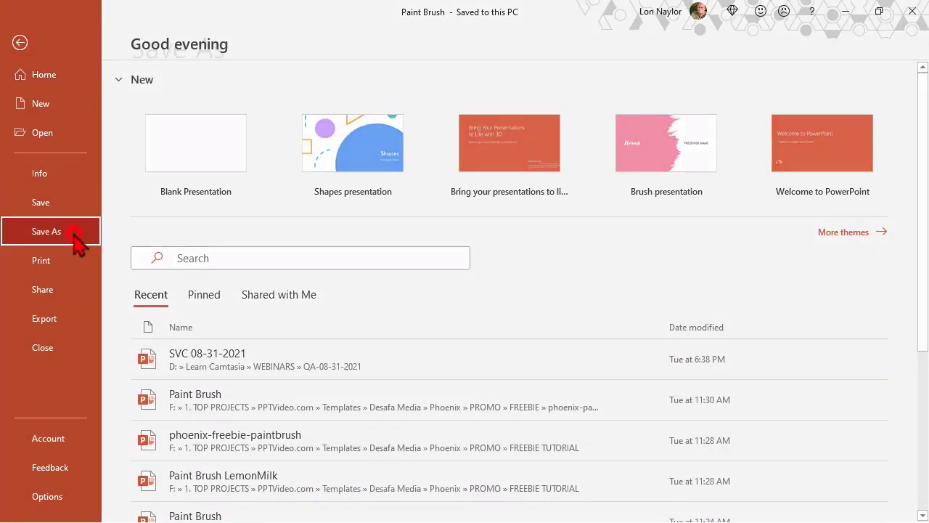
{"action": "left_click", "coordinate": [46, 231]}
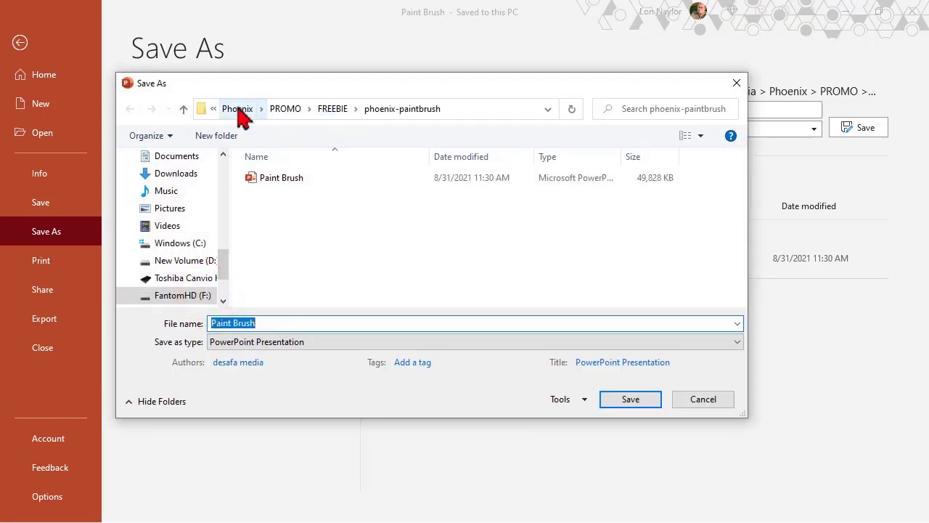
{"action": "left_click", "coordinate": [238, 107]}
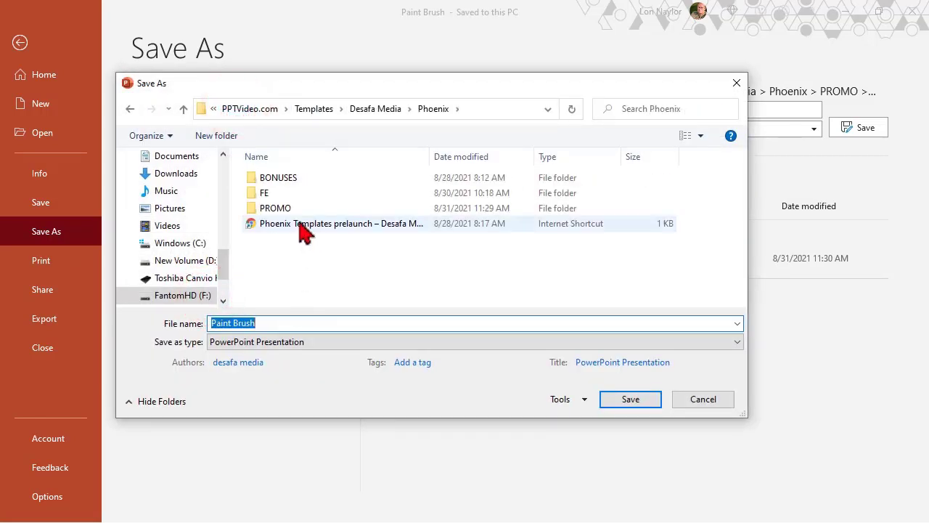
{"action": "right_click", "coordinate": [305, 268]}
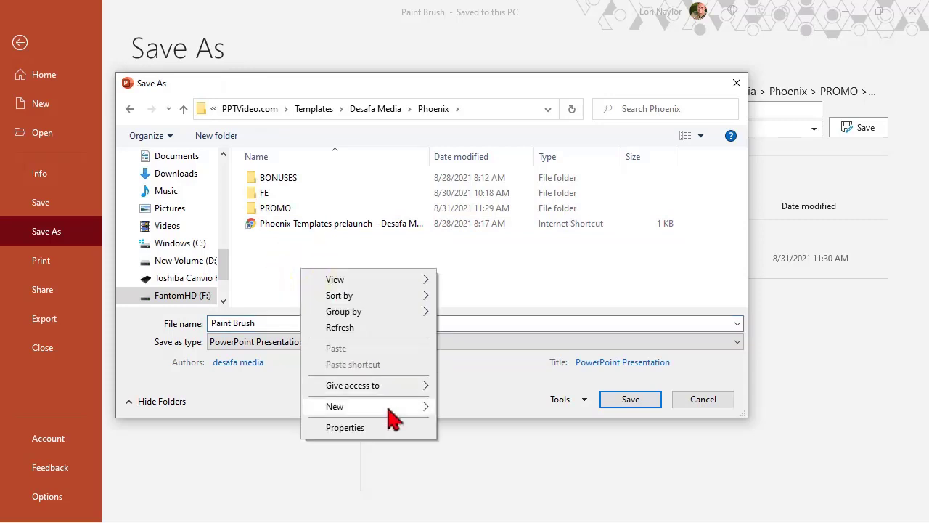
{"action": "left_click", "coordinate": [333, 406]}
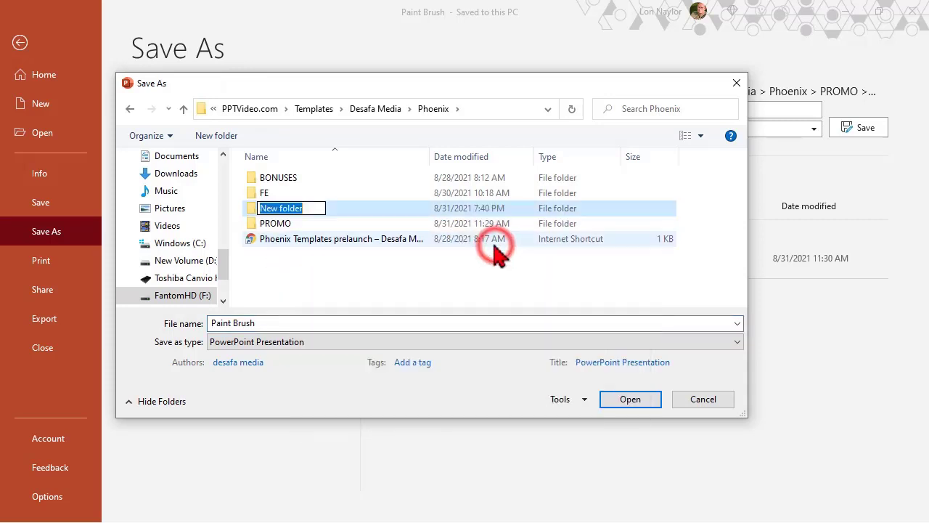
{"action": "type", "text": "TEST"}
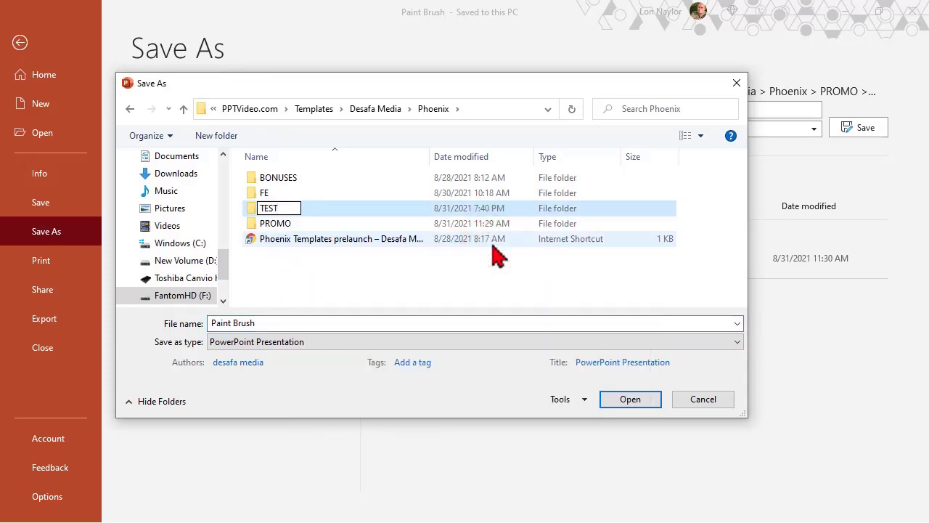
Step: Save the renamed copy of the deck into the TEST folder and return to the slides
{"action": "double_click", "coordinate": [276, 209]}
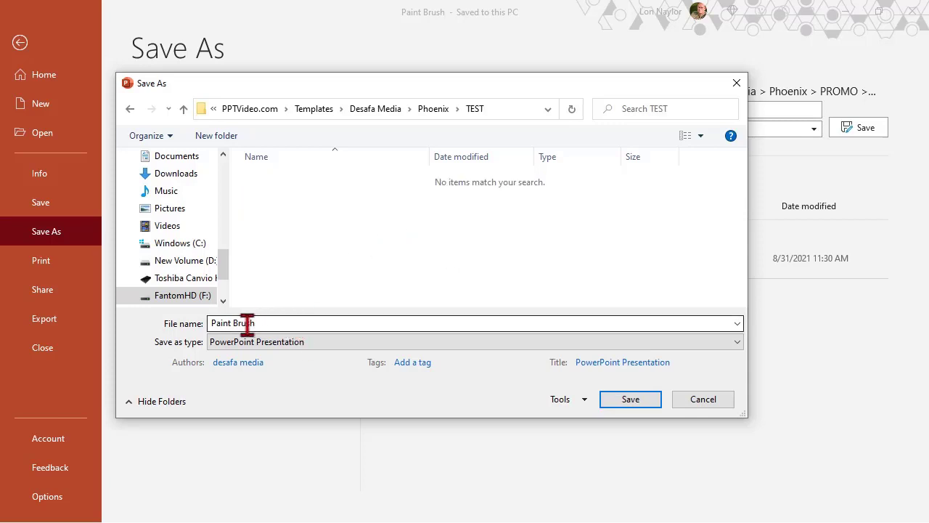
{"action": "left_click", "coordinate": [272, 323]}
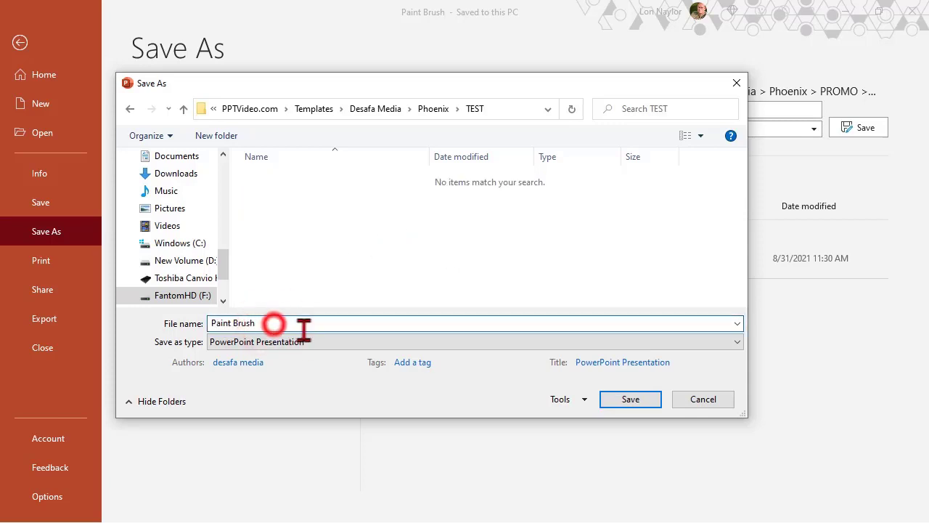
{"action": "left_click", "coordinate": [629, 399]}
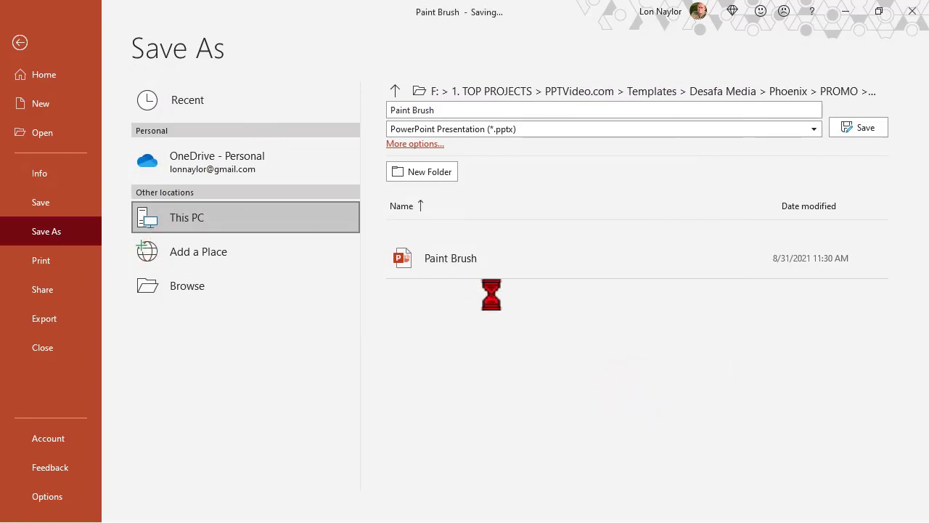
{"action": "left_click", "coordinate": [857, 128]}
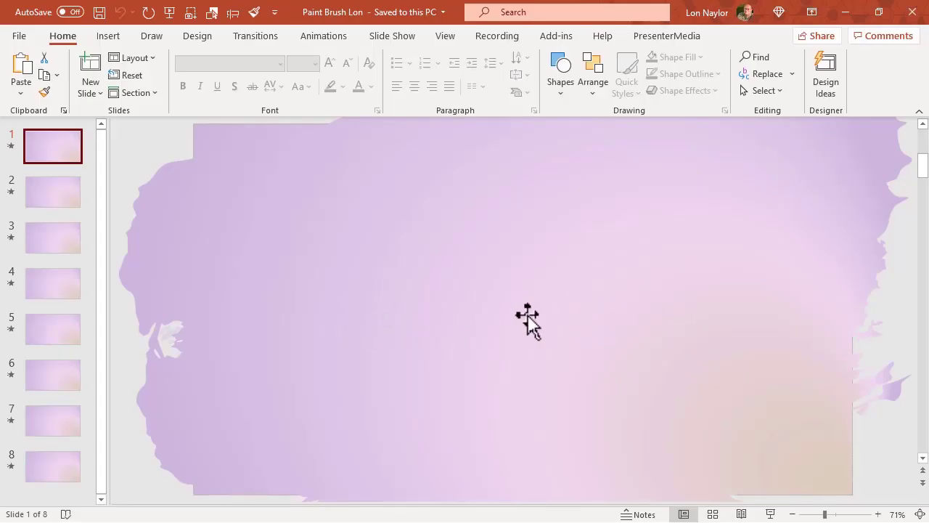
{"action": "mouse_move", "coordinate": [179, 168]}
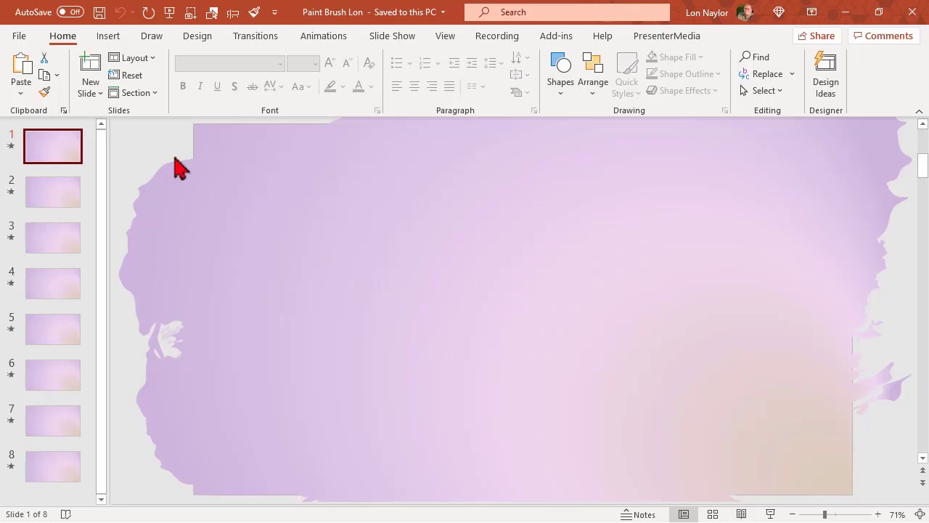
{"action": "mouse_move", "coordinate": [573, 394]}
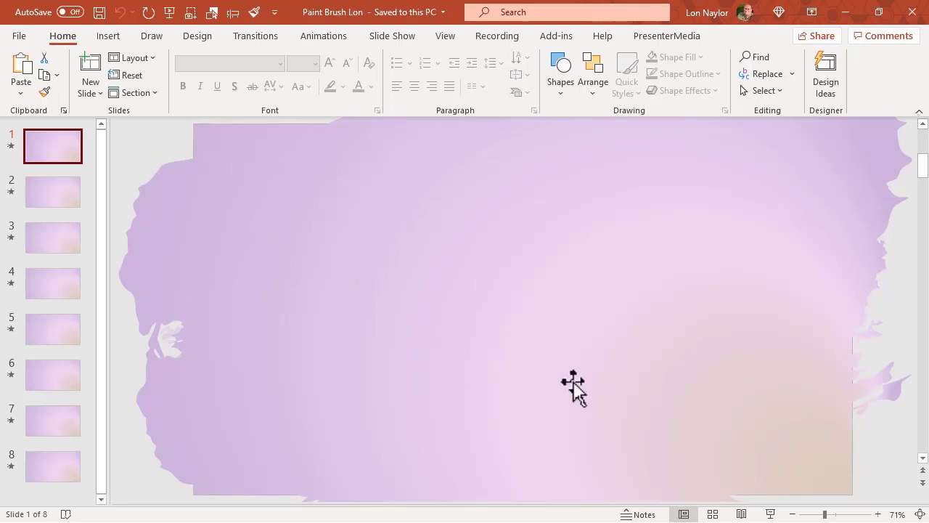
{"action": "mouse_move", "coordinate": [193, 283]}
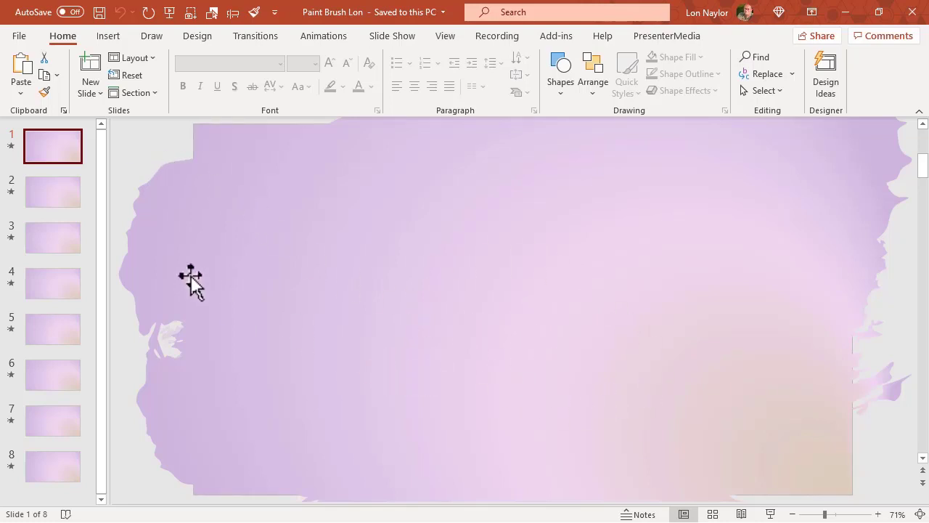
{"action": "mouse_move", "coordinate": [625, 376]}
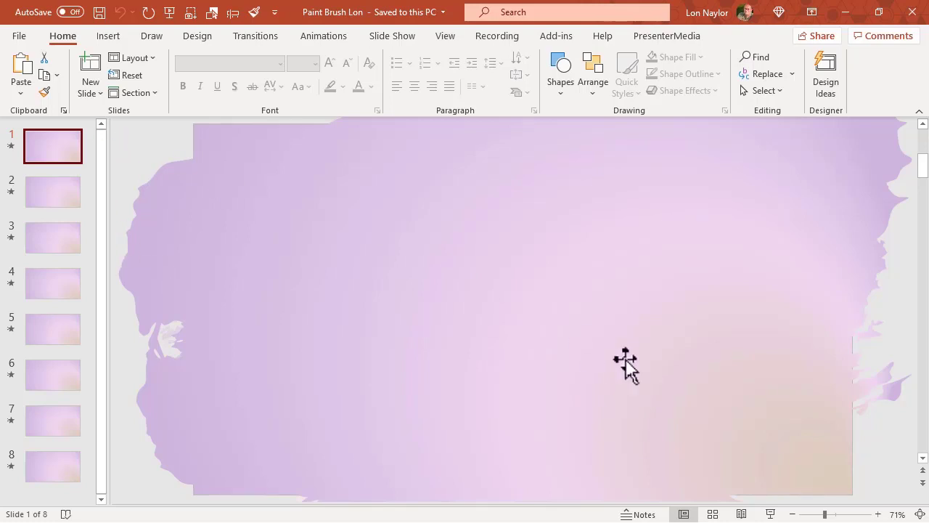
{"action": "mouse_move", "coordinate": [550, 375]}
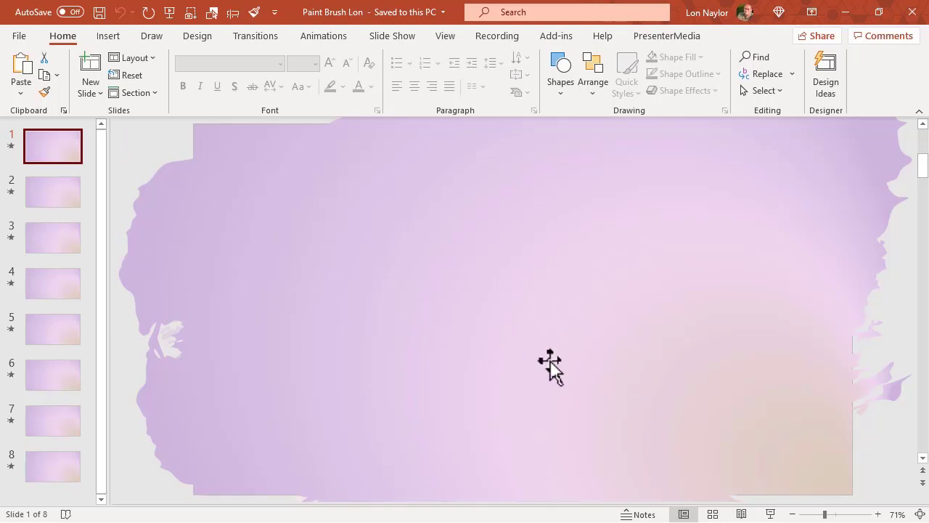
{"action": "mouse_move", "coordinate": [119, 156]}
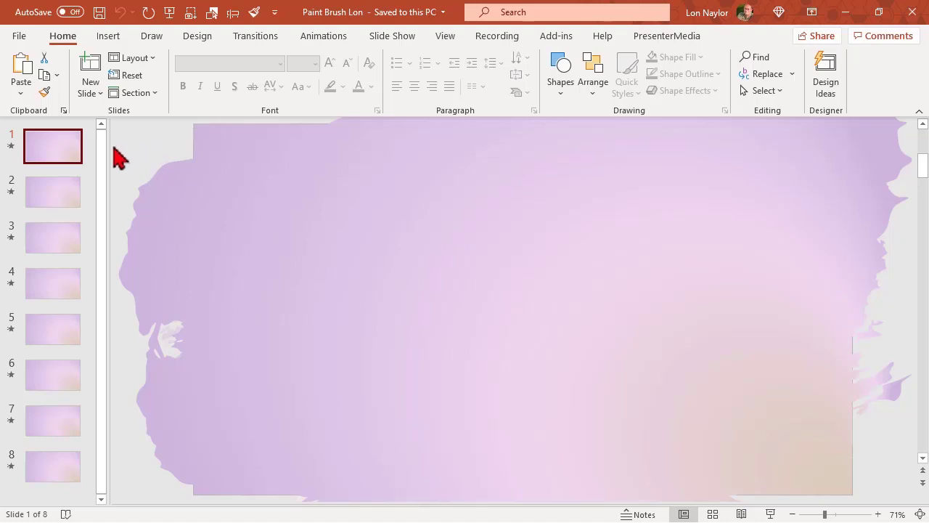
Step: Select the large purple brushstroke background shape on slide 1
{"action": "left_click", "coordinate": [52, 191]}
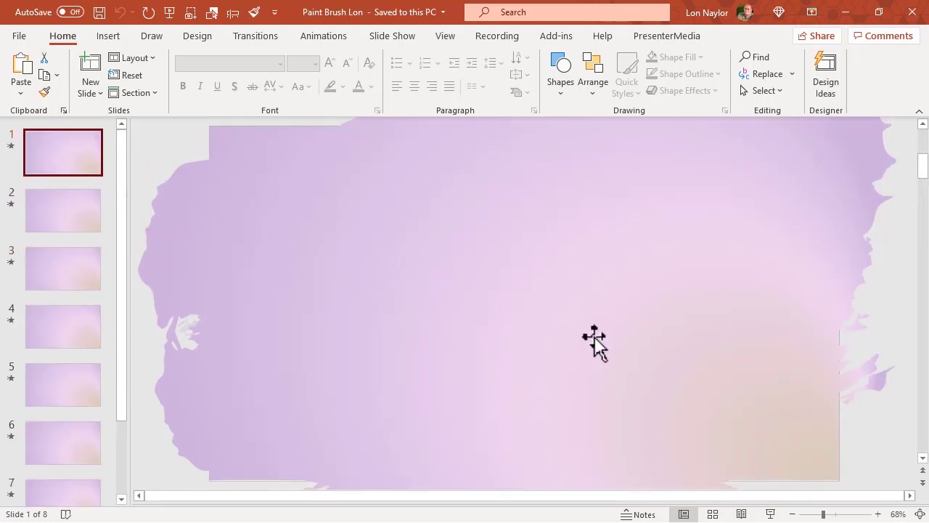
{"action": "mouse_move", "coordinate": [572, 300]}
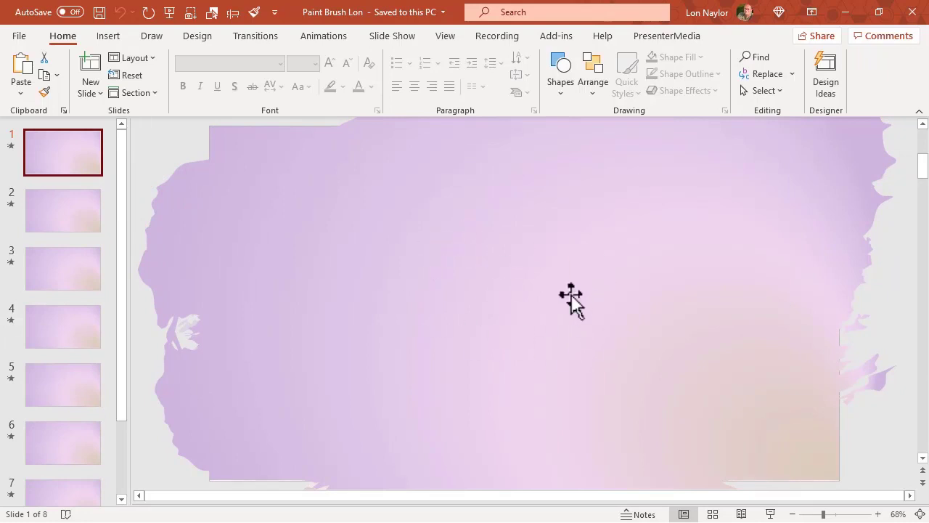
{"action": "mouse_move", "coordinate": [542, 302]}
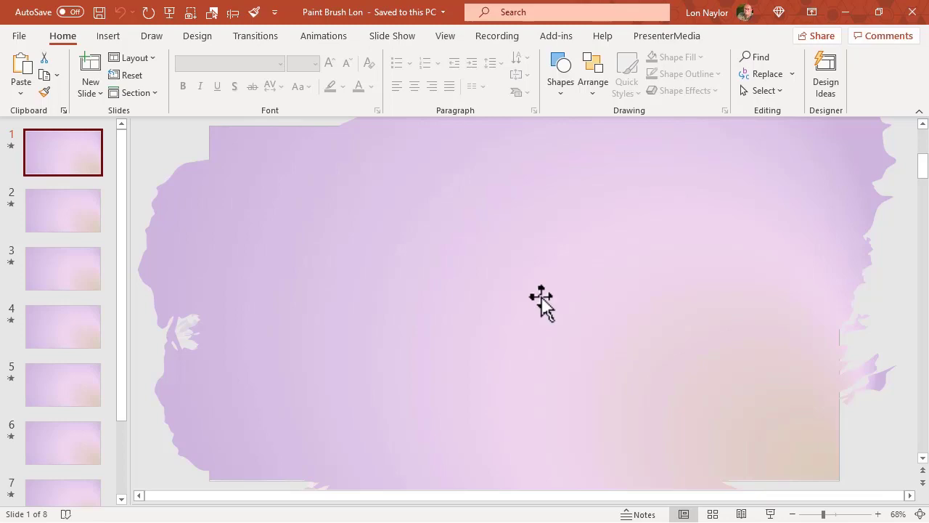
{"action": "left_click", "coordinate": [541, 304]}
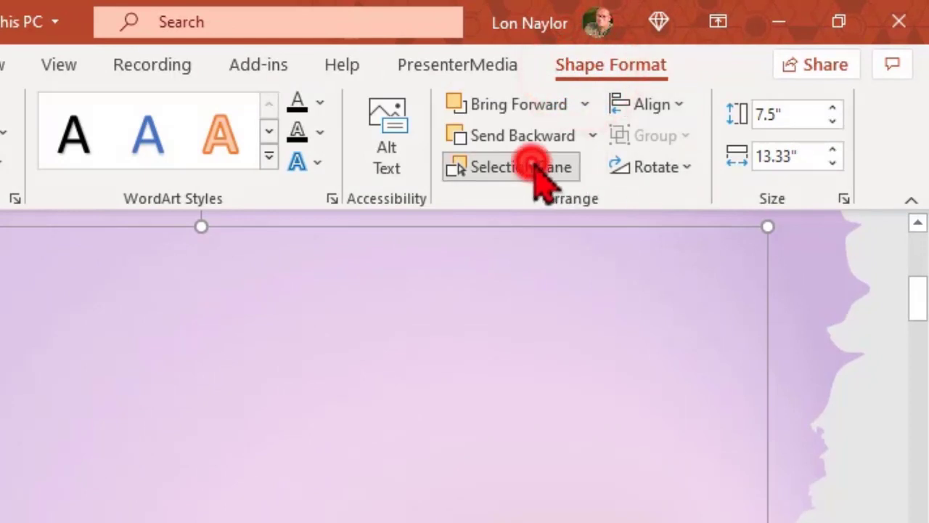
Step: Show the Selection Pane listing slide 1's objects (Windy Beach, END, Group PHOTO)
{"action": "left_click", "coordinate": [511, 166]}
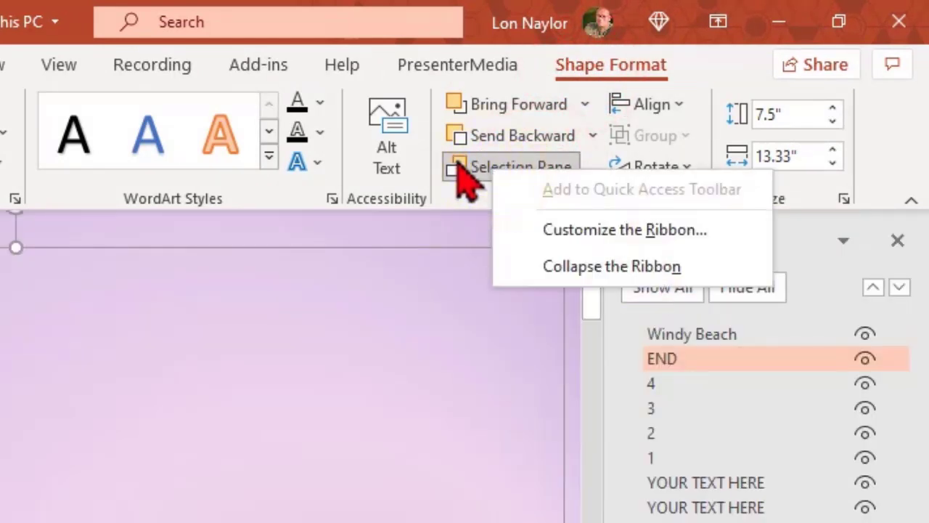
{"action": "mouse_move", "coordinate": [644, 229]}
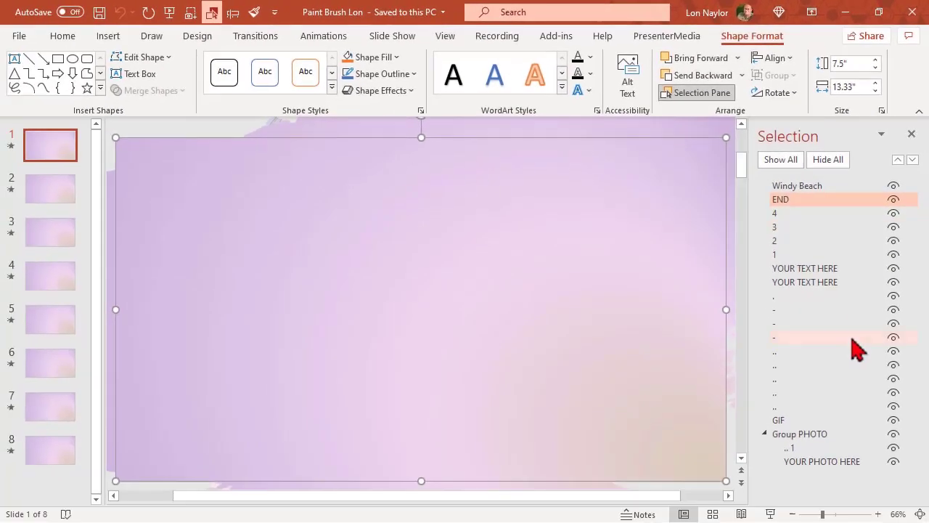
{"action": "left_click", "coordinate": [781, 158]}
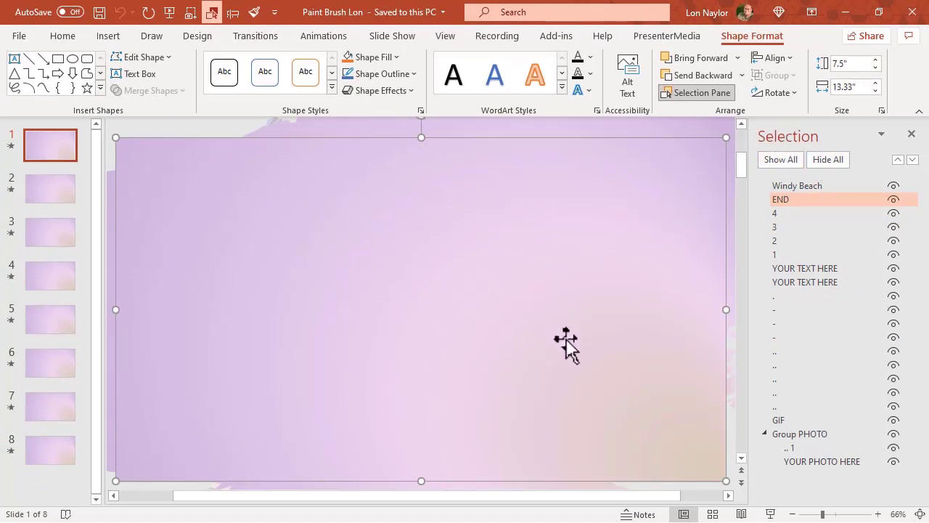
{"action": "mouse_move", "coordinate": [284, 202]}
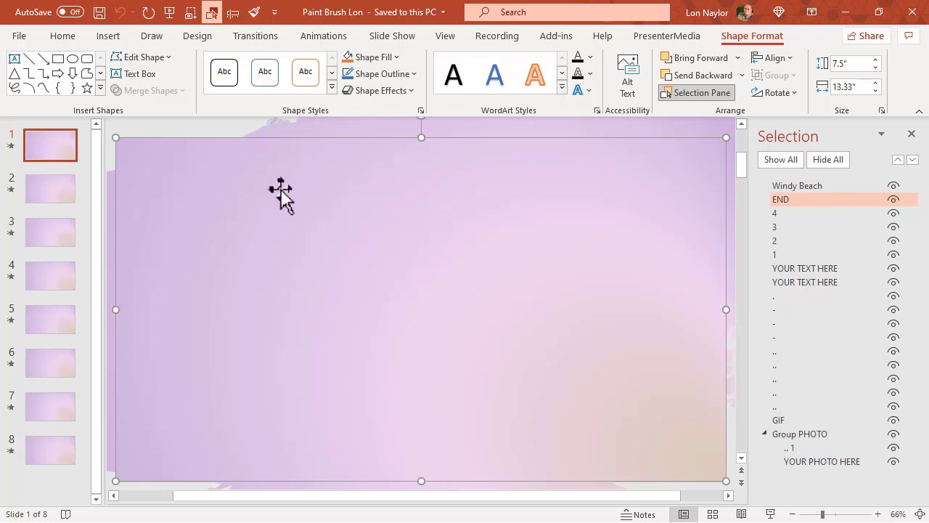
{"action": "mouse_move", "coordinate": [459, 323]}
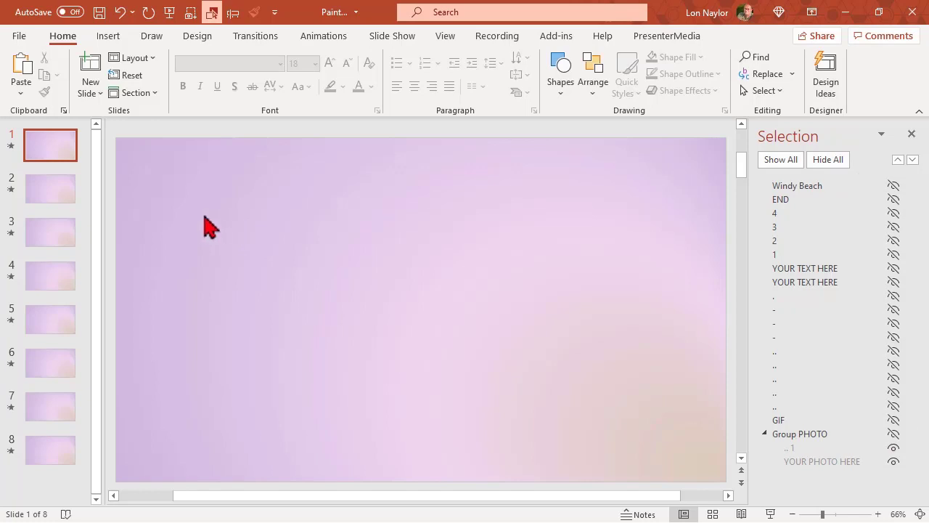
{"action": "mouse_move", "coordinate": [502, 297]}
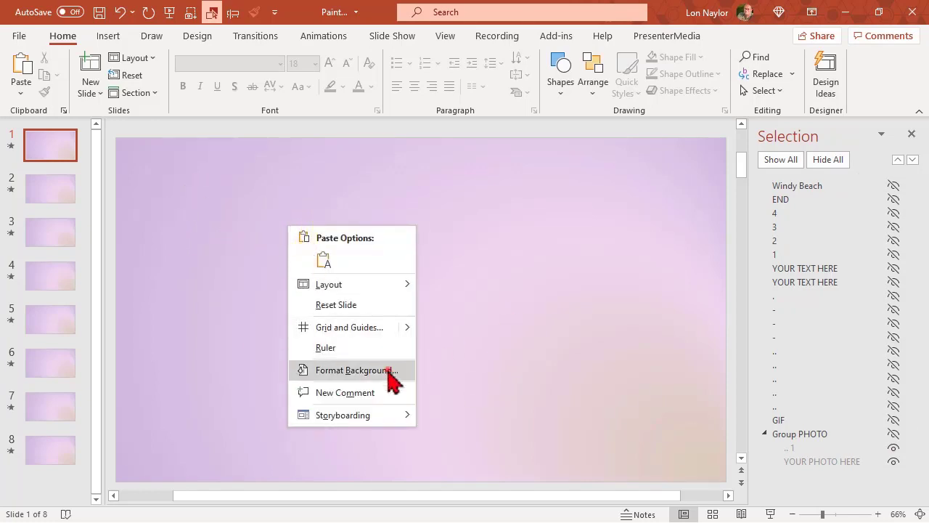
{"action": "left_click", "coordinate": [349, 370]}
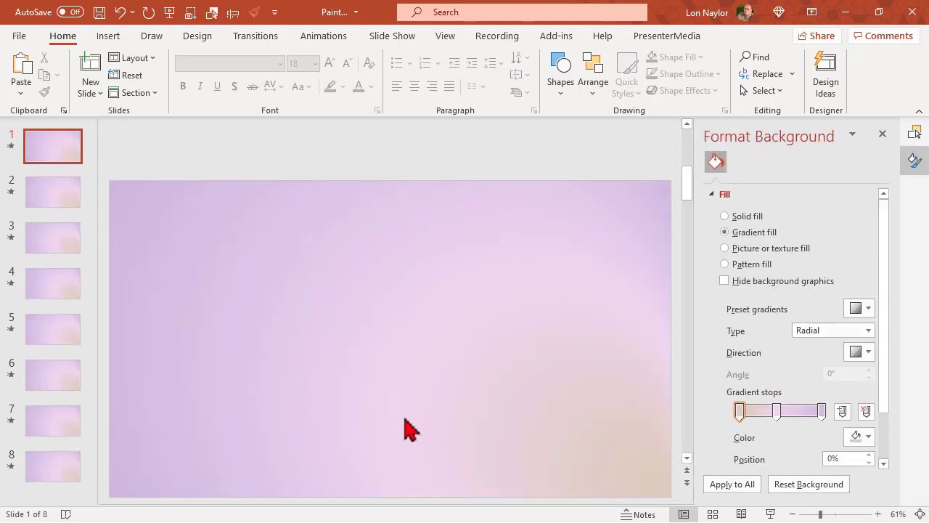
{"action": "left_click", "coordinate": [774, 411]}
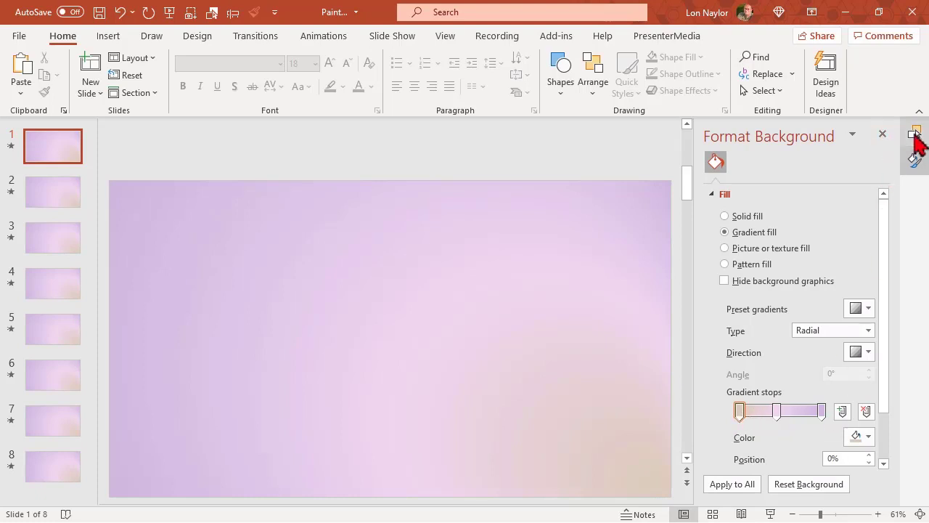
{"action": "left_click", "coordinate": [915, 134]}
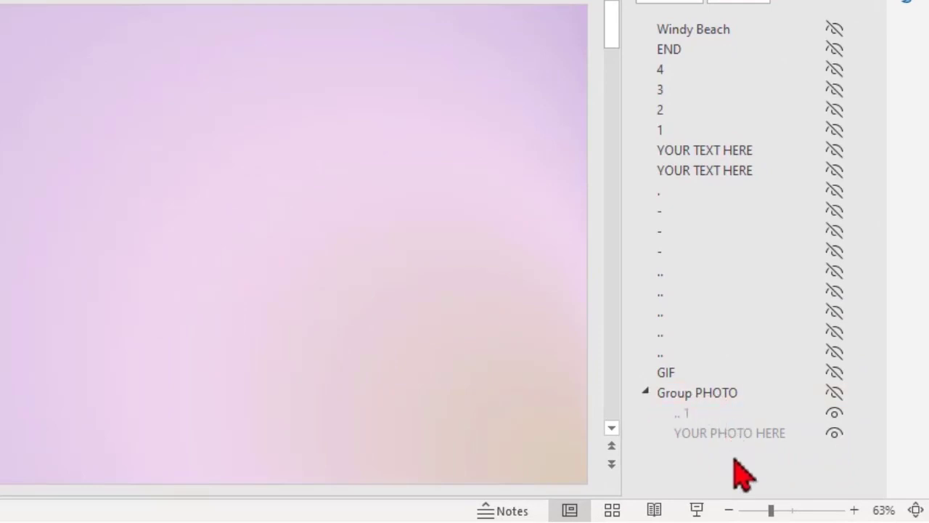
Step: Make the Group PHOTO visible and expand it to reach its members in the Selection Pane
{"action": "left_click", "coordinate": [717, 392]}
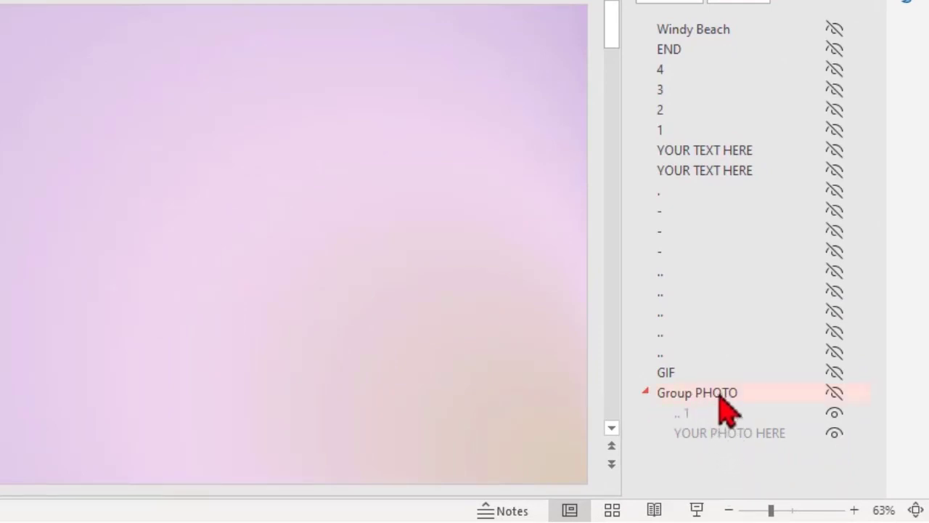
{"action": "left_click", "coordinate": [830, 392]}
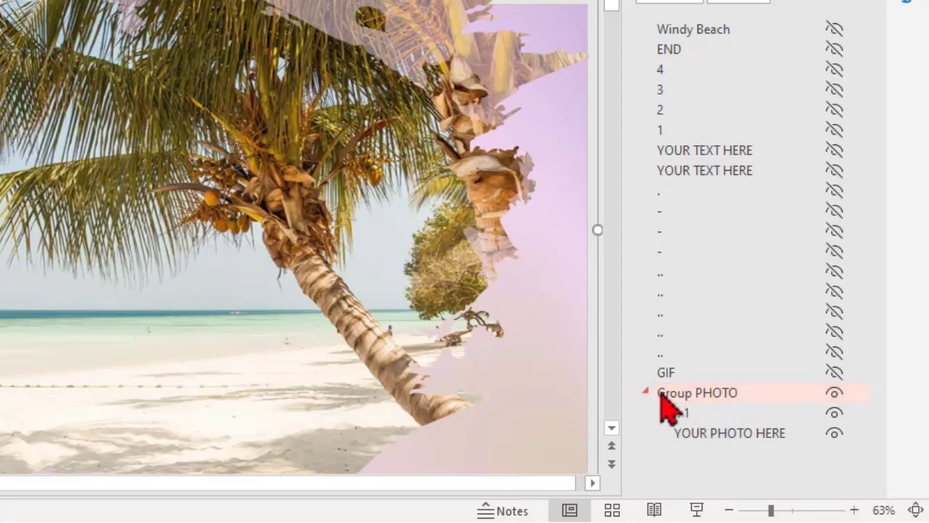
{"action": "left_click", "coordinate": [647, 392]}
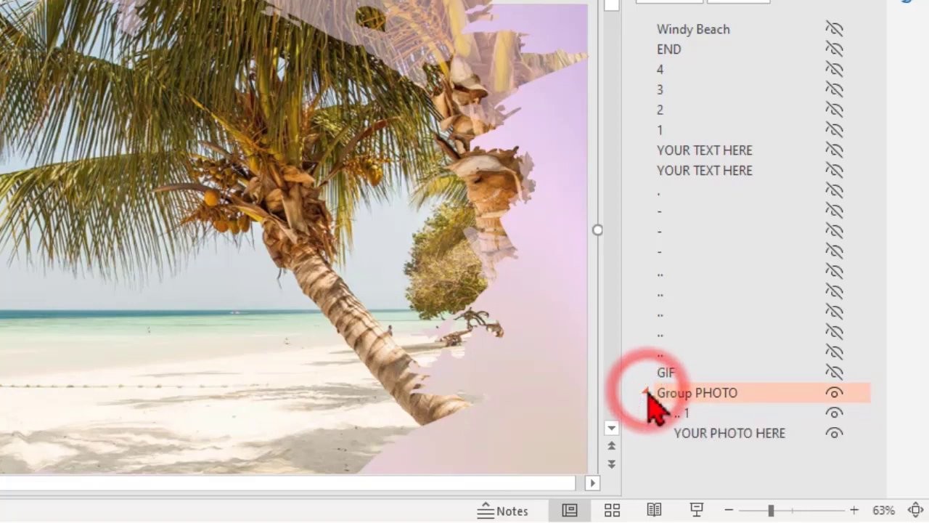
{"action": "left_click", "coordinate": [644, 392]}
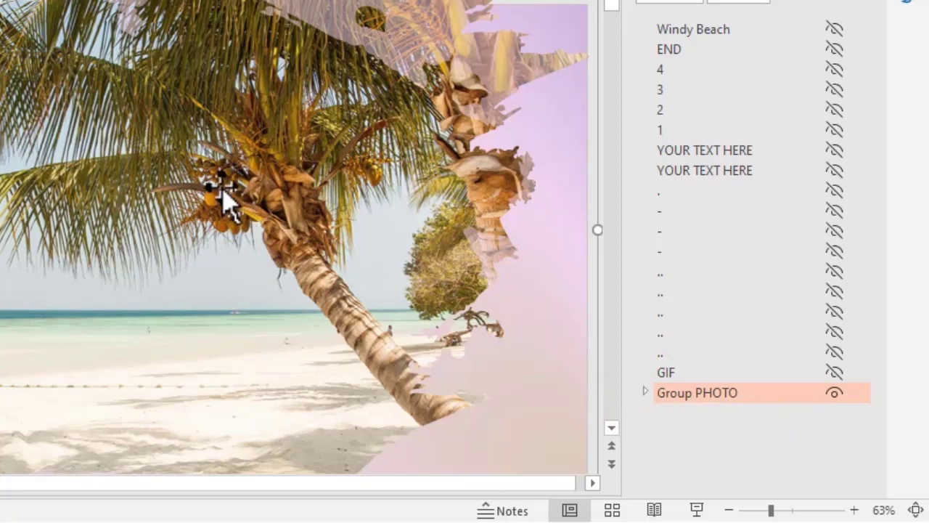
{"action": "left_click", "coordinate": [735, 511]}
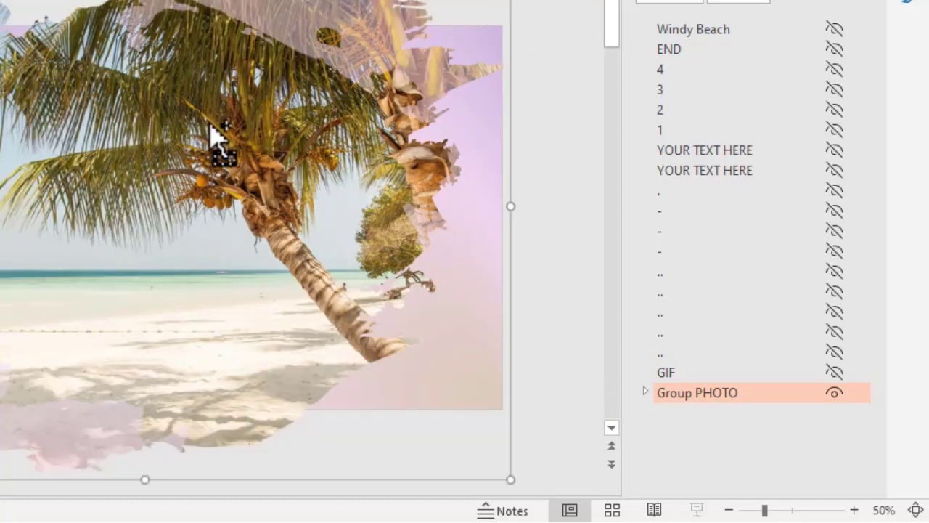
{"action": "left_click", "coordinate": [731, 511]}
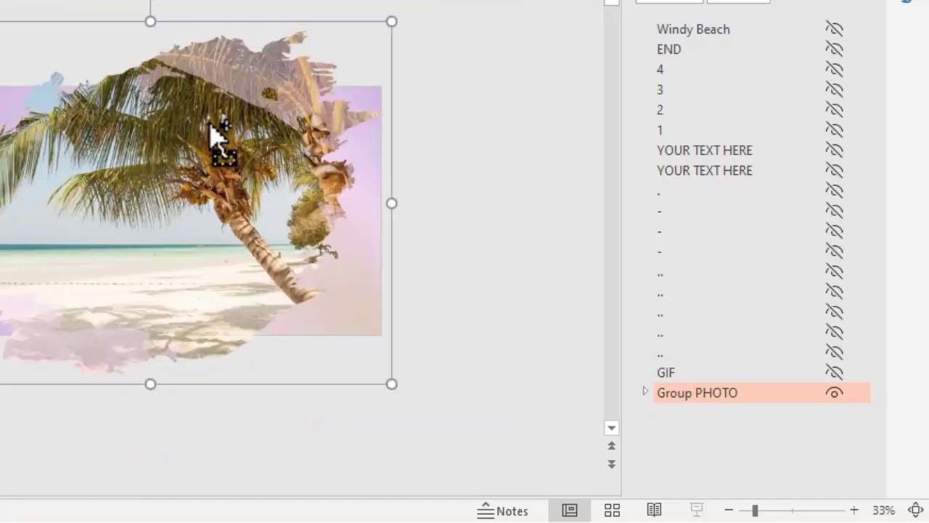
{"action": "left_click", "coordinate": [642, 392]}
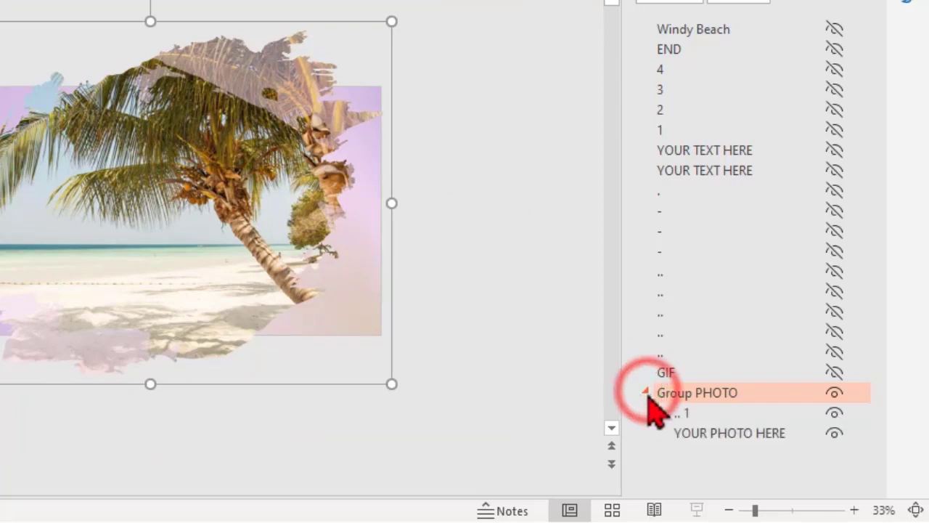
{"action": "left_click", "coordinate": [644, 392]}
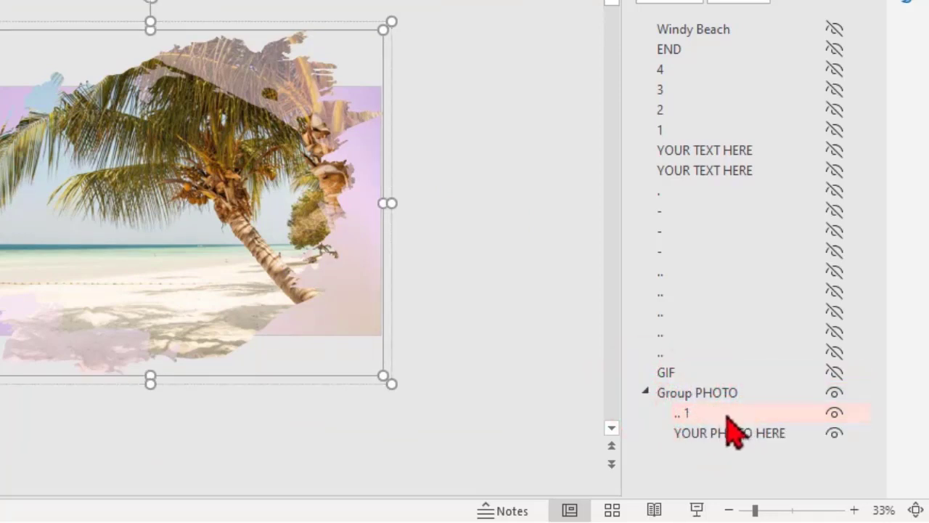
Step: Toggle the photo group's visibility and select the YOUR PHOTO HERE picture for editing
{"action": "left_click", "coordinate": [729, 433]}
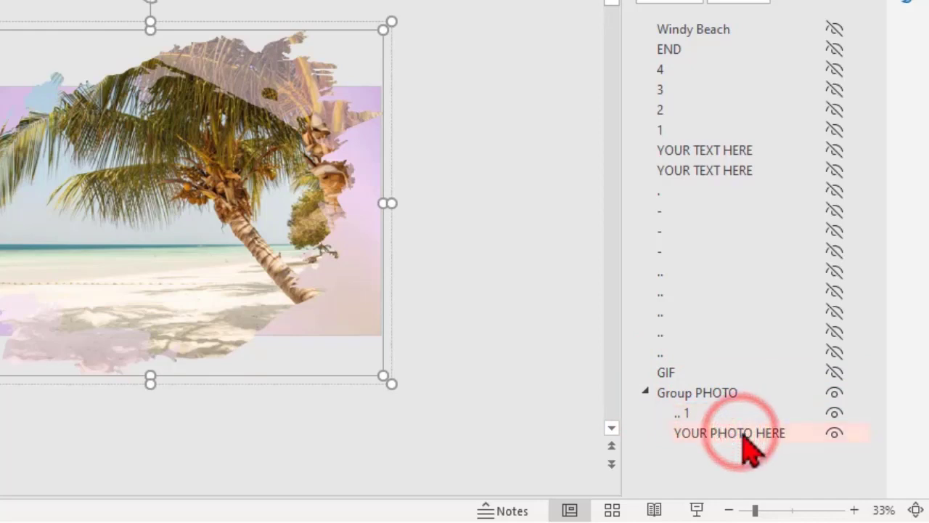
{"action": "left_click", "coordinate": [732, 432]}
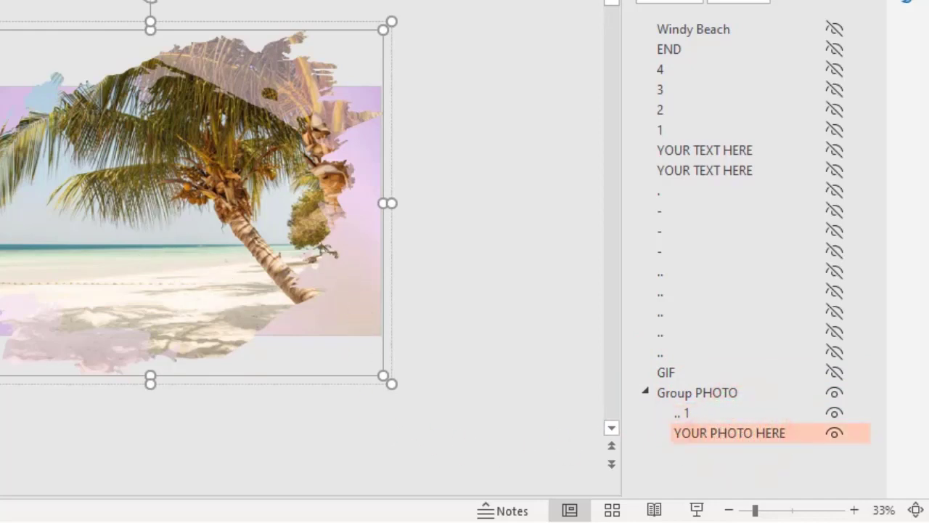
{"action": "mouse_move", "coordinate": [557, 267]}
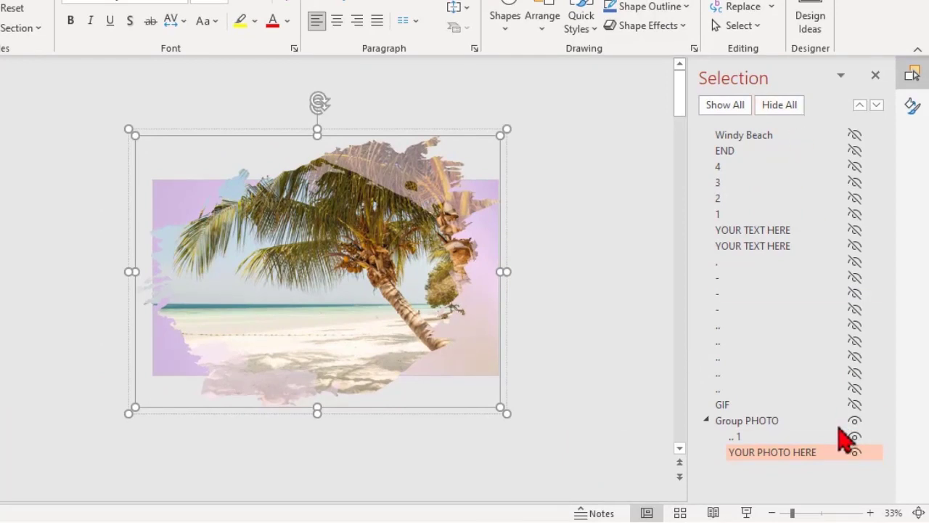
{"action": "left_click", "coordinate": [853, 421]}
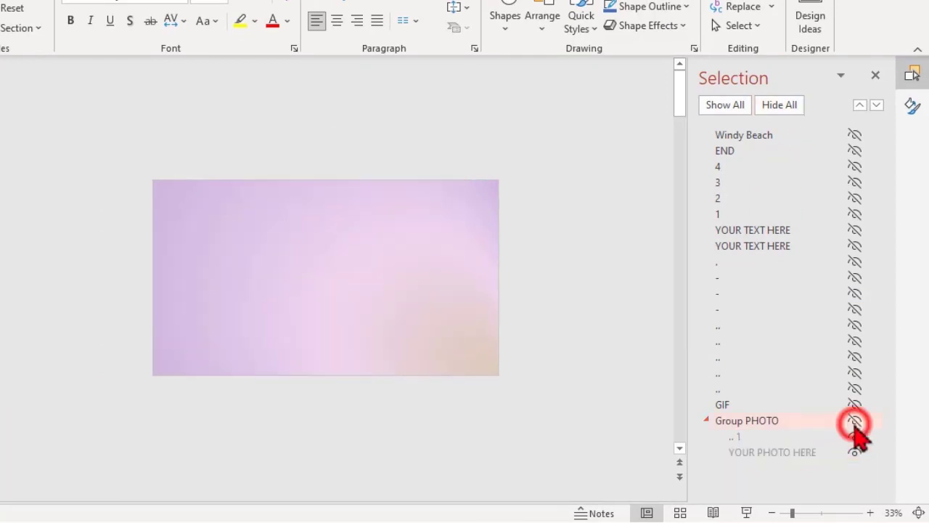
{"action": "left_click", "coordinate": [853, 421]}
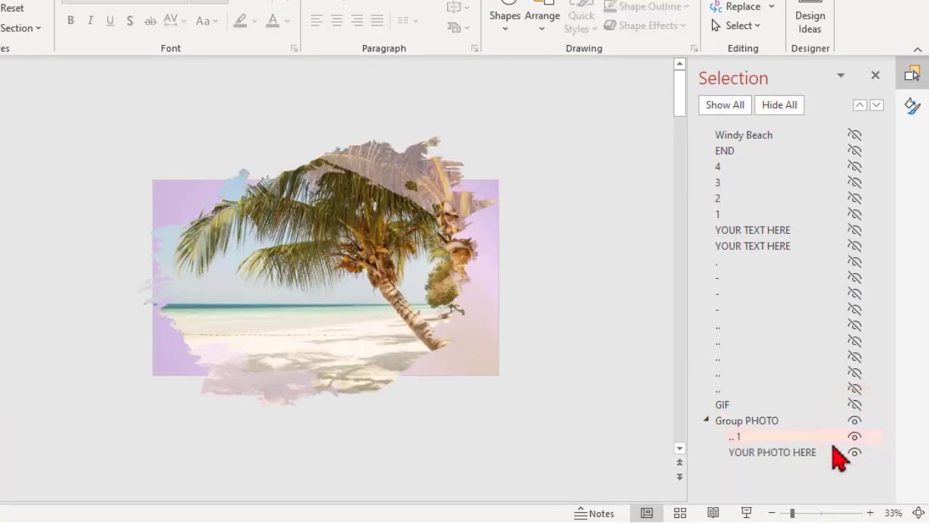
{"action": "left_click", "coordinate": [772, 453]}
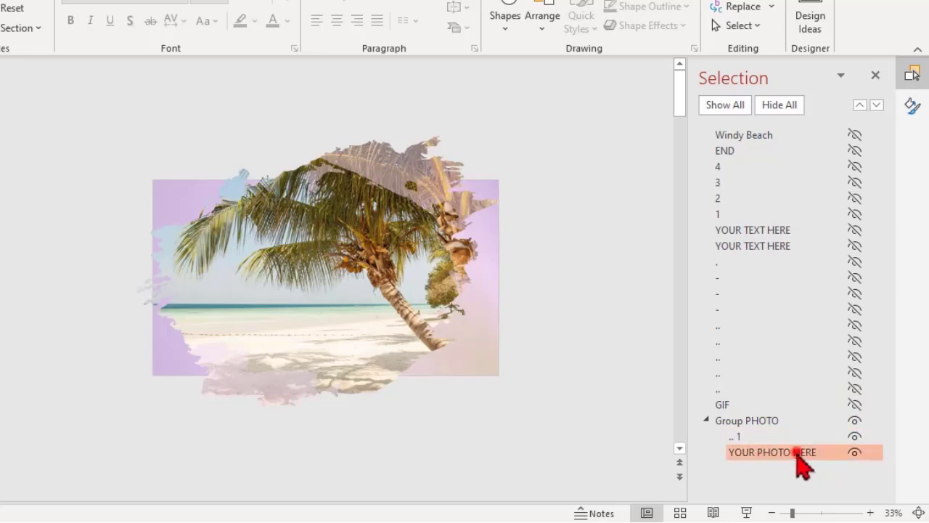
{"action": "left_click", "coordinate": [772, 451]}
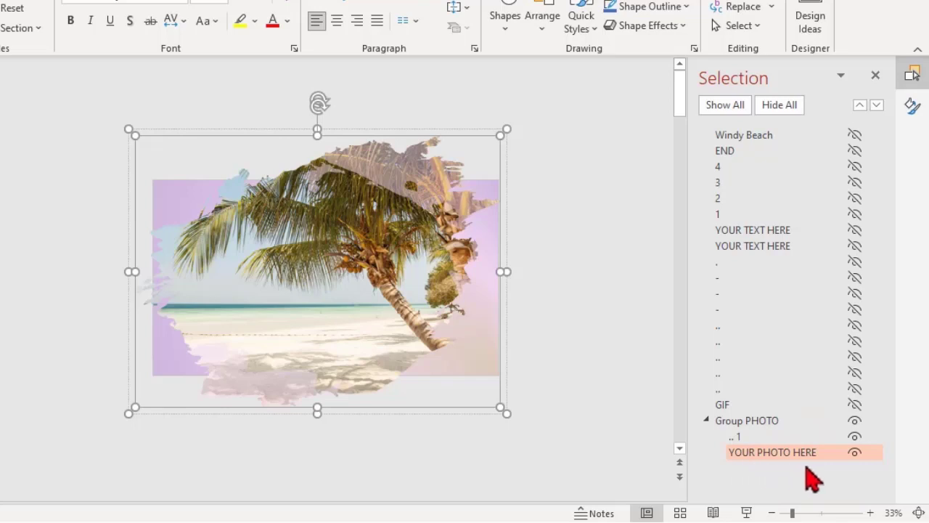
{"action": "mouse_move", "coordinate": [298, 249]}
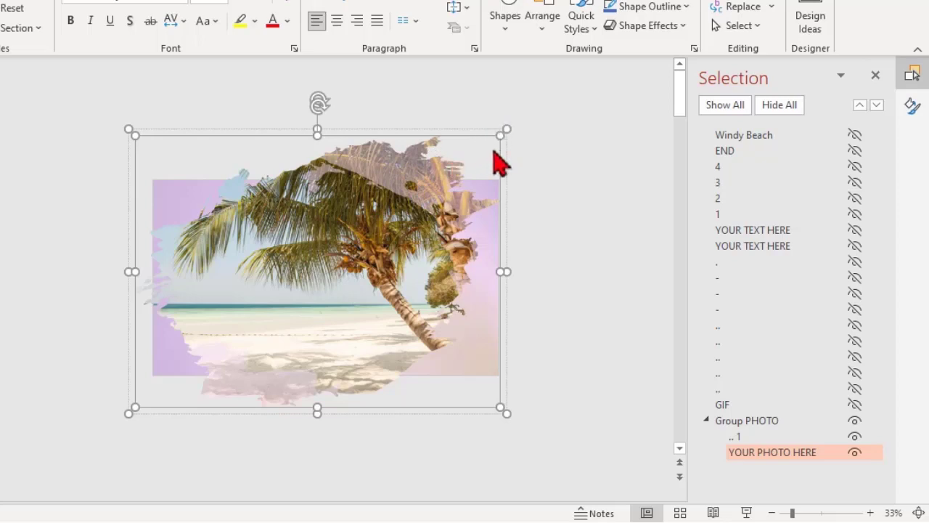
{"action": "mouse_move", "coordinate": [503, 134]}
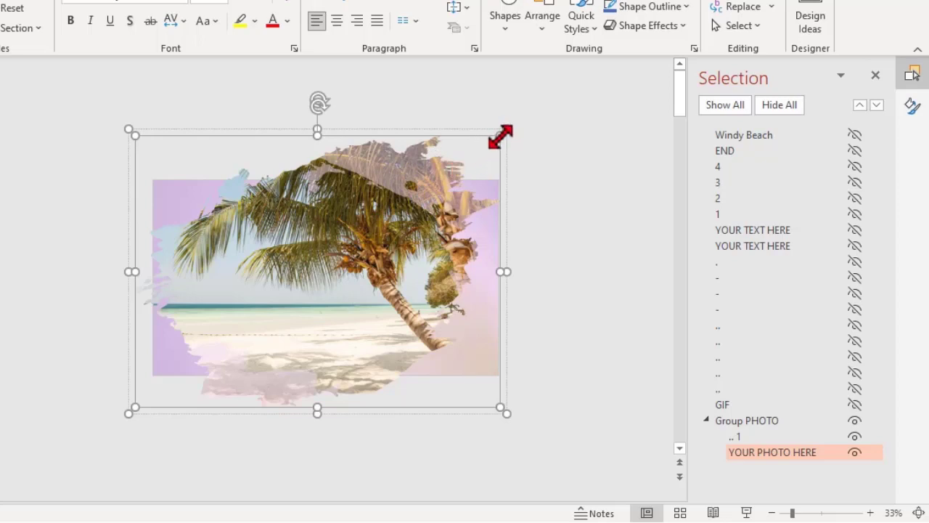
{"action": "mouse_move", "coordinate": [486, 137]}
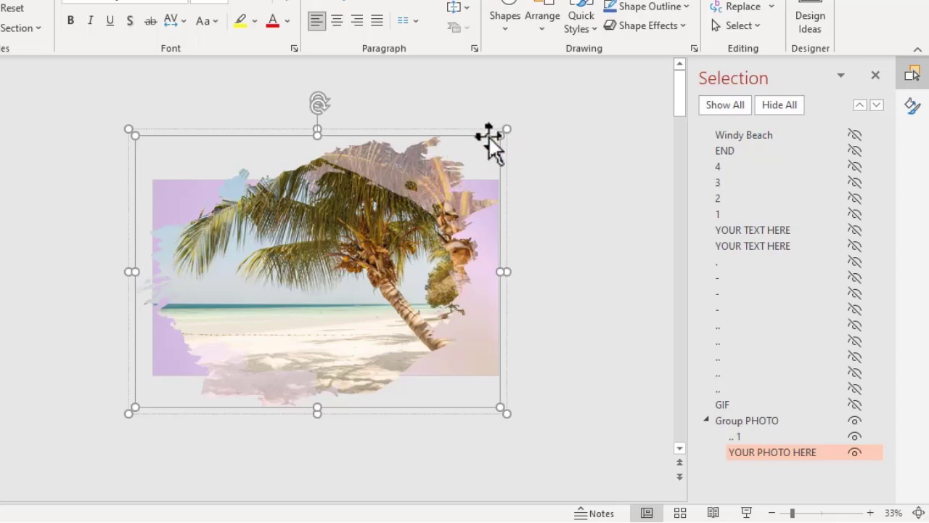
Step: Fill the photo shape with the Dog Swim 1920 picture from a file via Format Picture
{"action": "right_click", "coordinate": [494, 134]}
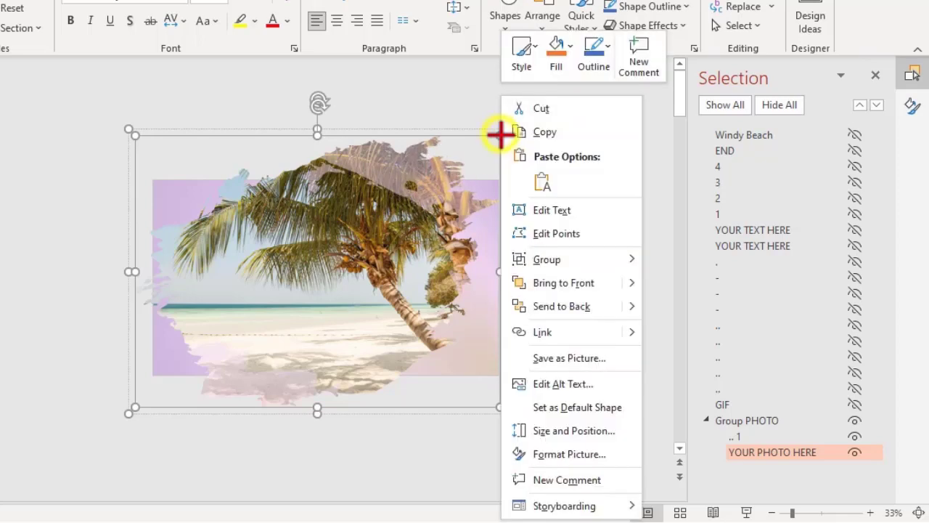
{"action": "mouse_move", "coordinate": [505, 145]}
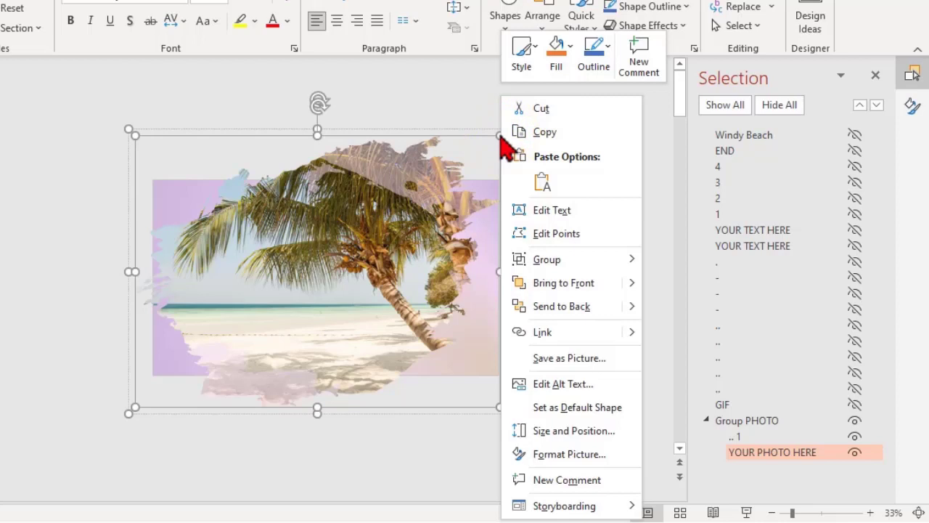
{"action": "mouse_move", "coordinate": [571, 453]}
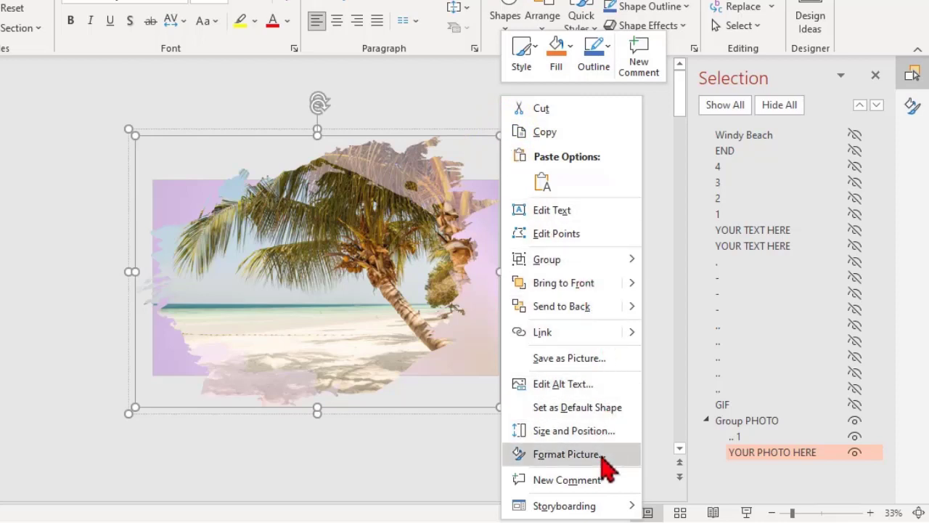
{"action": "left_click", "coordinate": [565, 453]}
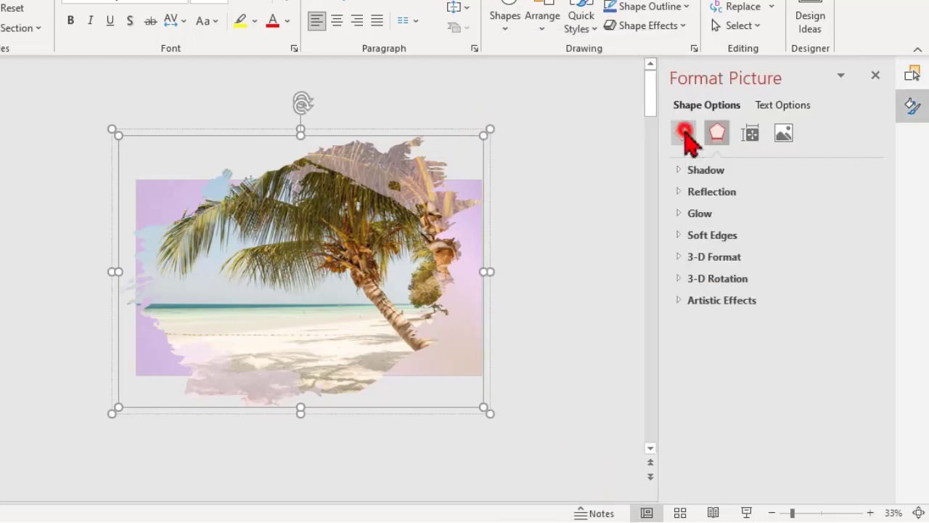
{"action": "left_click", "coordinate": [682, 134]}
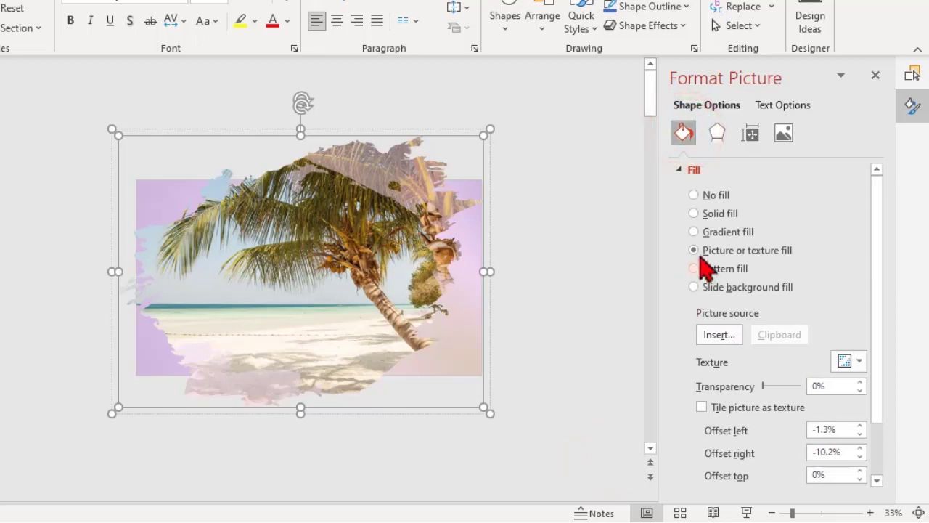
{"action": "mouse_move", "coordinate": [791, 293]}
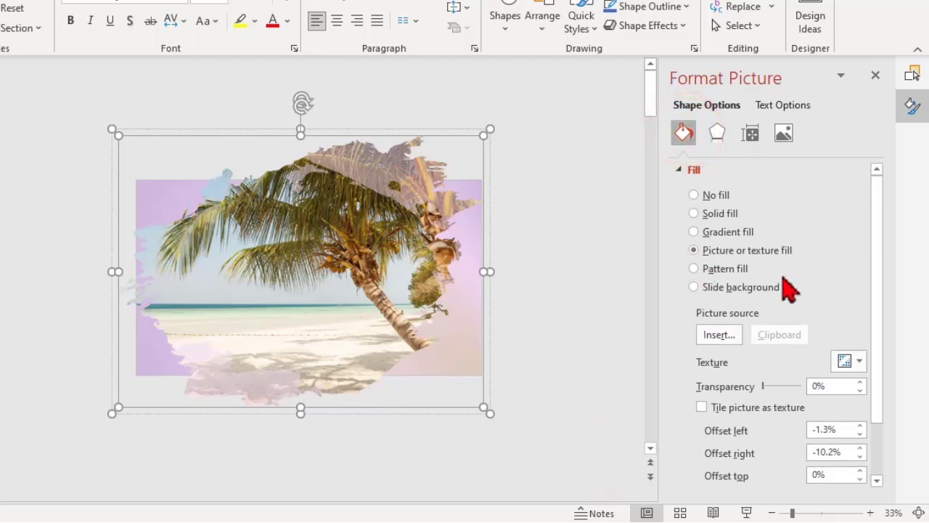
{"action": "left_click", "coordinate": [718, 334]}
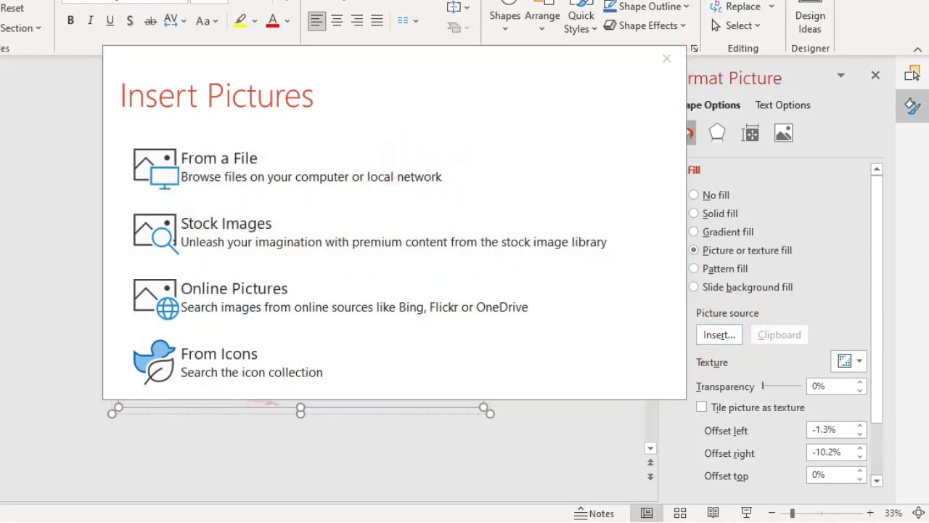
{"action": "left_click", "coordinate": [217, 167]}
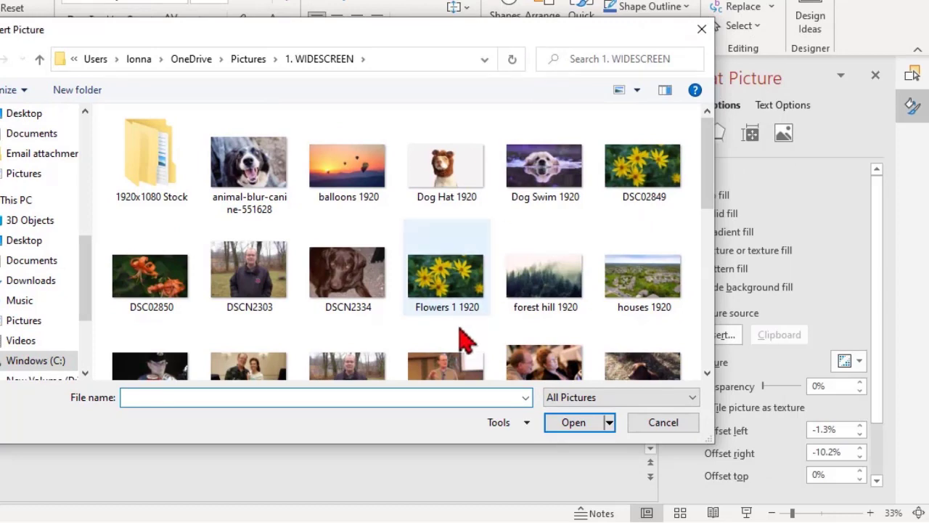
{"action": "left_click", "coordinate": [572, 421]}
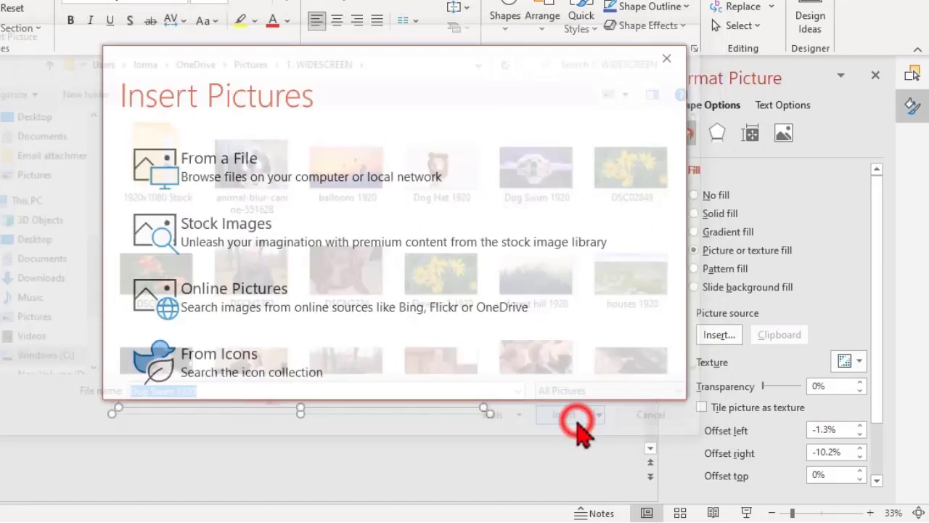
{"action": "left_click", "coordinate": [566, 413]}
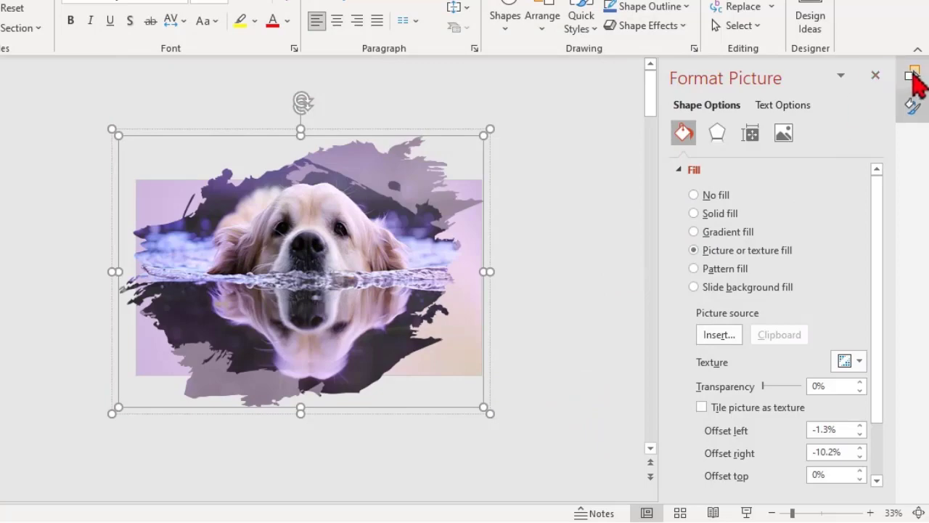
Step: Bring back the Selection Pane and move from slide 1 to slide 2
{"action": "left_click", "coordinate": [914, 75]}
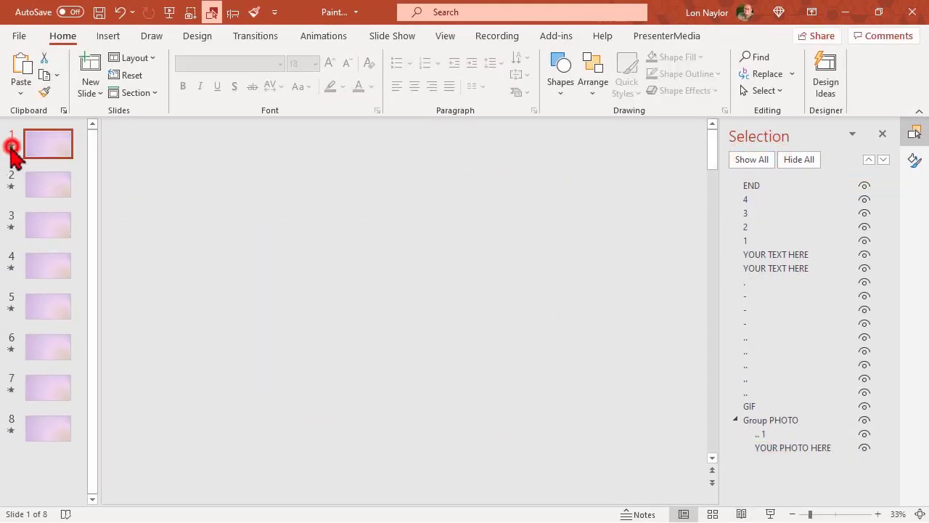
{"action": "left_click", "coordinate": [48, 144]}
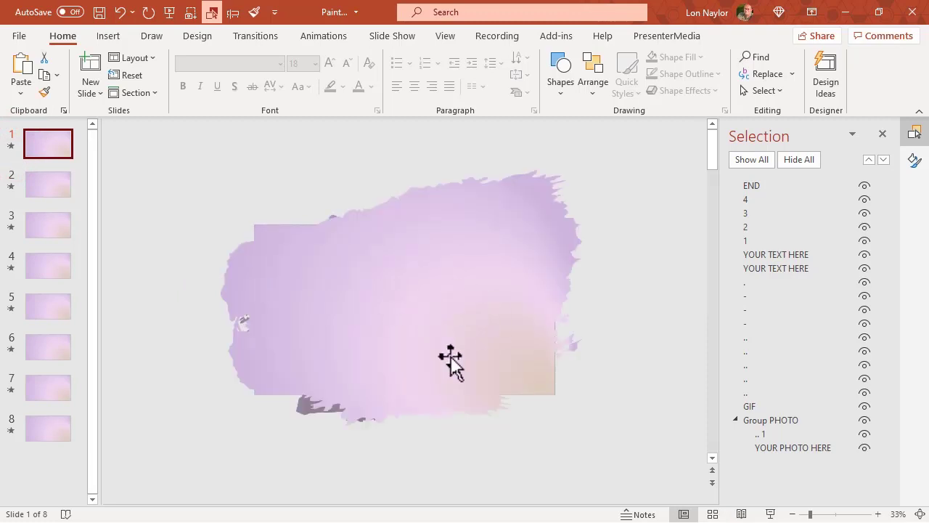
{"action": "left_click", "coordinate": [47, 184]}
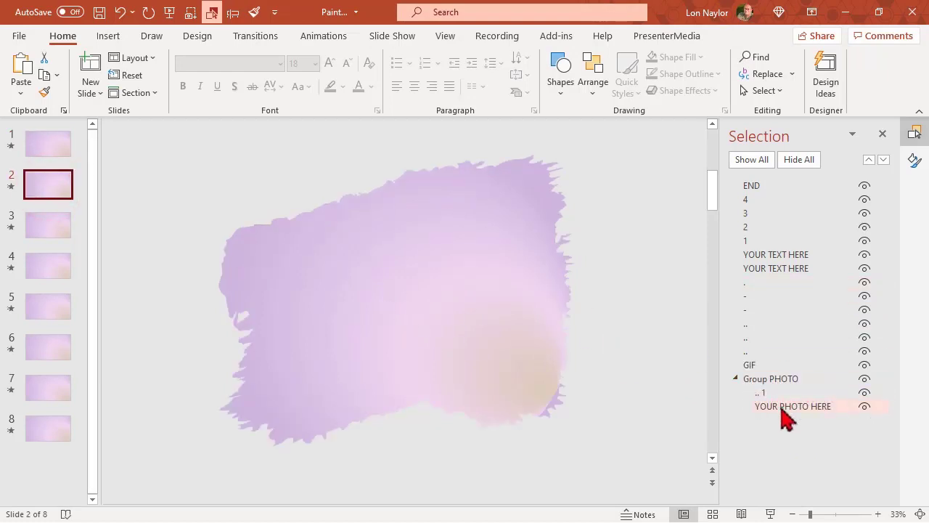
Step: Hide every object on slide 2 except the YOUR PHOTO HERE placeholder
{"action": "left_click", "coordinate": [798, 158]}
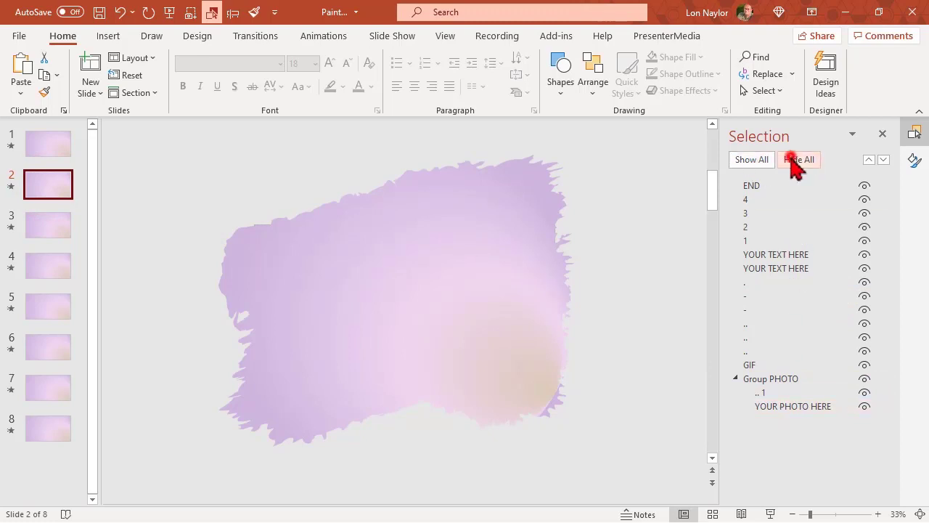
{"action": "left_click", "coordinate": [798, 158]}
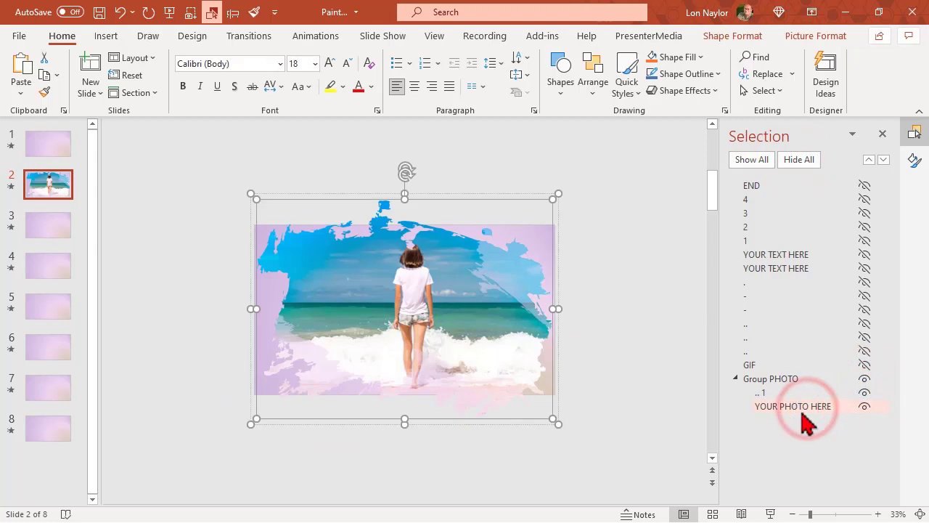
{"action": "left_click", "coordinate": [792, 407]}
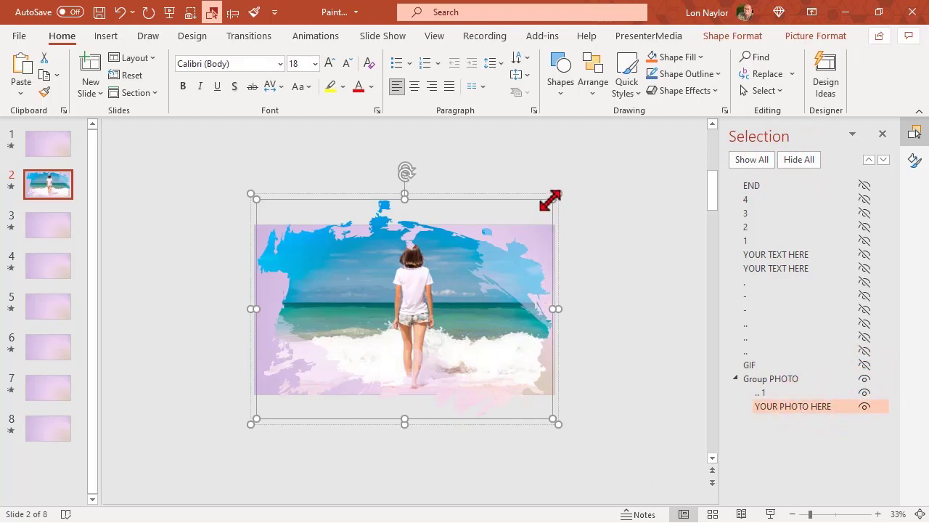
Step: Fill the slide 2 photo shape with the DSCN2334 brown dog picture via Format Picture
{"action": "right_click", "coordinate": [404, 308]}
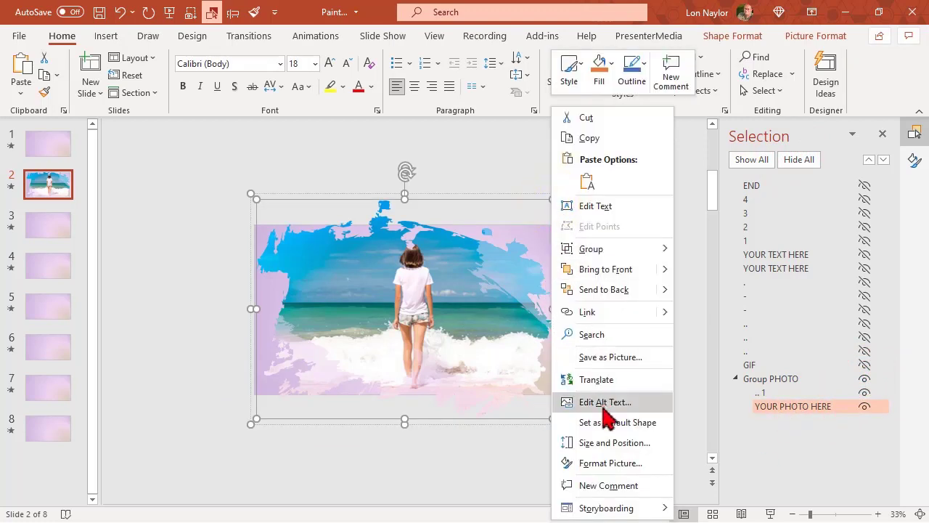
{"action": "mouse_move", "coordinate": [856, 304]}
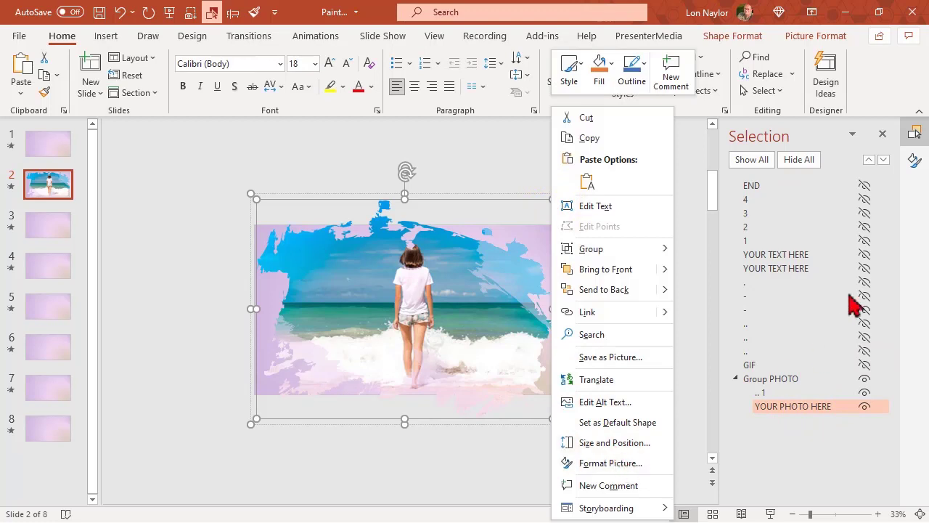
{"action": "left_click", "coordinate": [610, 461]}
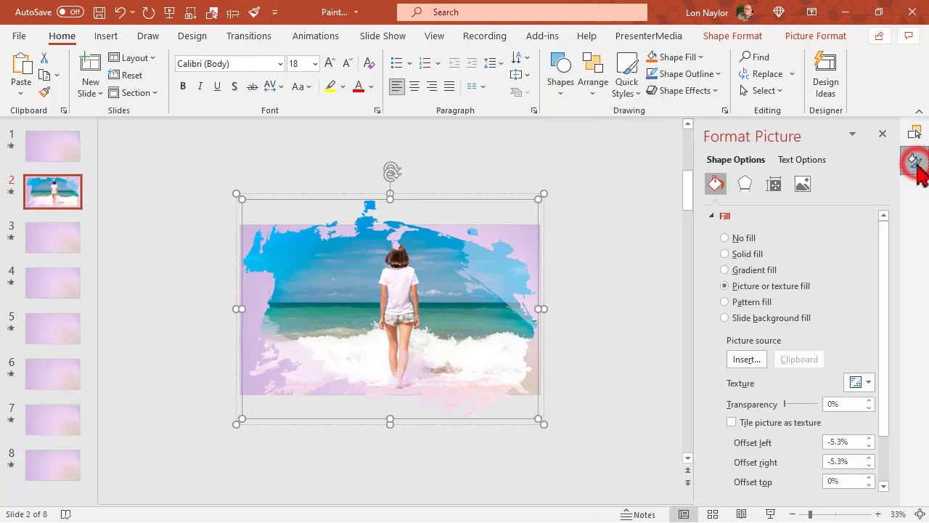
{"action": "left_click", "coordinate": [746, 359]}
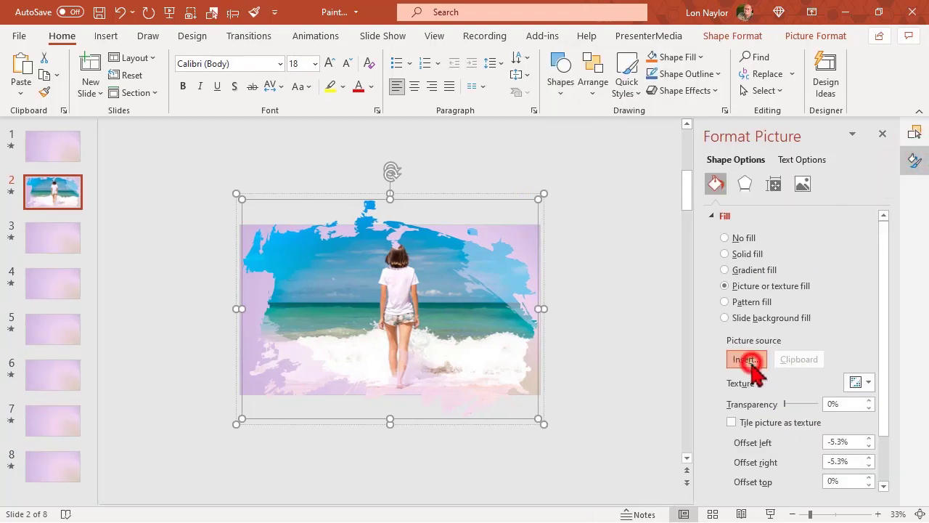
{"action": "left_click", "coordinate": [746, 360]}
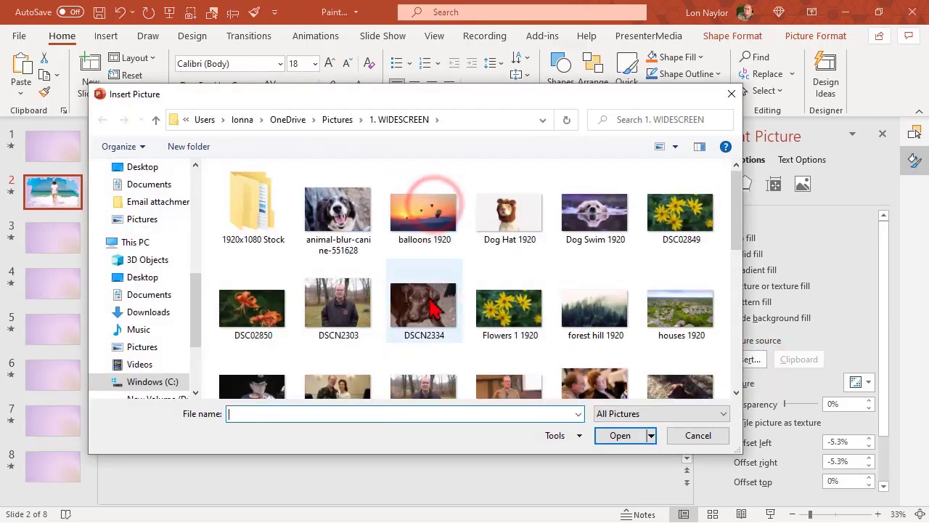
{"action": "scroll", "scroll_direction": "down", "scroll_amount": 3}
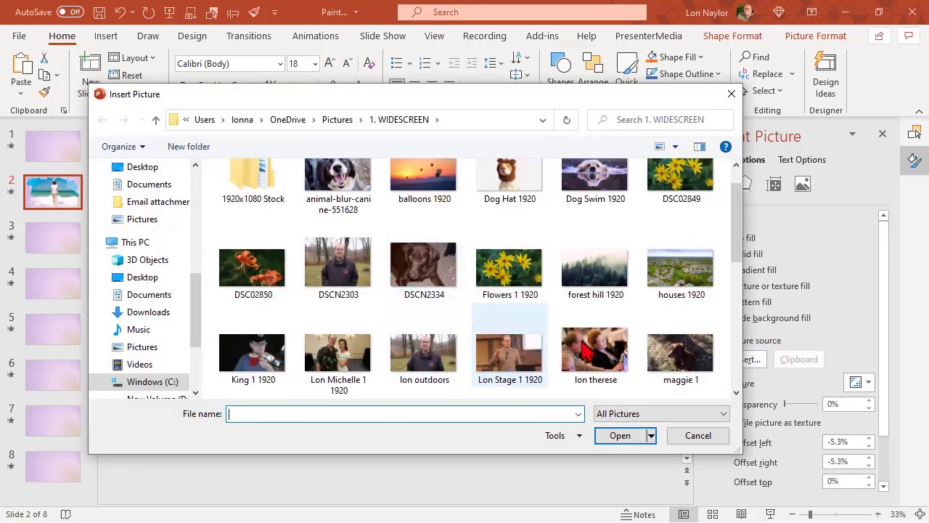
{"action": "left_click", "coordinate": [620, 435]}
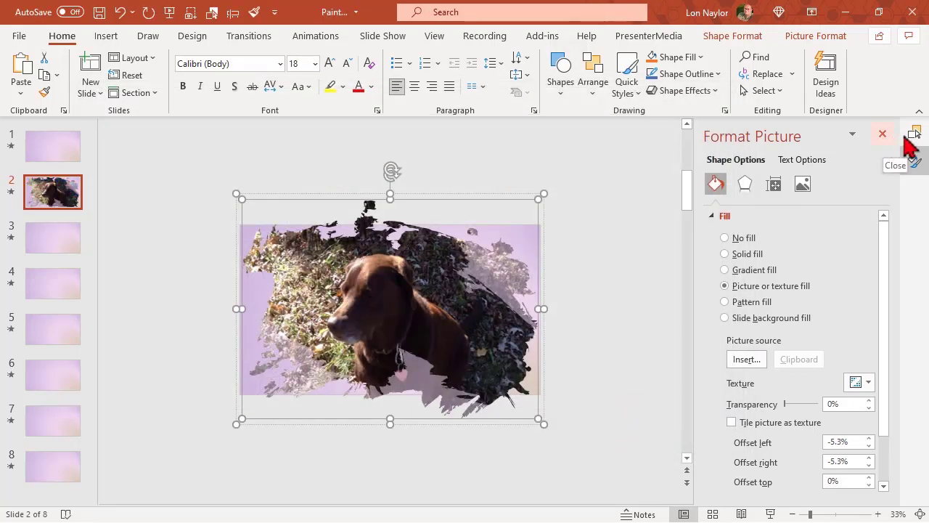
{"action": "left_click", "coordinate": [914, 132]}
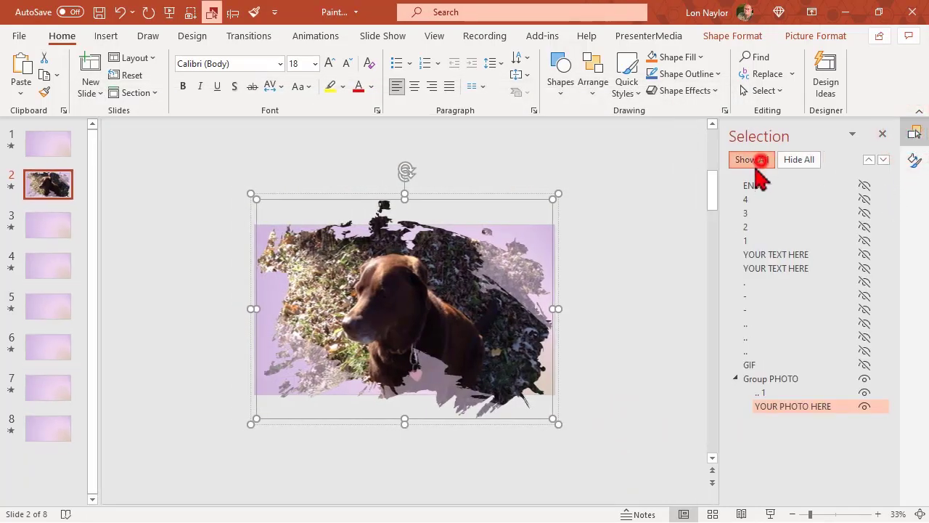
Step: Show all, then hide slide 1's layers again and pick the GIF object from the list
{"action": "left_click", "coordinate": [751, 158]}
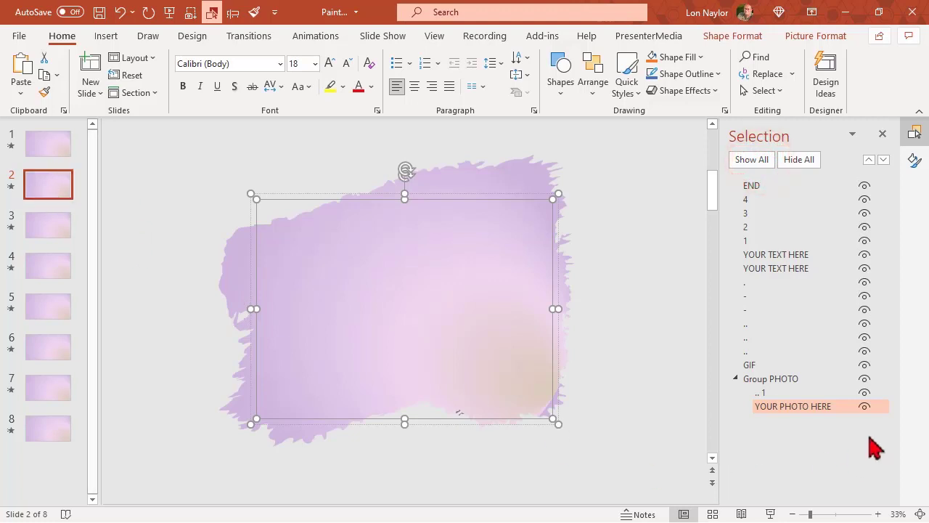
{"action": "mouse_move", "coordinate": [731, 331]}
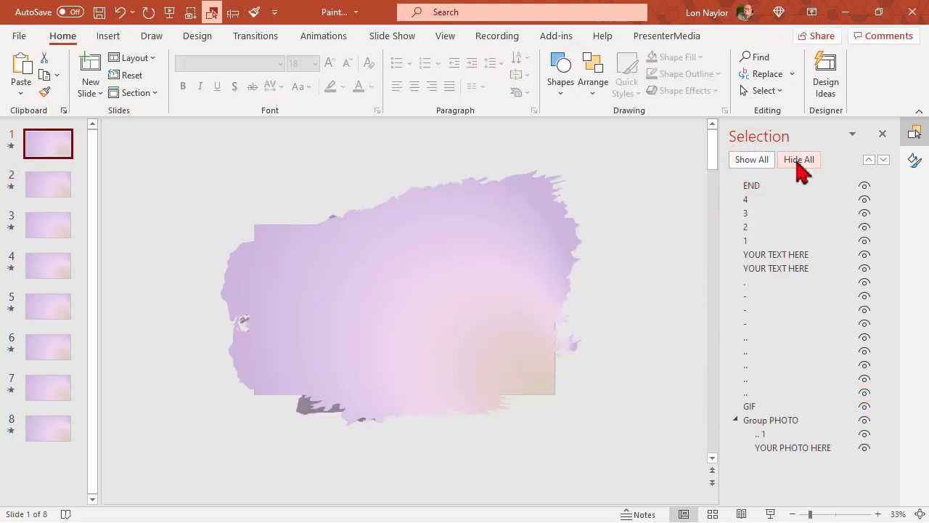
{"action": "left_click", "coordinate": [798, 158]}
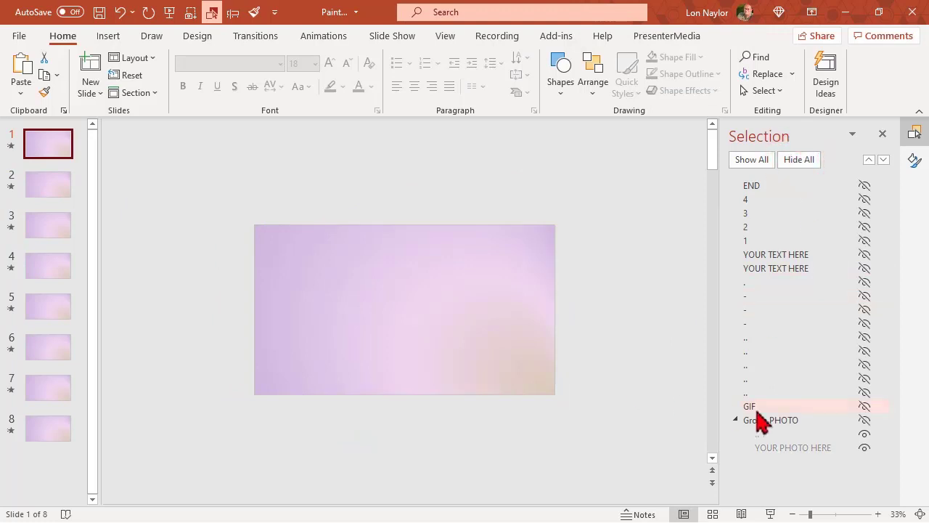
{"action": "left_click", "coordinate": [734, 420]}
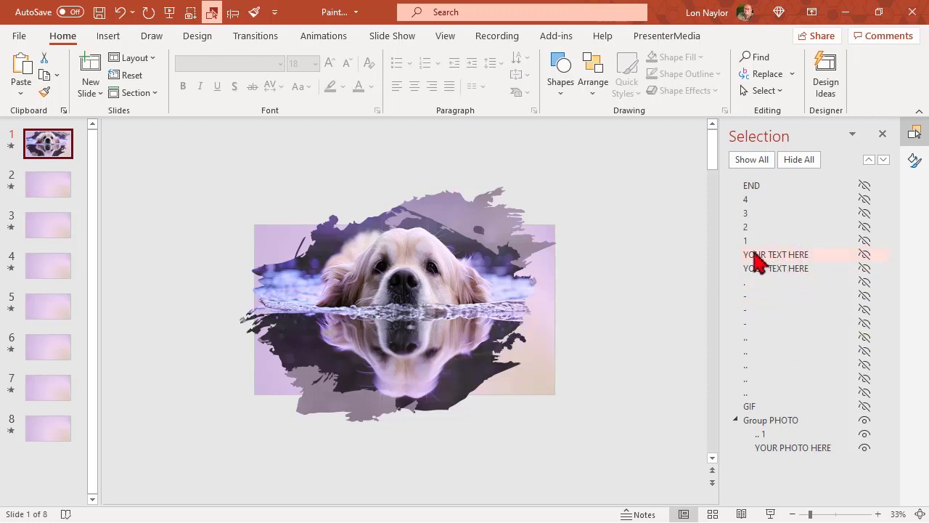
{"action": "mouse_move", "coordinate": [816, 267]}
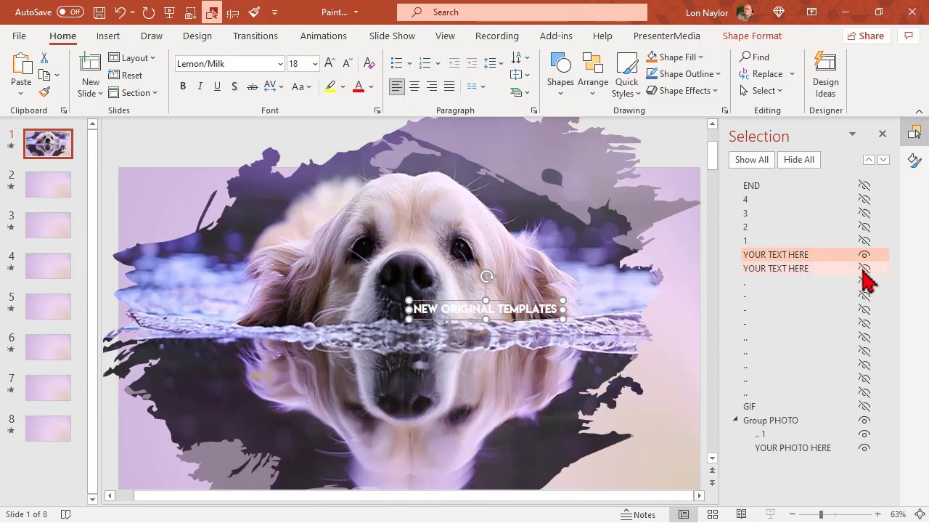
Step: Unhide the main title layer and retype its BRUSH SLIDES wording as CHANGE TEXT (typed CHABGE TEXT)
{"action": "left_click", "coordinate": [865, 267]}
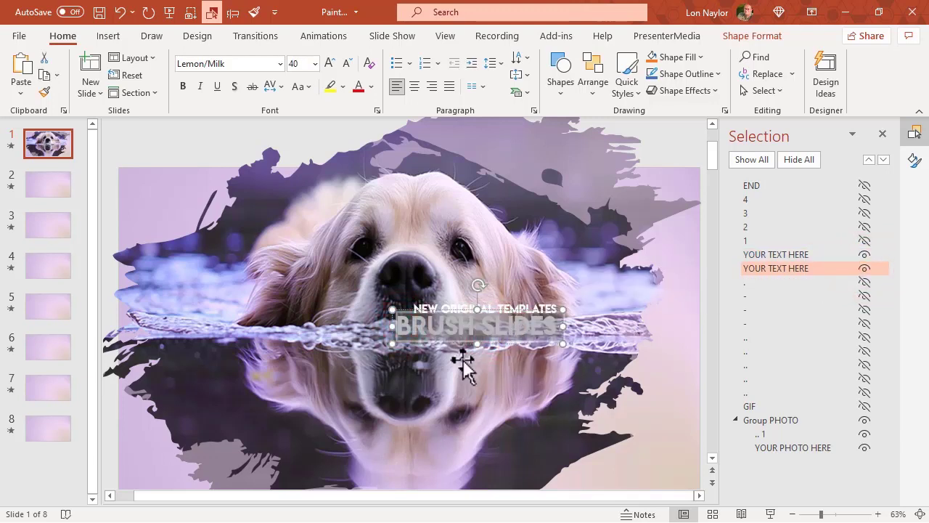
{"action": "type", "text": "CHABGE TEXT"}
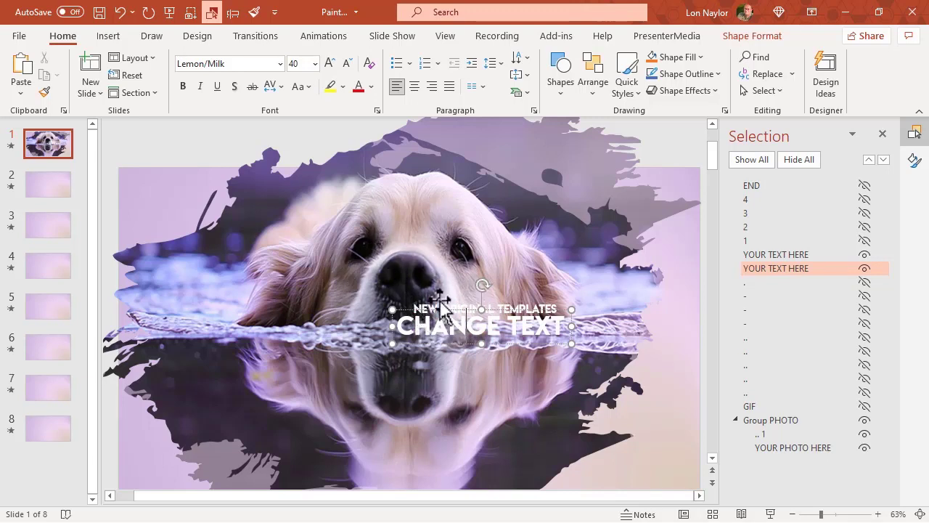
{"action": "mouse_move", "coordinate": [615, 355]}
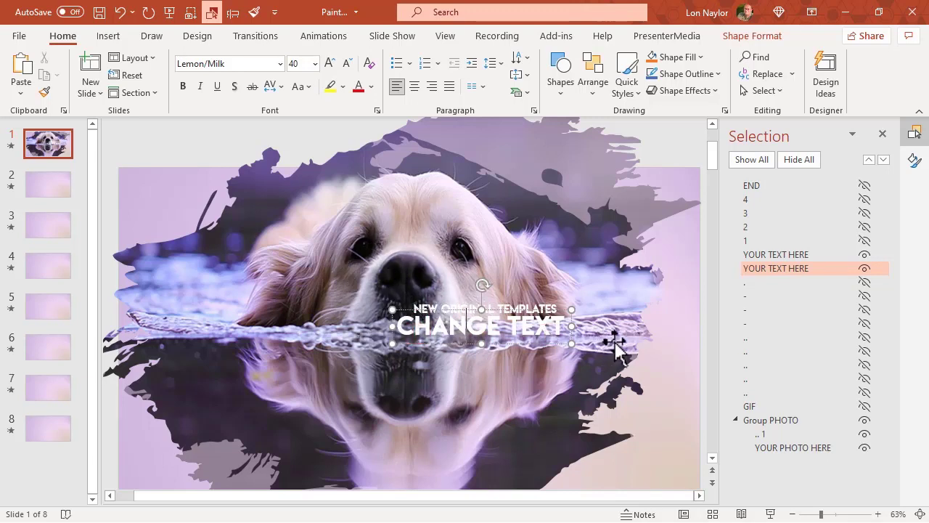
{"action": "left_click", "coordinate": [432, 328]}
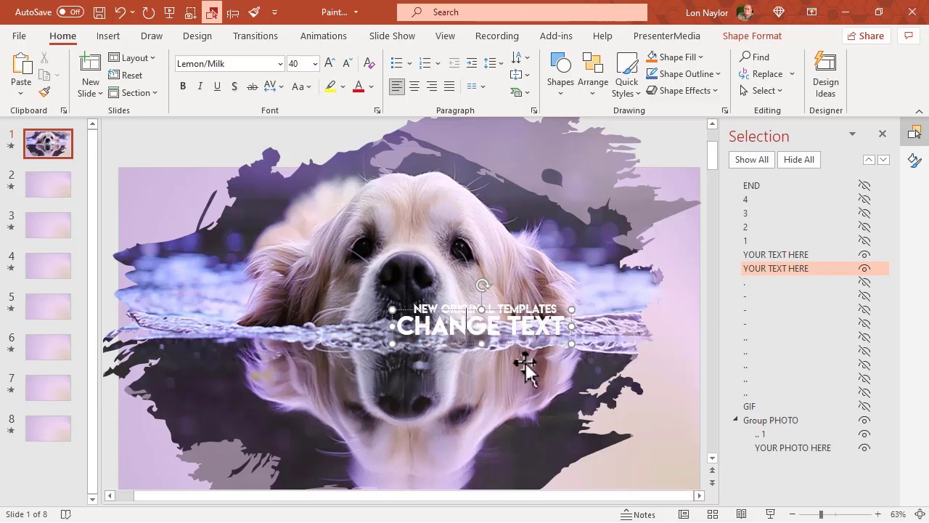
{"action": "mouse_move", "coordinate": [192, 241]}
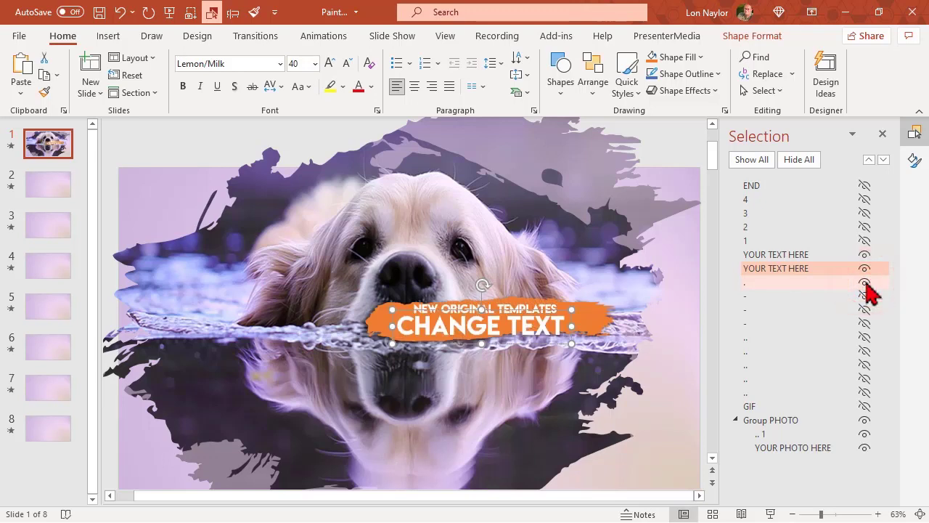
{"action": "mouse_move", "coordinate": [789, 317]}
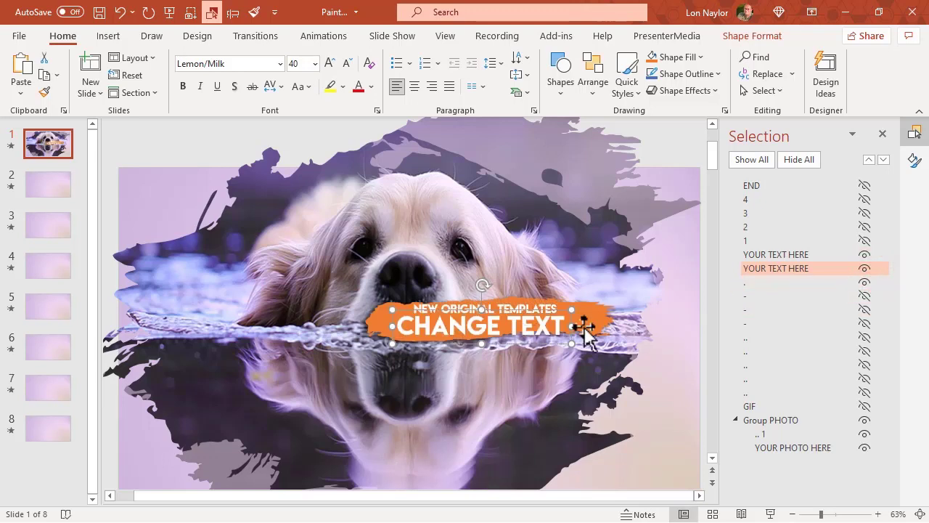
Step: Unhide the orange brush banner, select it with both text layers, and drag the group above the dog's head
{"action": "left_click", "coordinate": [421, 327]}
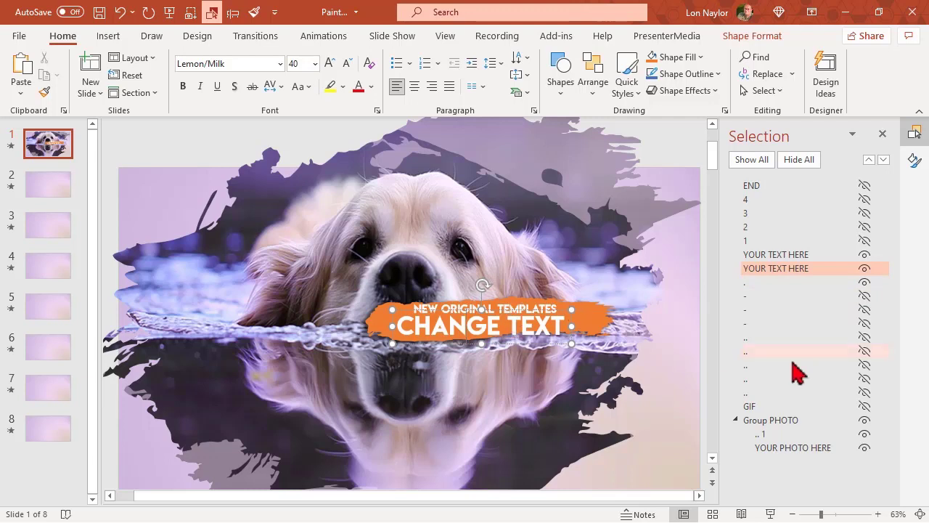
{"action": "mouse_move", "coordinate": [761, 274]}
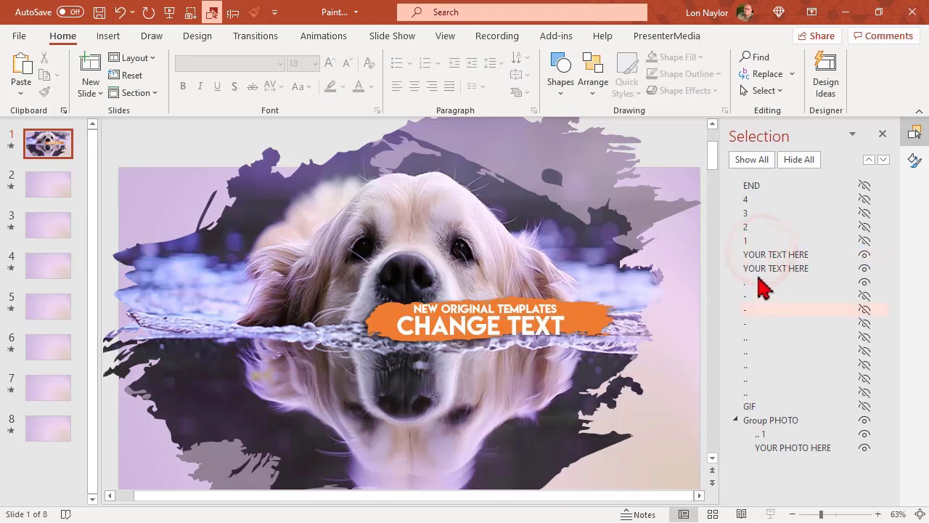
{"action": "left_click", "coordinate": [775, 269]}
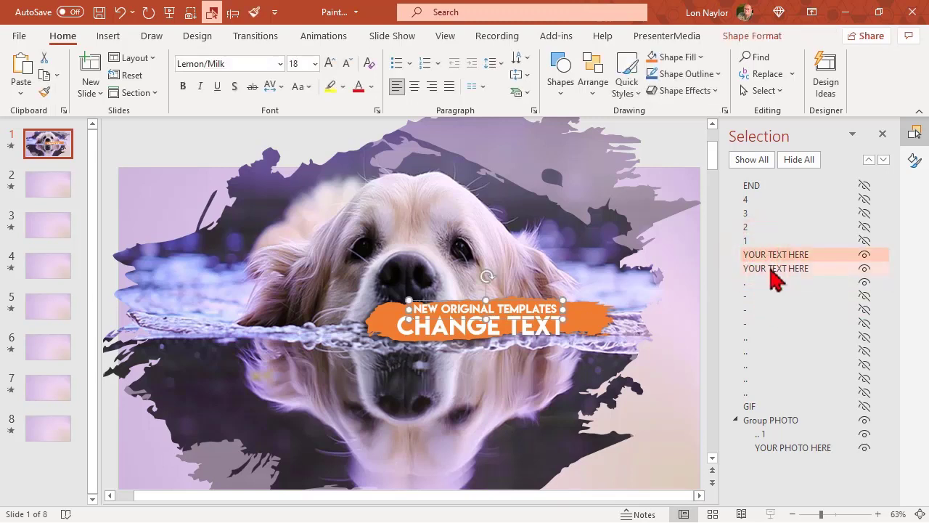
{"action": "left_click", "coordinate": [775, 269]}
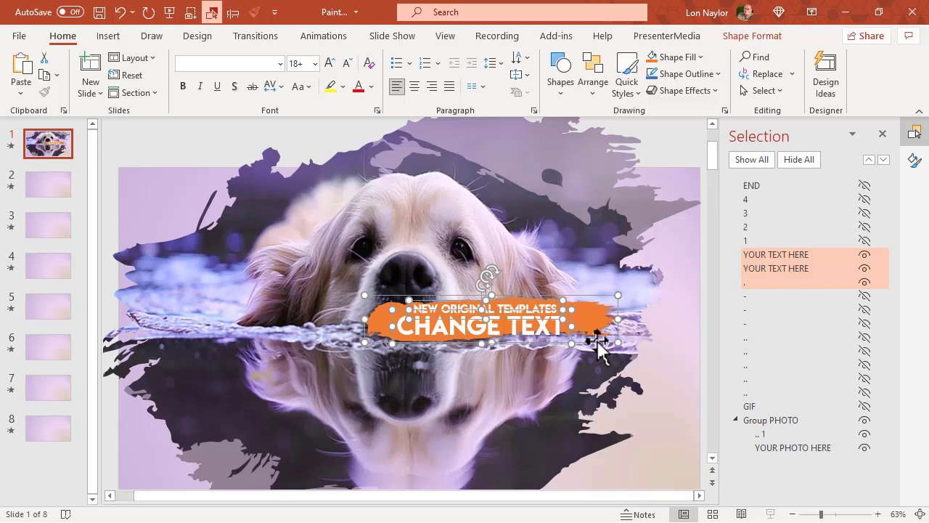
{"action": "mouse_move", "coordinate": [595, 334]}
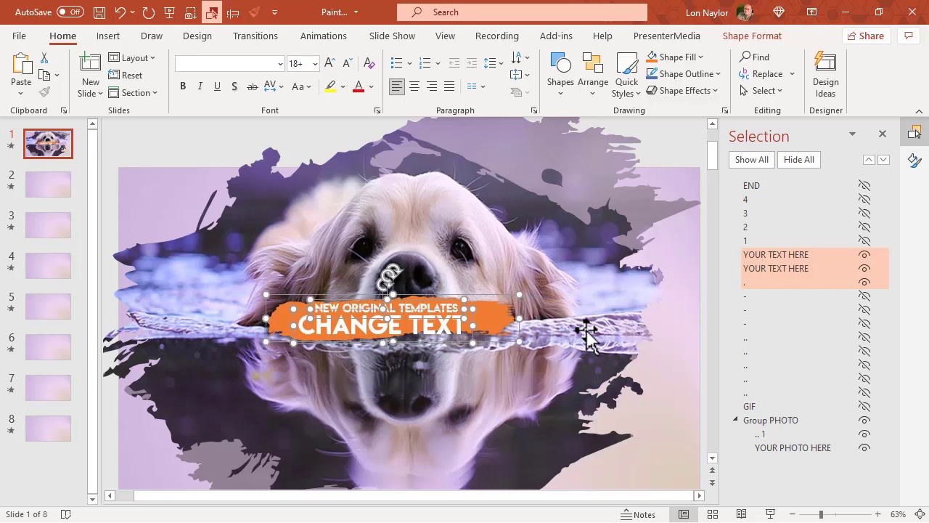
{"action": "left_click_drag", "start_coordinate": [389, 323], "coordinate": [389, 197]}
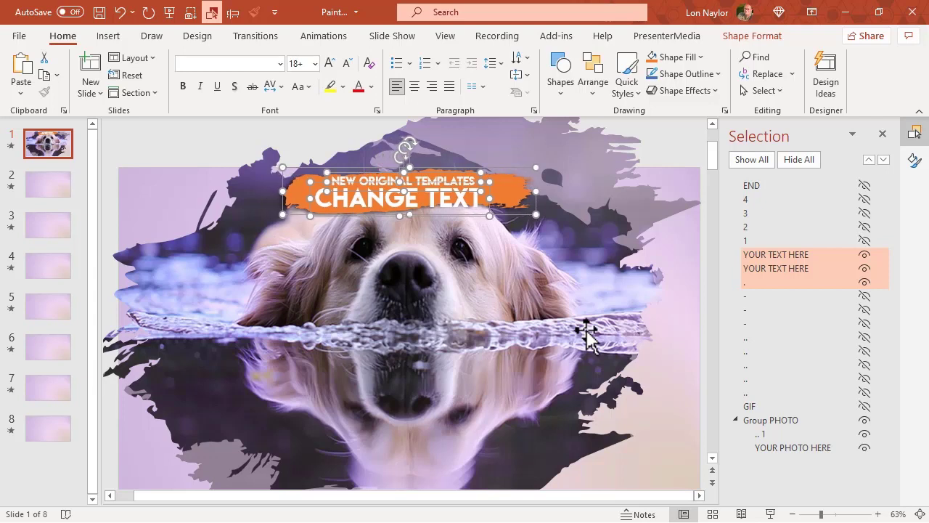
Step: On slide 2, hide all layers then reveal the subtitle, orange banner and yellow bar one by one
{"action": "left_click", "coordinate": [750, 158]}
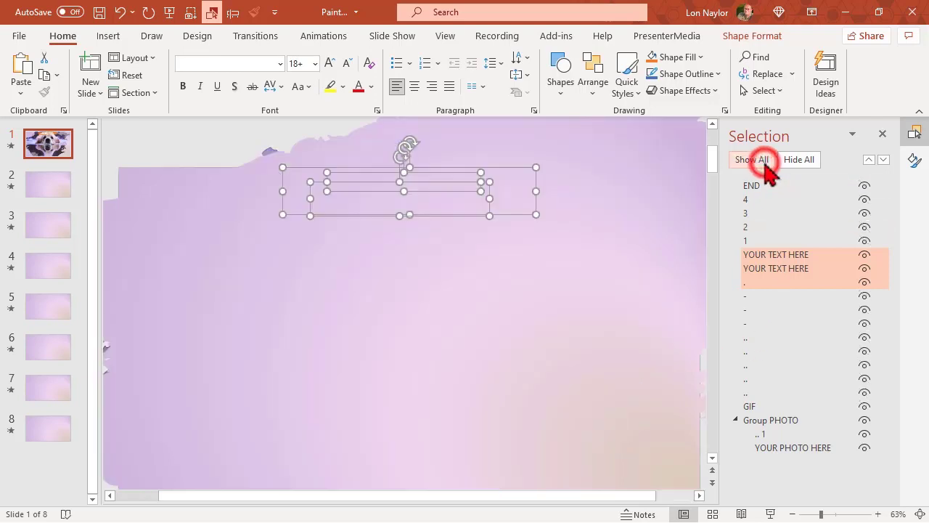
{"action": "mouse_move", "coordinate": [14, 157]}
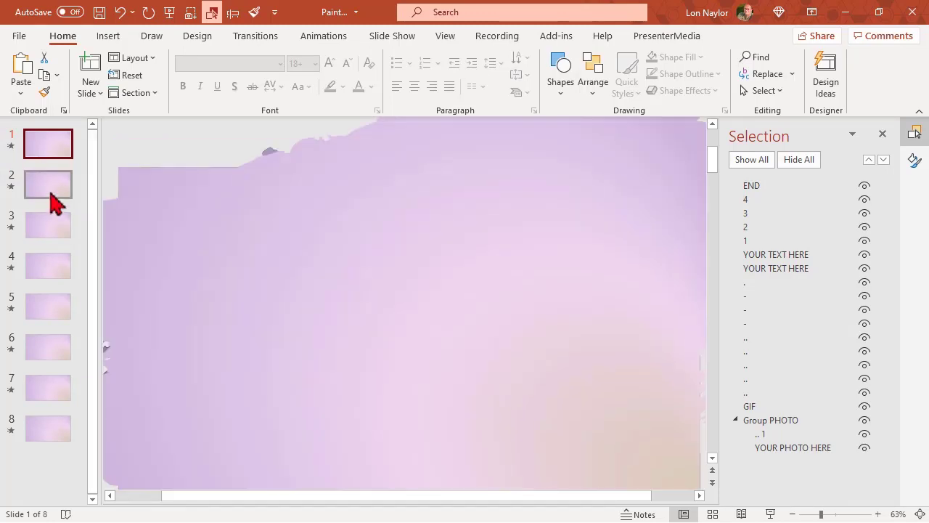
{"action": "left_click", "coordinate": [752, 159]}
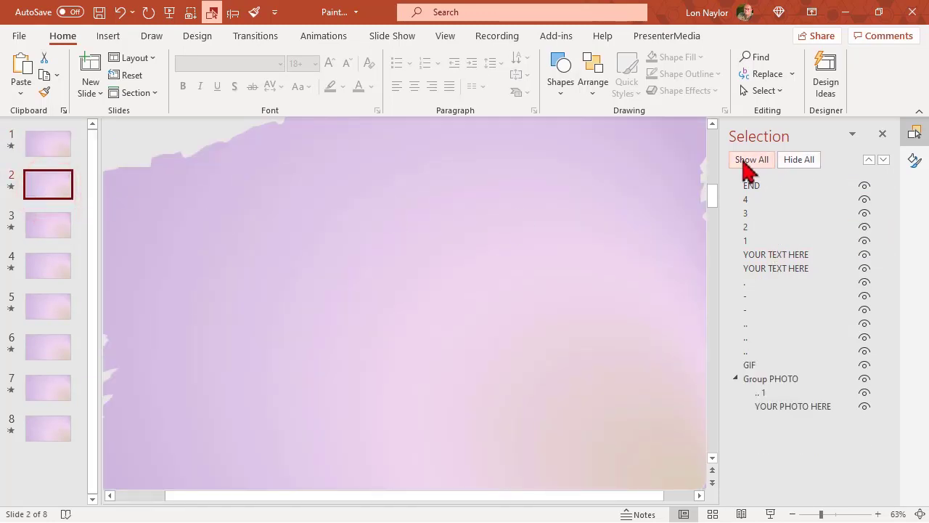
{"action": "left_click", "coordinate": [798, 158]}
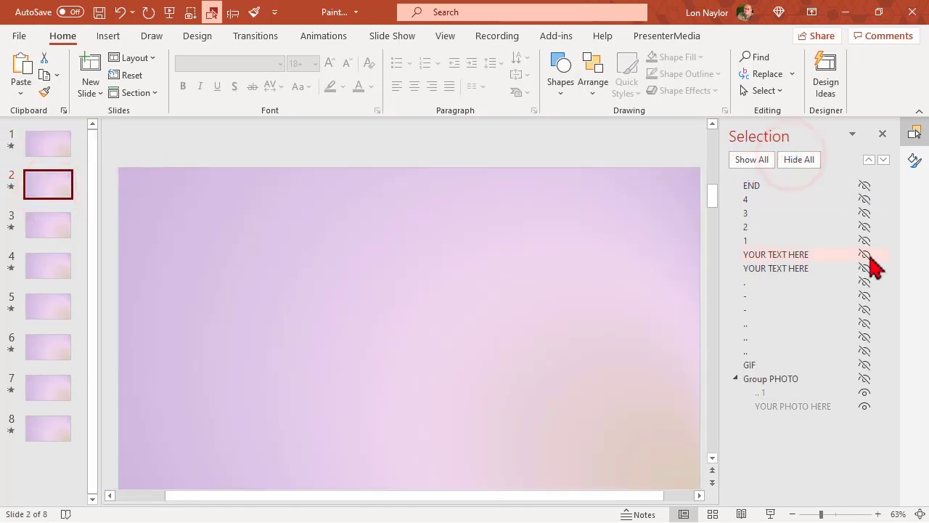
{"action": "left_click", "coordinate": [864, 267]}
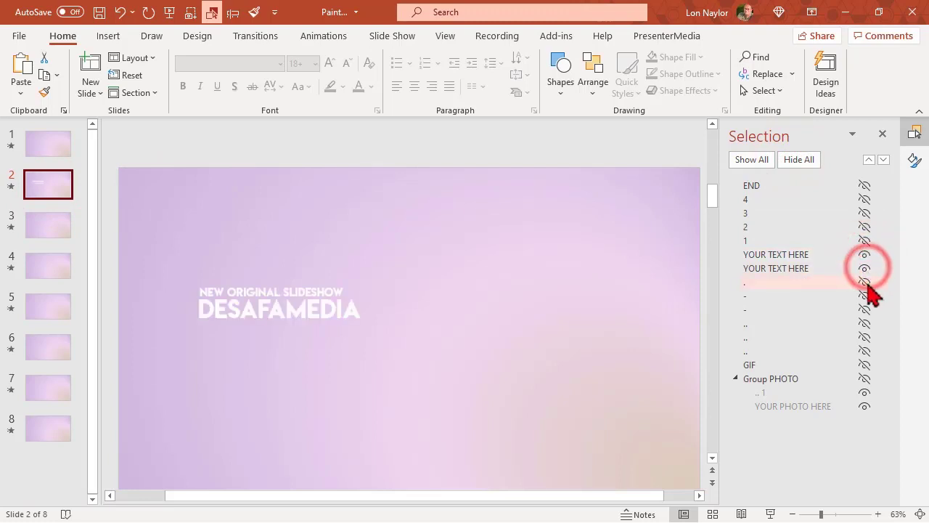
{"action": "left_click", "coordinate": [864, 296]}
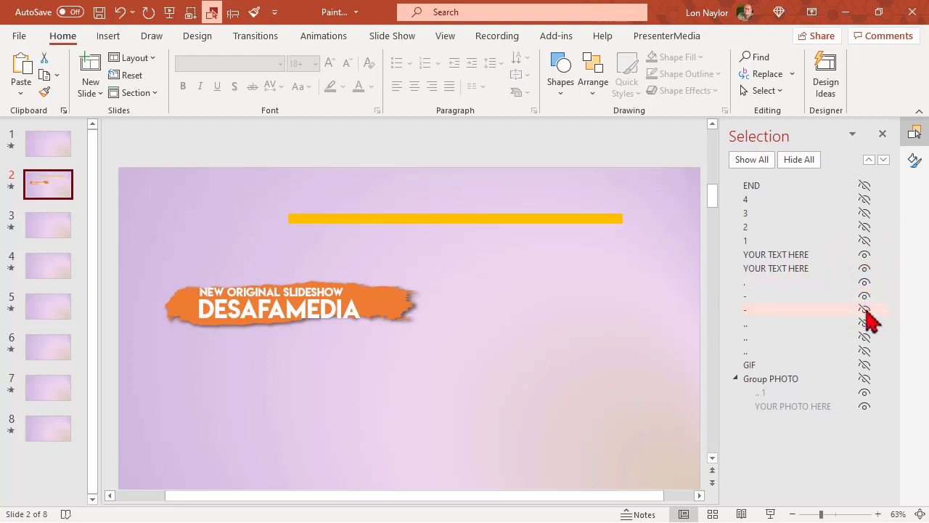
{"action": "left_click", "coordinate": [865, 323]}
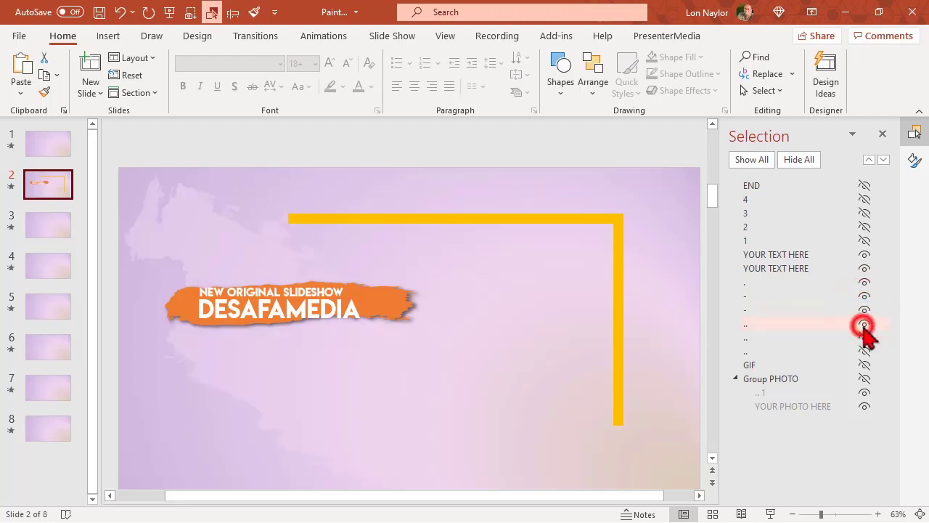
{"action": "left_click", "coordinate": [866, 326]}
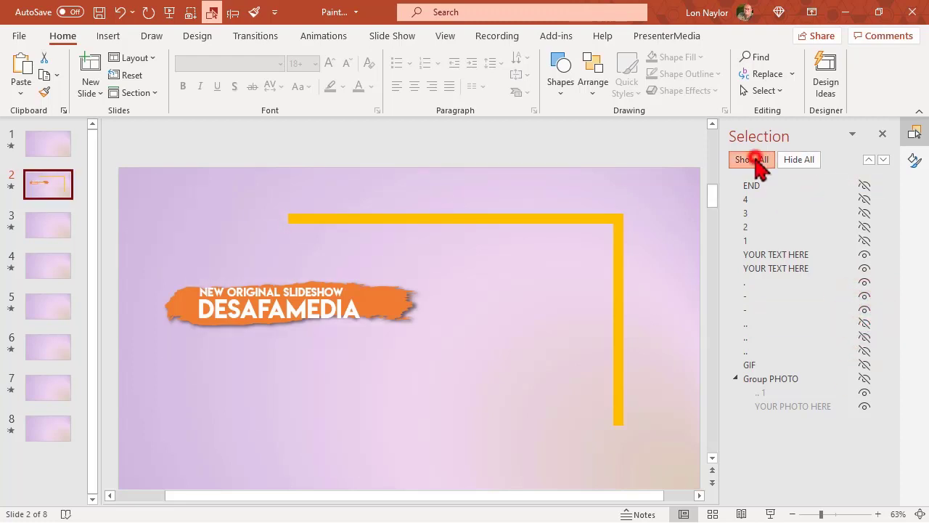
Step: Redo it: hide everything on slide 2 and show only the vertical and horizontal yellow bars with the dog photo
{"action": "left_click", "coordinate": [752, 158]}
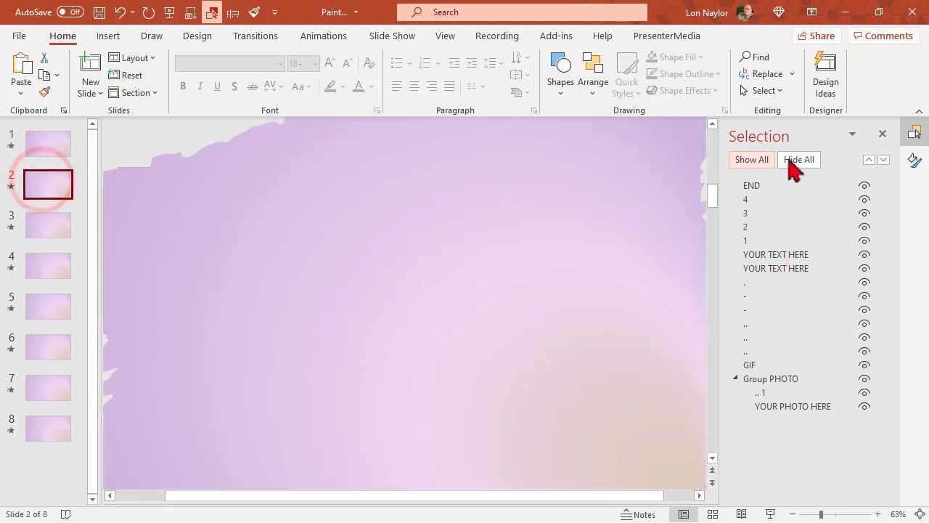
{"action": "left_click", "coordinate": [798, 158]}
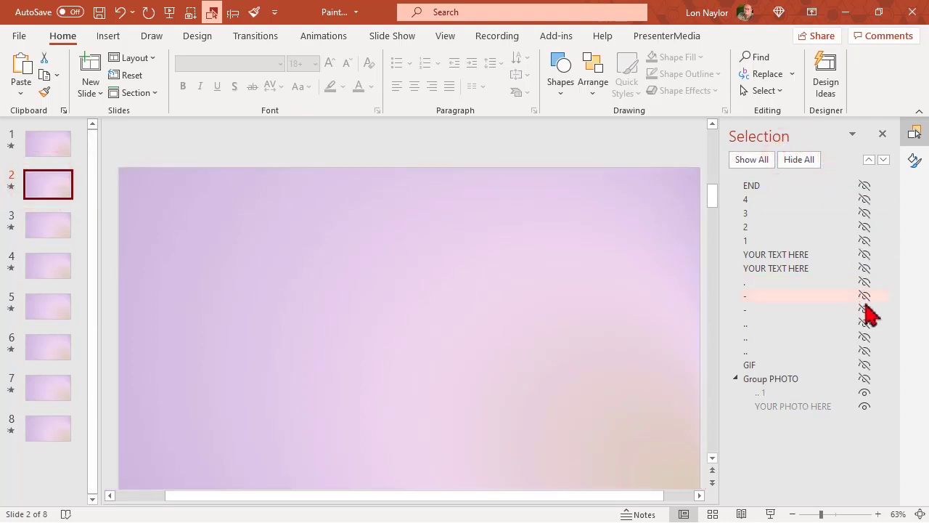
{"action": "left_click", "coordinate": [865, 296]}
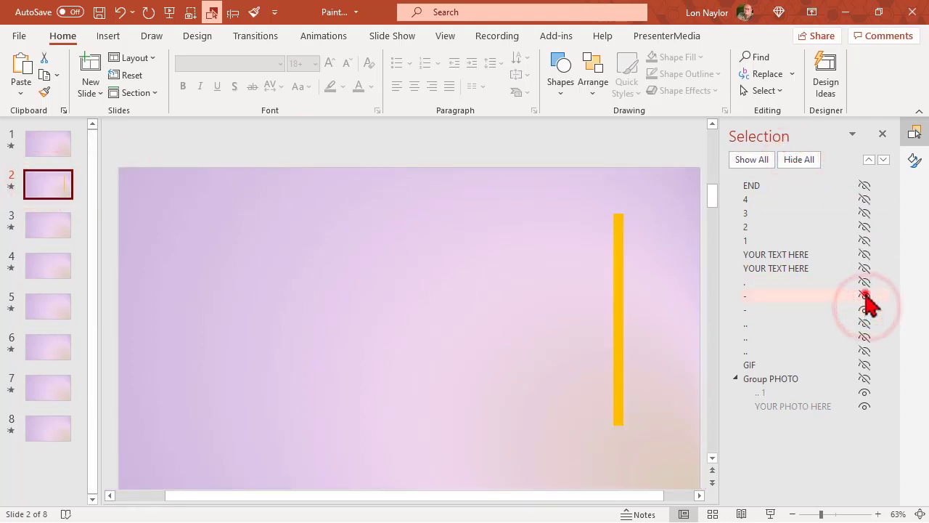
{"action": "left_click", "coordinate": [865, 296]}
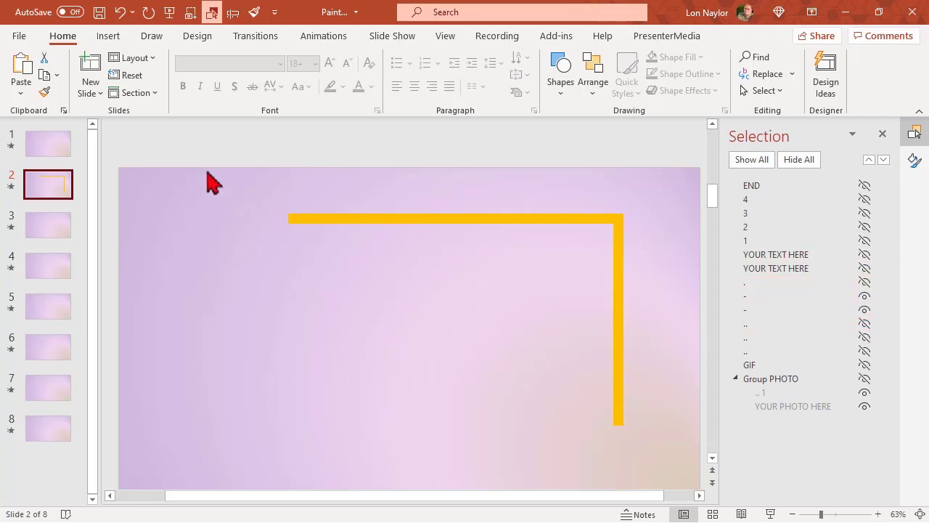
{"action": "left_click", "coordinate": [456, 215]}
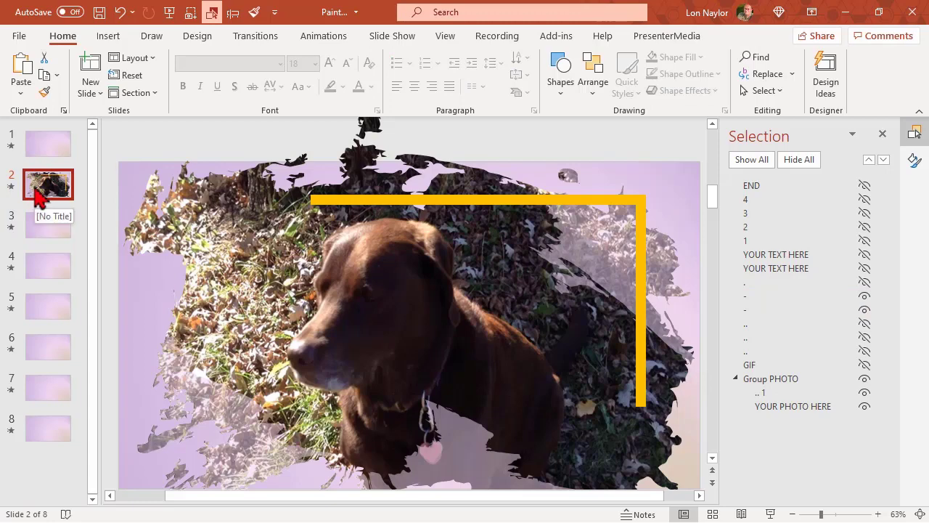
Step: On slide 3, hide all objects except the bokeh GIF background and bring up its Format Picture options
{"action": "left_click", "coordinate": [47, 225]}
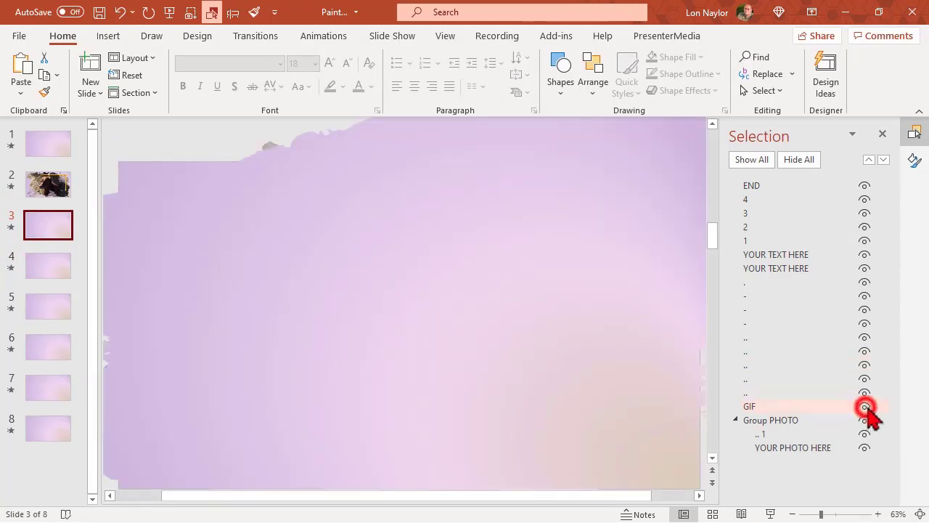
{"action": "left_click", "coordinate": [798, 158]}
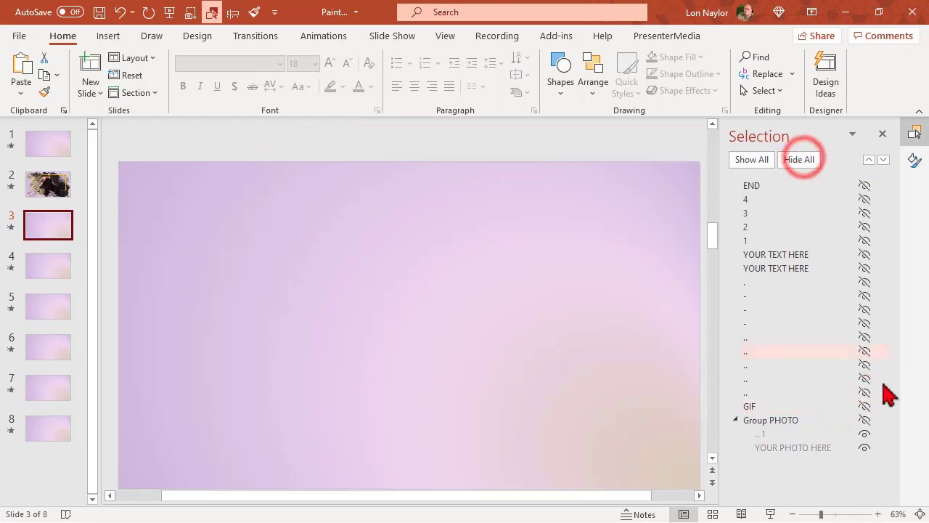
{"action": "left_click", "coordinate": [865, 406]}
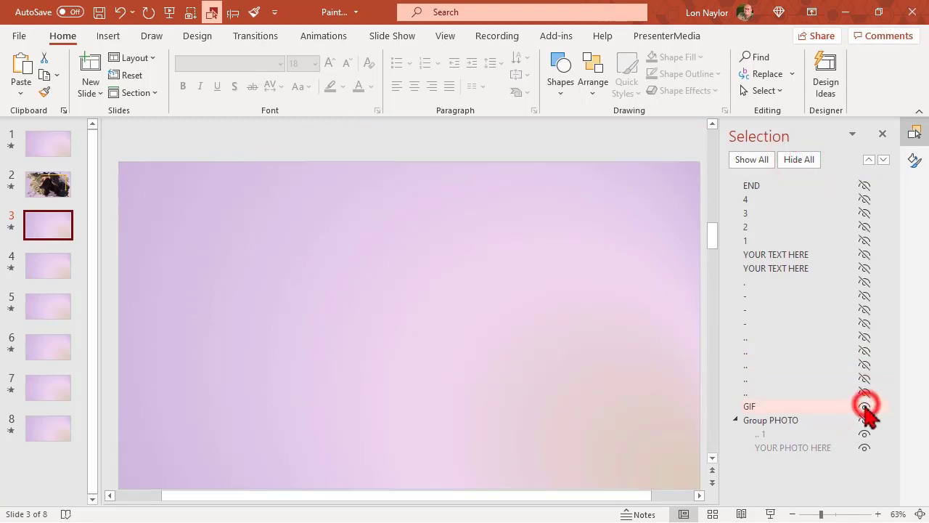
{"action": "left_click", "coordinate": [865, 407]}
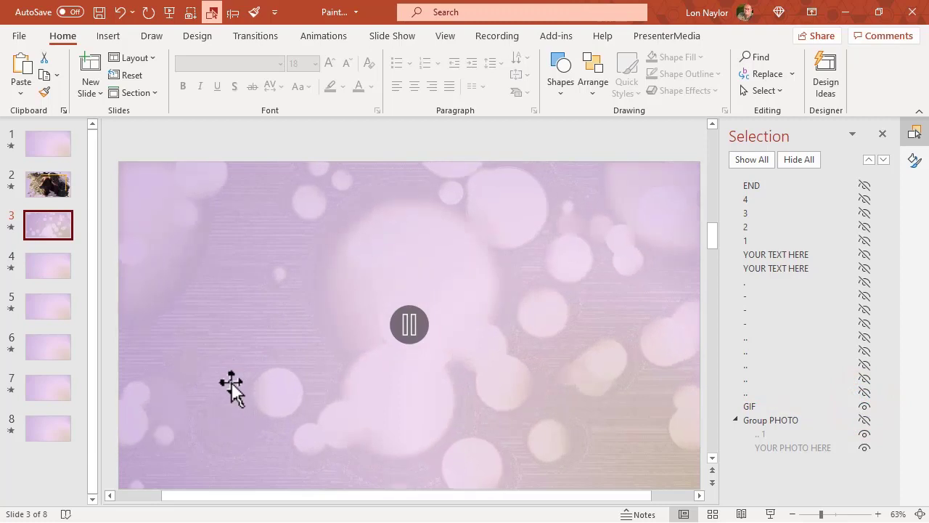
{"action": "mouse_move", "coordinate": [525, 380]}
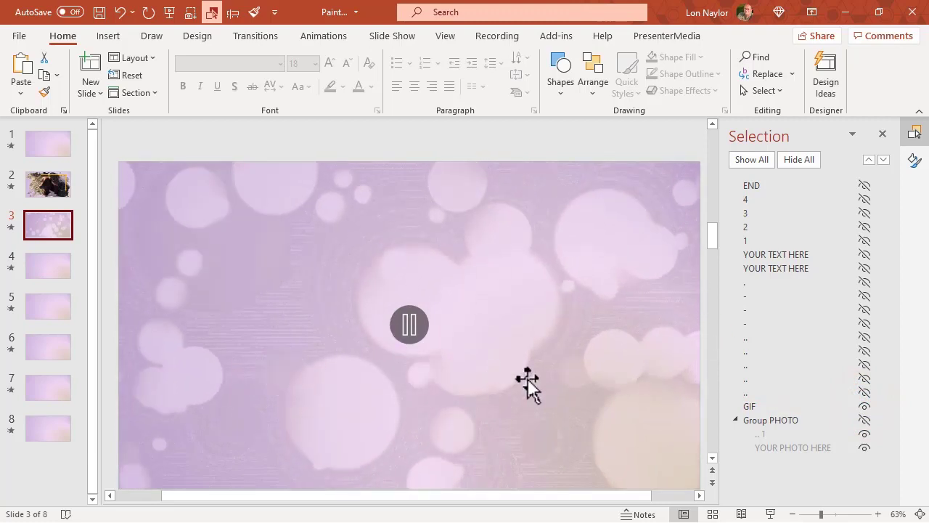
{"action": "mouse_move", "coordinate": [372, 319]}
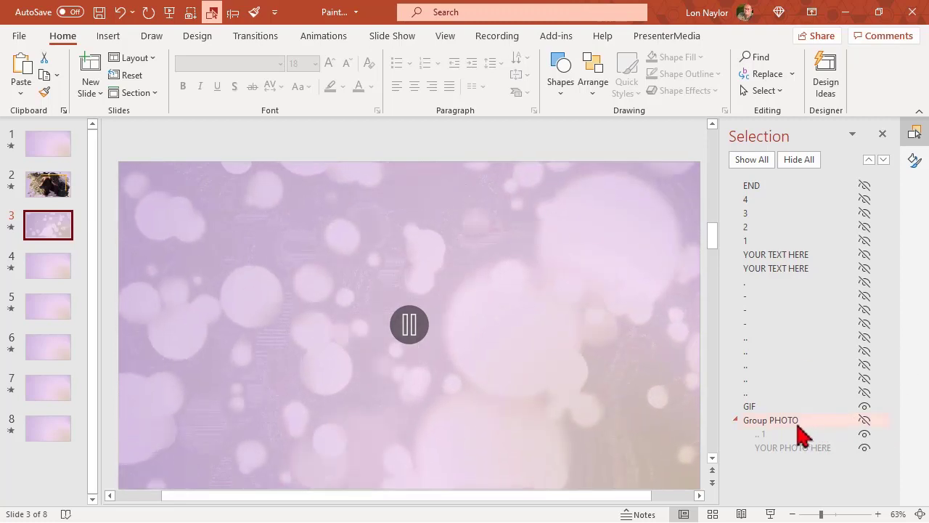
{"action": "left_click", "coordinate": [749, 406]}
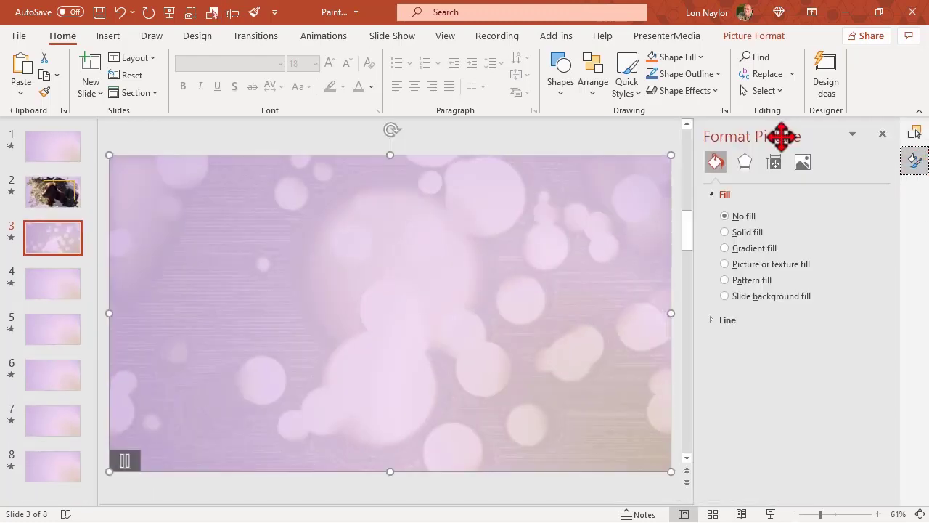
Step: Raise the bokeh GIF's Picture Transparency so it shows only faintly on slide 3
{"action": "left_click", "coordinate": [801, 161]}
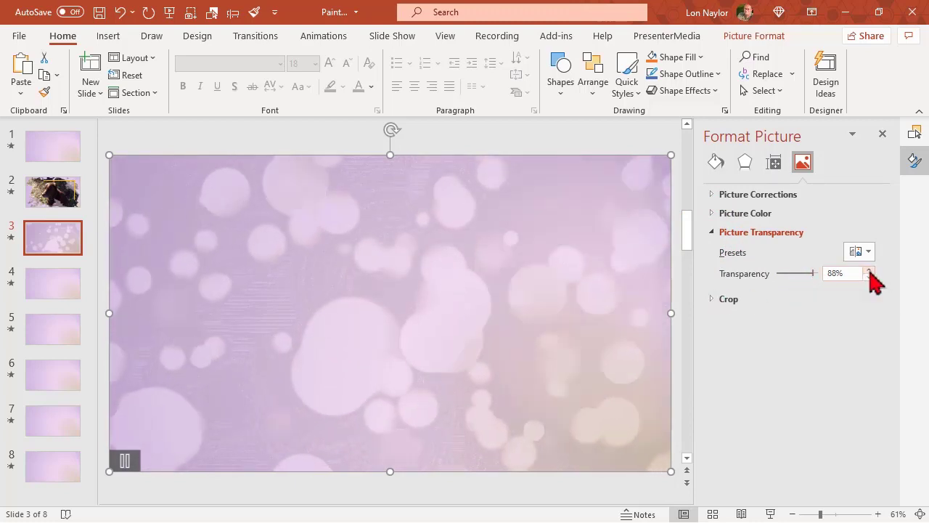
{"action": "left_click", "coordinate": [867, 269]}
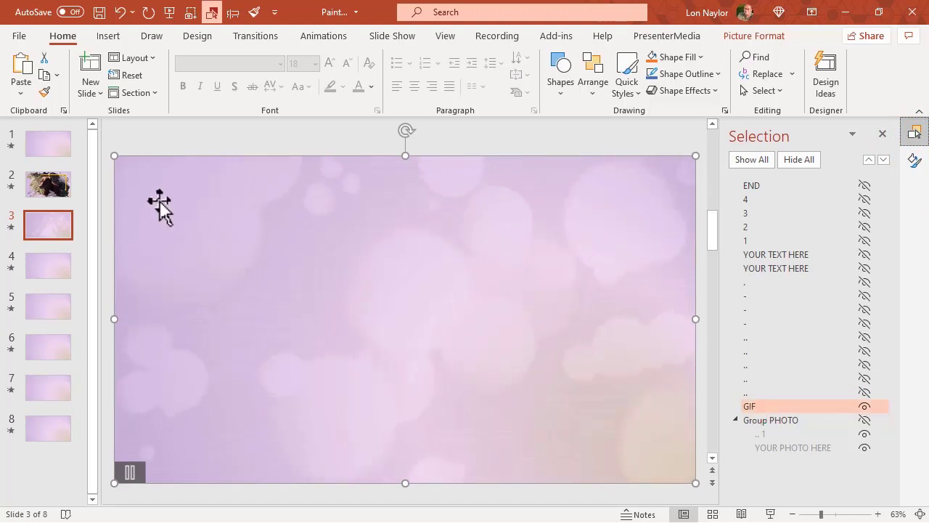
Step: Show all slide 3 objects again and select the END text with its Fade animation settings showing
{"action": "left_click", "coordinate": [750, 158]}
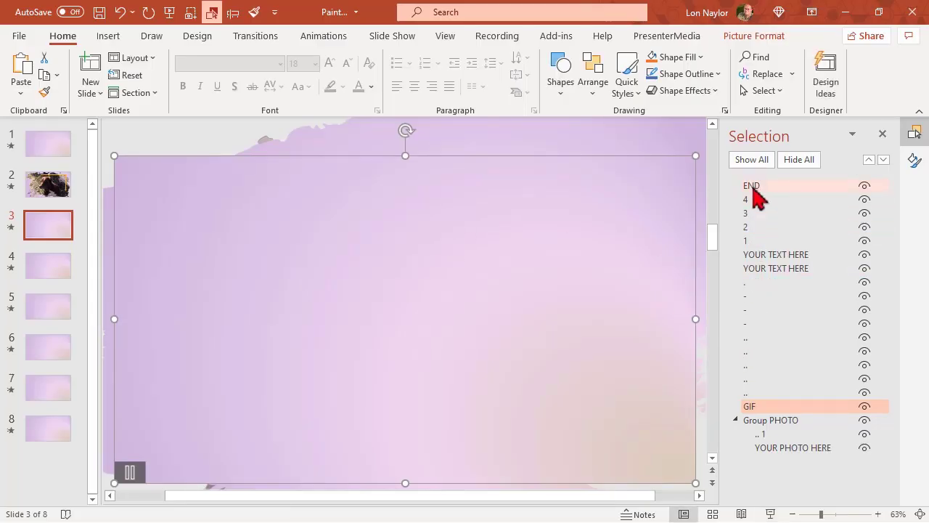
{"action": "left_click", "coordinate": [752, 186]}
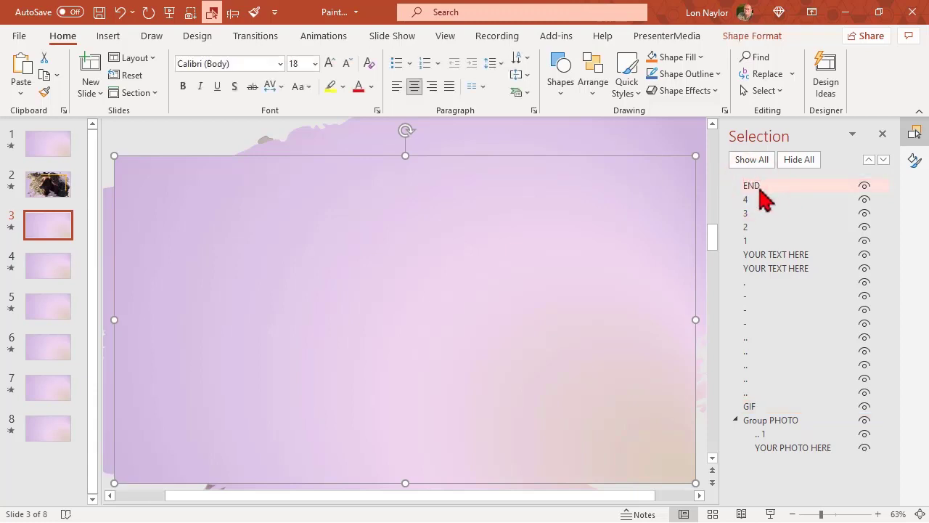
{"action": "left_click", "coordinate": [323, 34]}
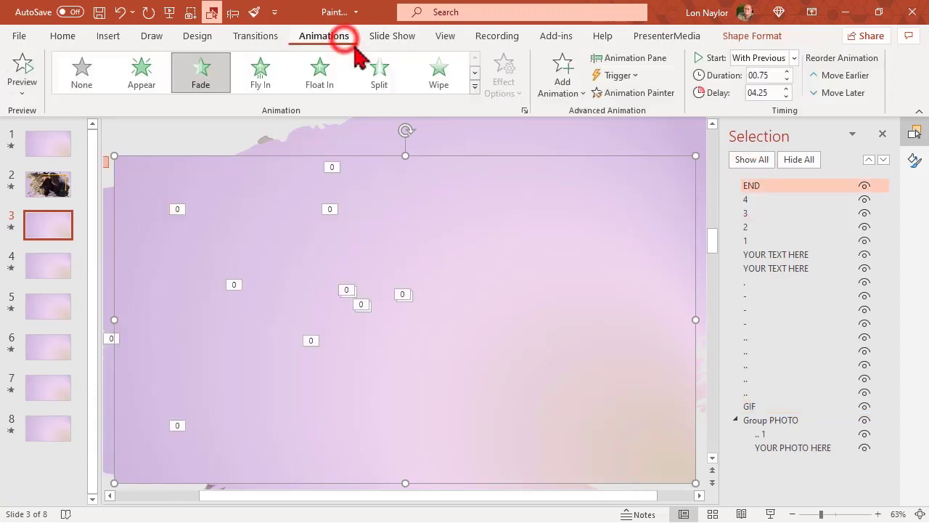
Step: In the Animation Pane, change the END text's animation delay to 10 seconds
{"action": "left_click", "coordinate": [638, 58]}
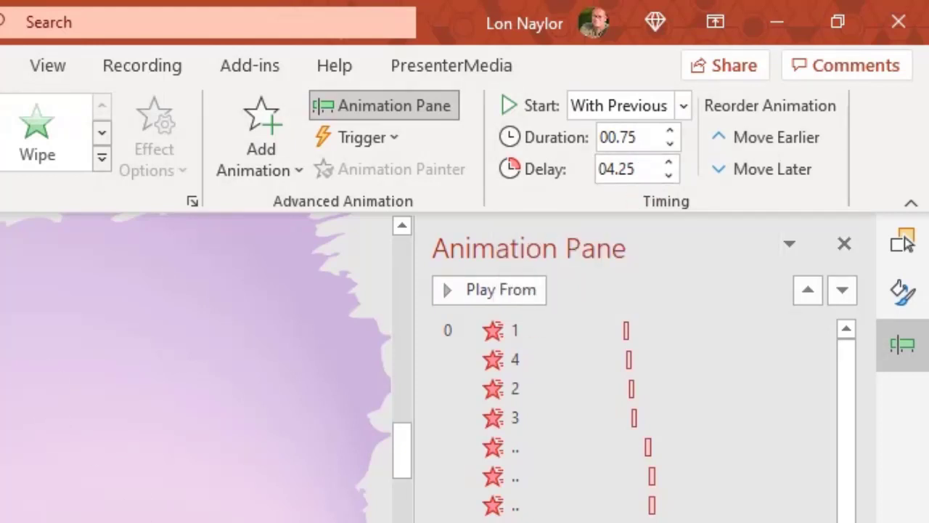
{"action": "left_click", "coordinate": [519, 418]}
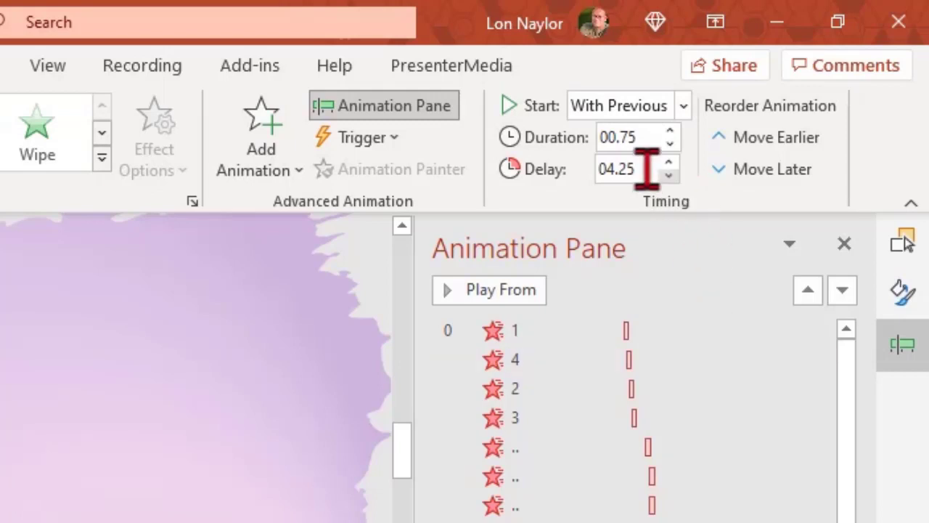
{"action": "triple_click", "coordinate": [626, 169]}
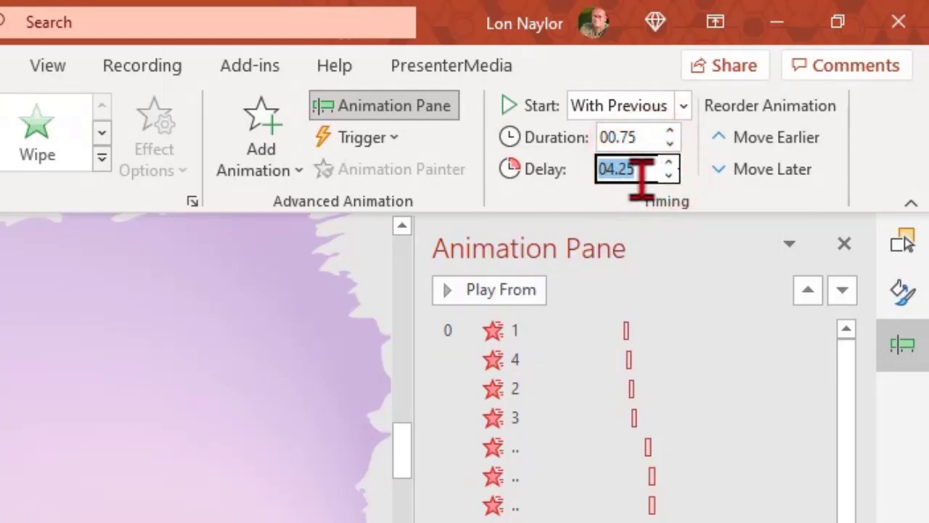
{"action": "type", "text": "10"}
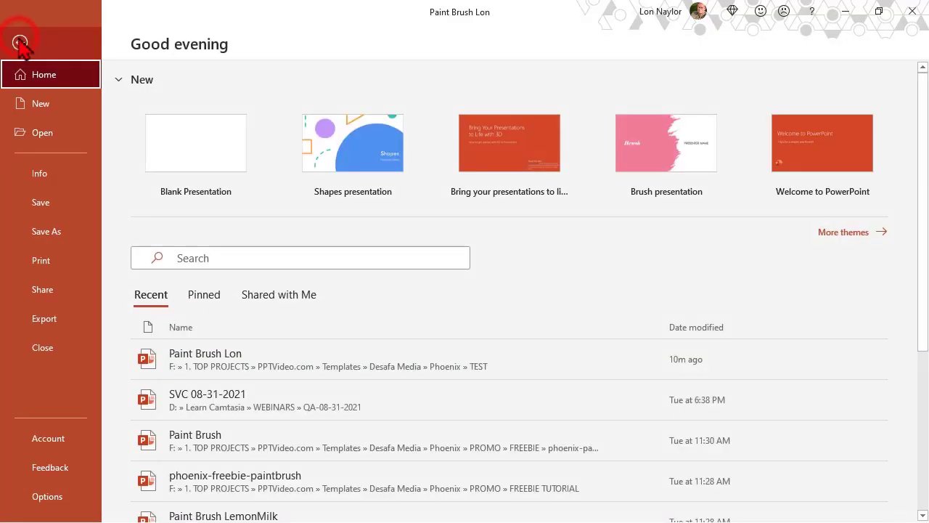
Step: Export > Create a Video at Full HD 1080p with 0 seconds per slide, reaching the Save As dialog
{"action": "left_click", "coordinate": [43, 318]}
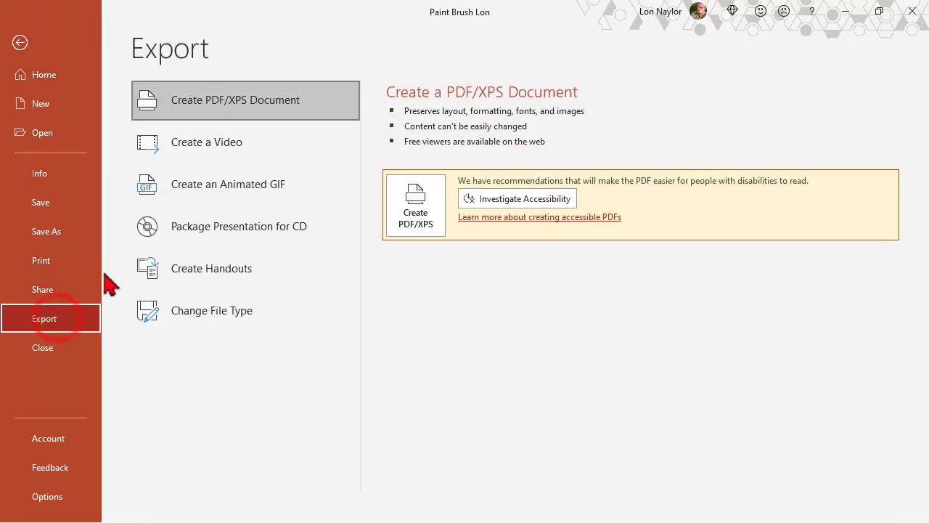
{"action": "left_click", "coordinate": [206, 142]}
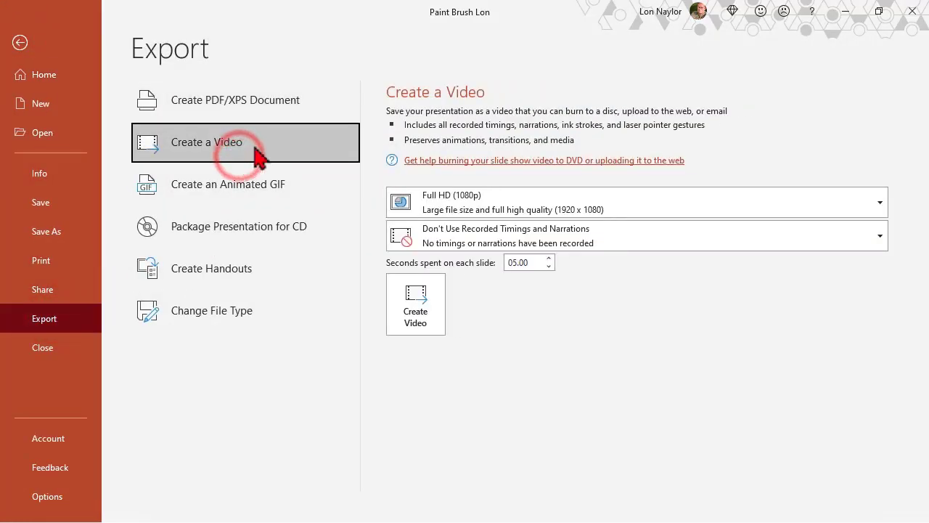
{"action": "left_click", "coordinate": [526, 261]}
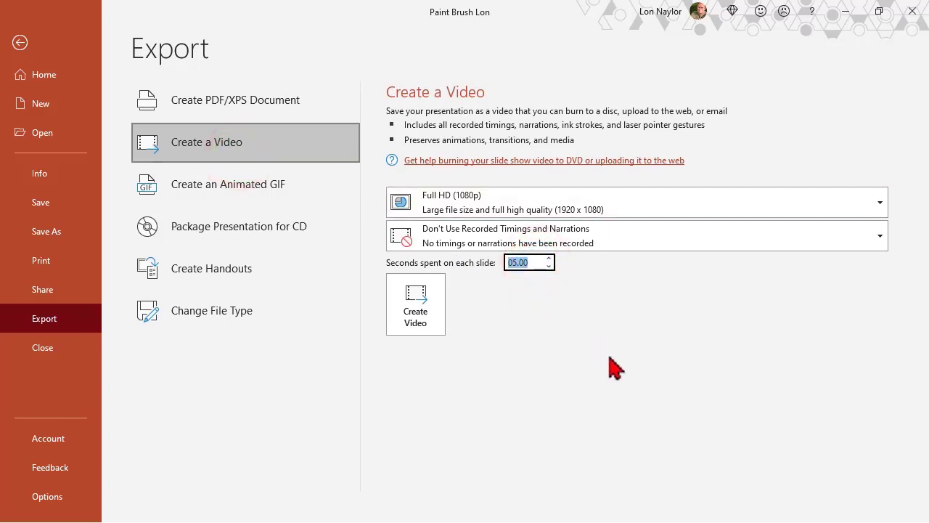
{"action": "type", "text": "0"}
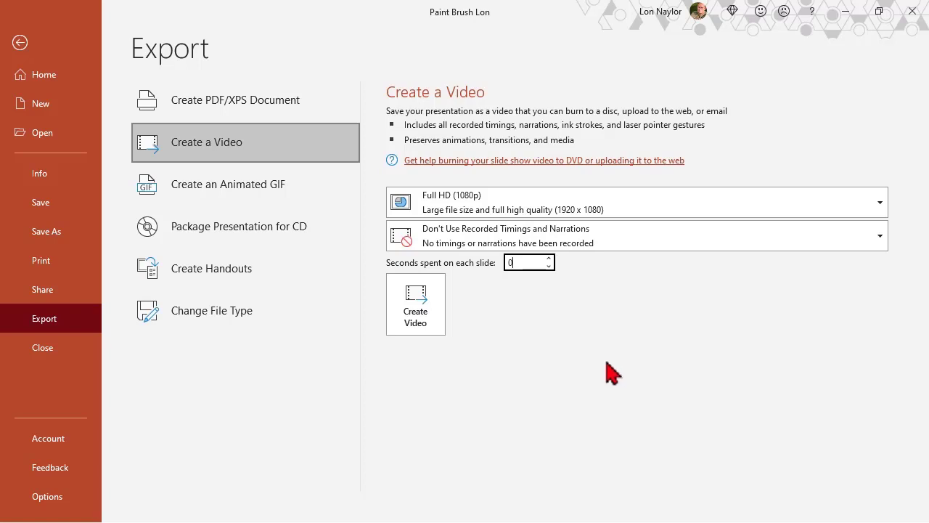
{"action": "mouse_move", "coordinate": [718, 380]}
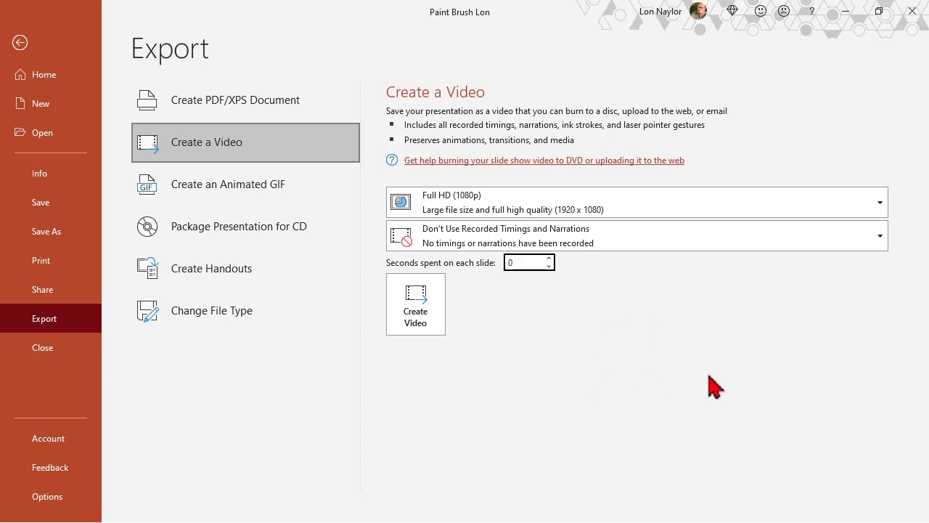
{"action": "mouse_move", "coordinate": [428, 318]}
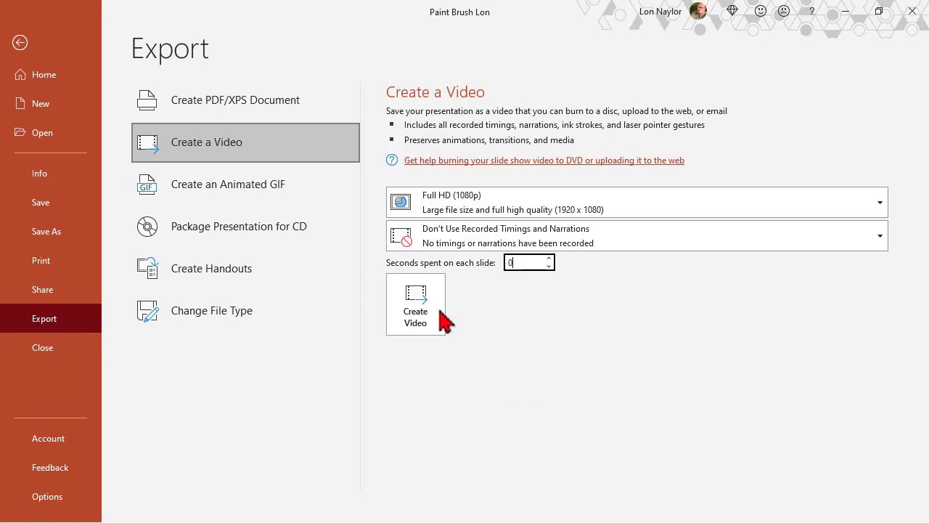
{"action": "left_click", "coordinate": [416, 304]}
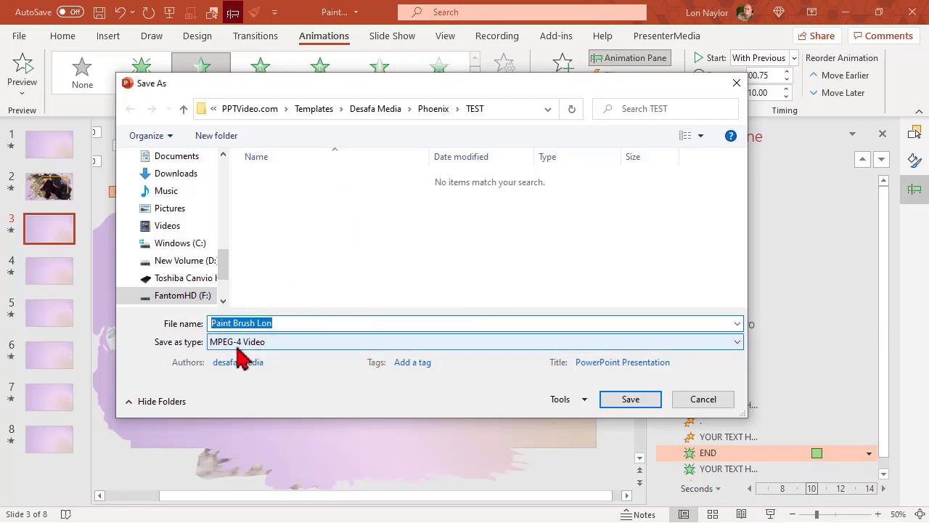
Step: Save the deck as an MPEG-4 video into the TEST folder
{"action": "left_click", "coordinate": [703, 399]}
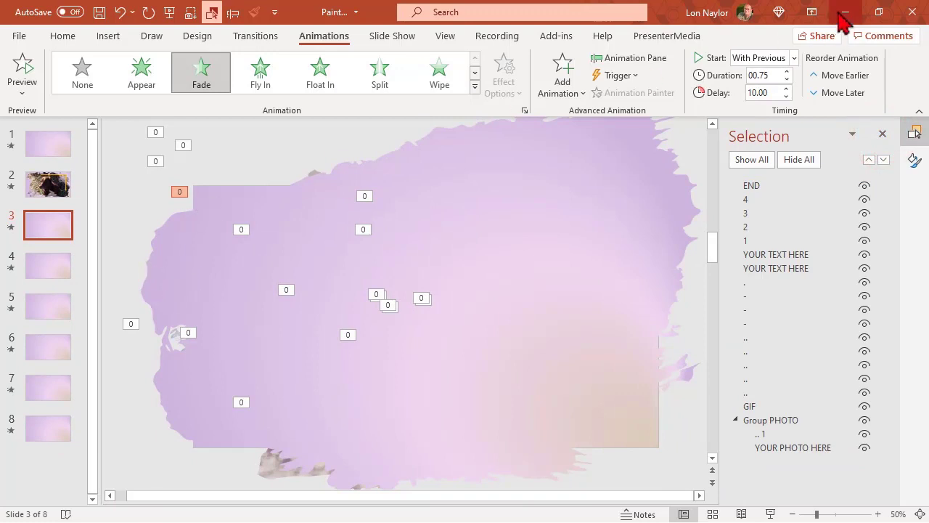
{"action": "mouse_move", "coordinate": [883, 137]}
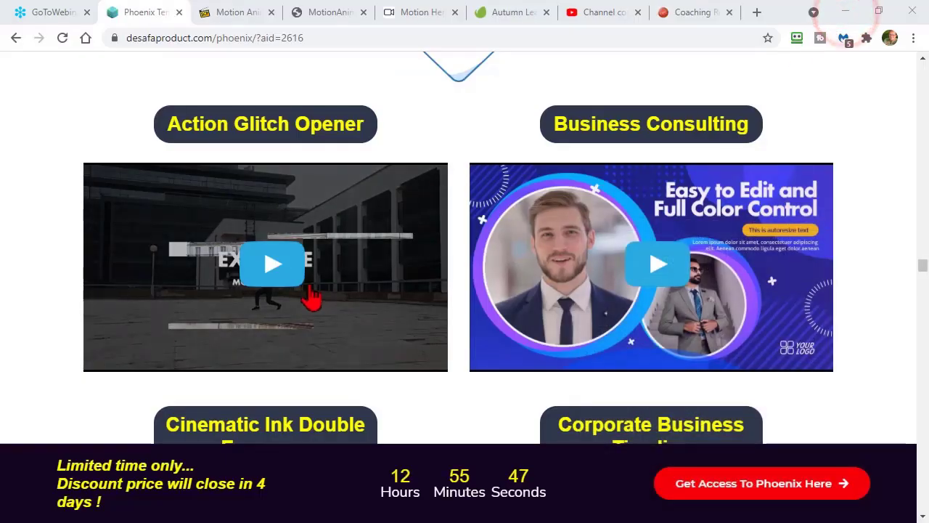
Step: Scroll the Phoenix product page down to the Modern Opener and Modern Promo template previews
{"action": "scroll", "scroll_direction": "down", "scroll_amount": 3}
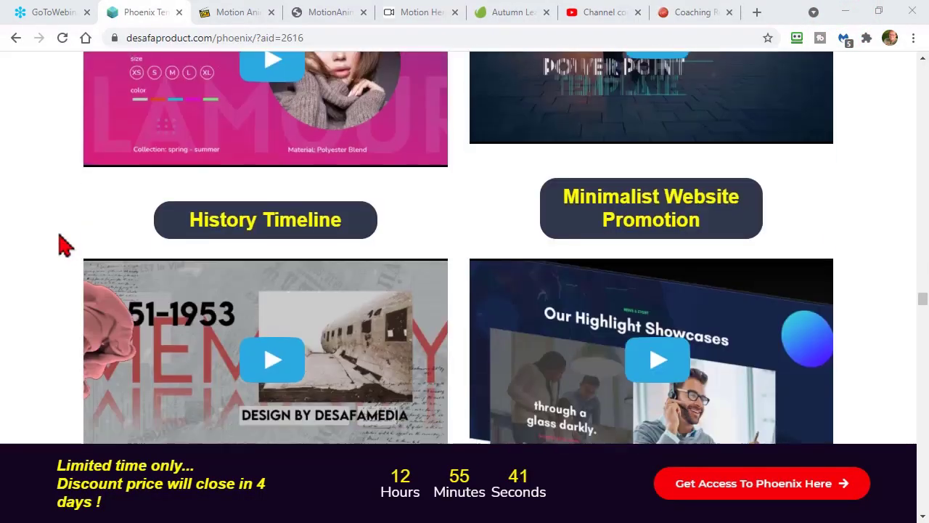
{"action": "scroll", "scroll_direction": "down", "scroll_amount": 3}
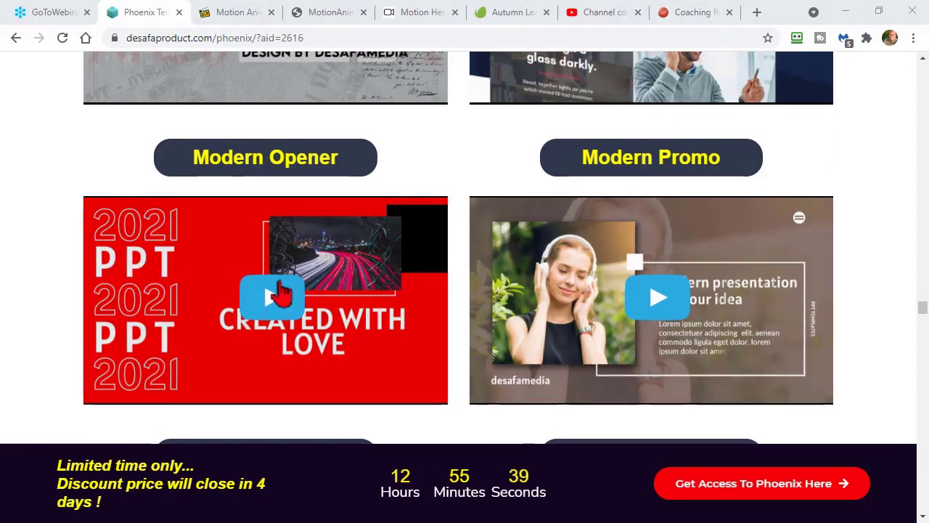
{"action": "mouse_move", "coordinate": [921, 303]}
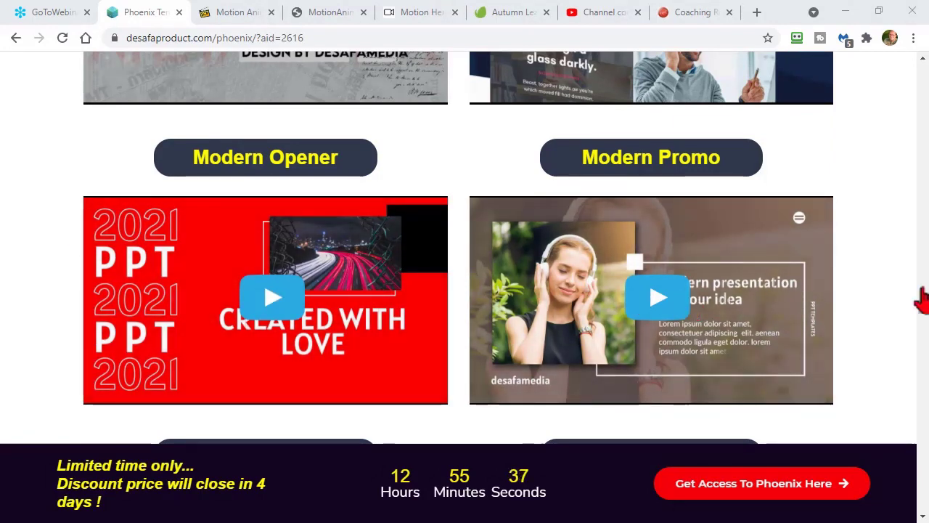